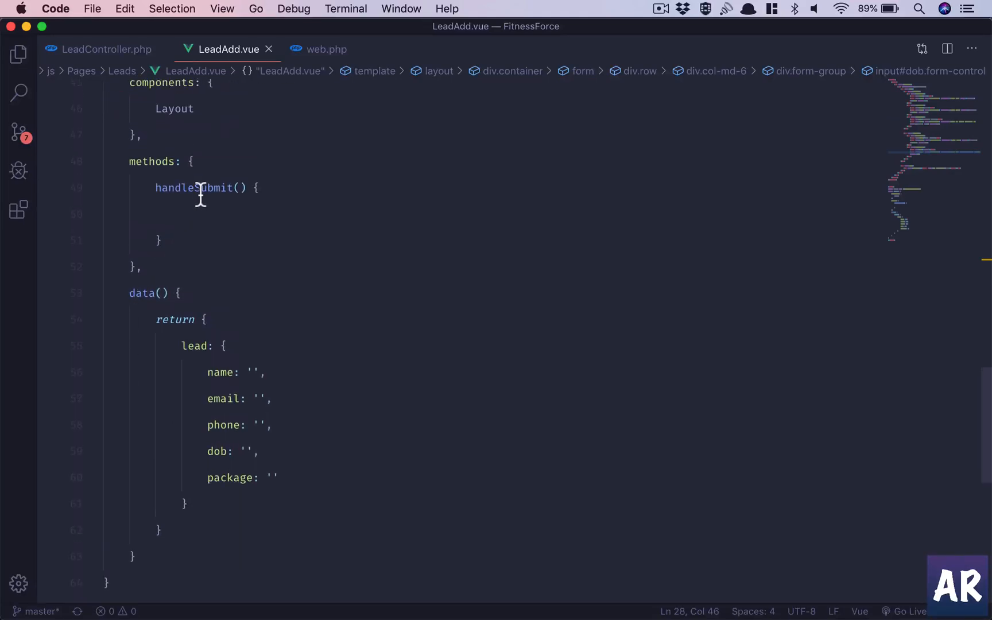
- Make handleSubmit async, awaiting this.$inertia.post('/leads/save', this.lead), and save LeadAdd.vue
click(194, 215)
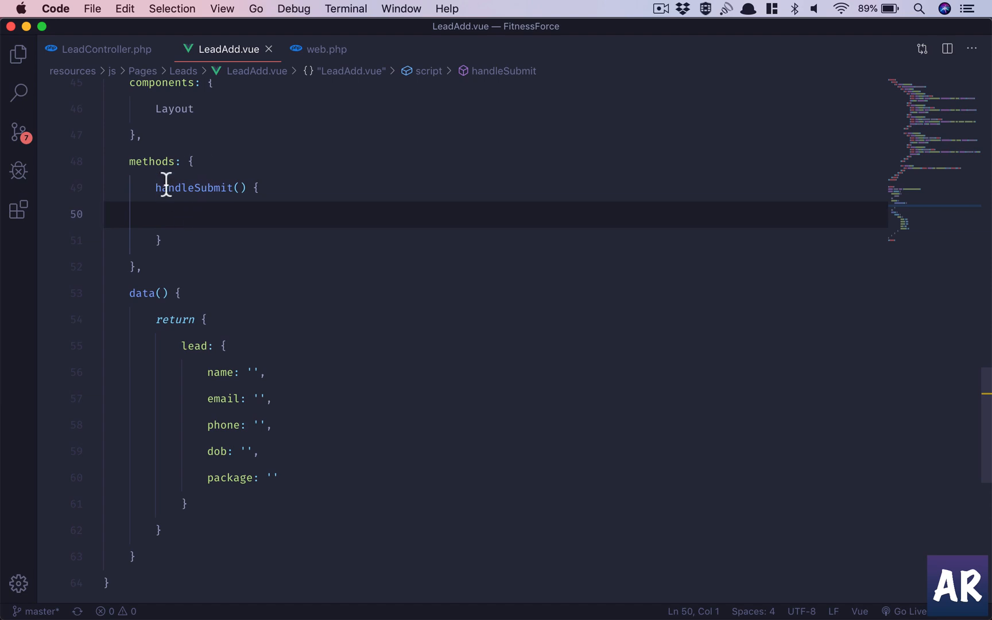
text(async)
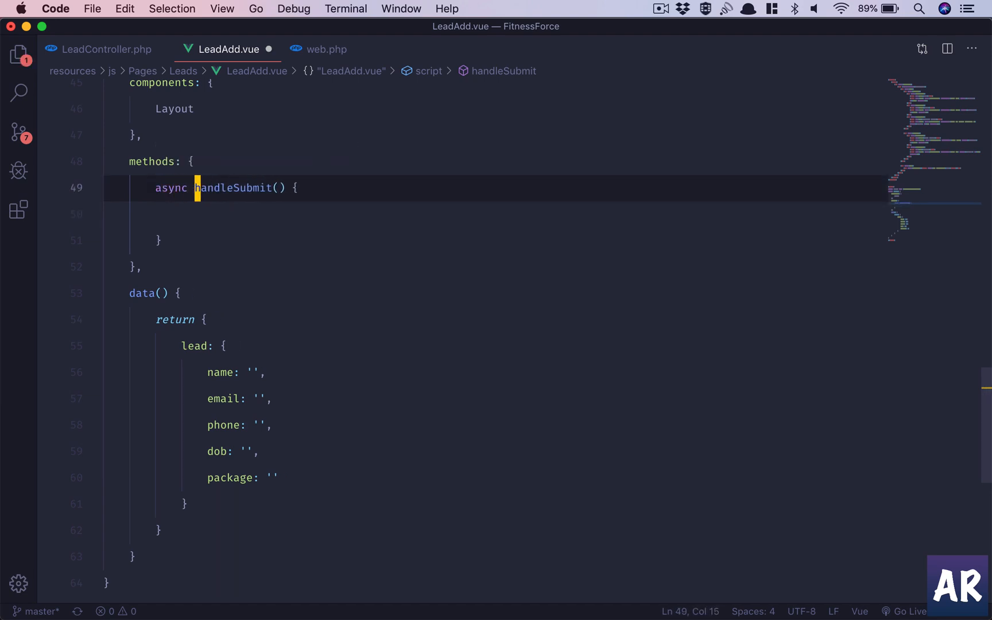
text(let r)
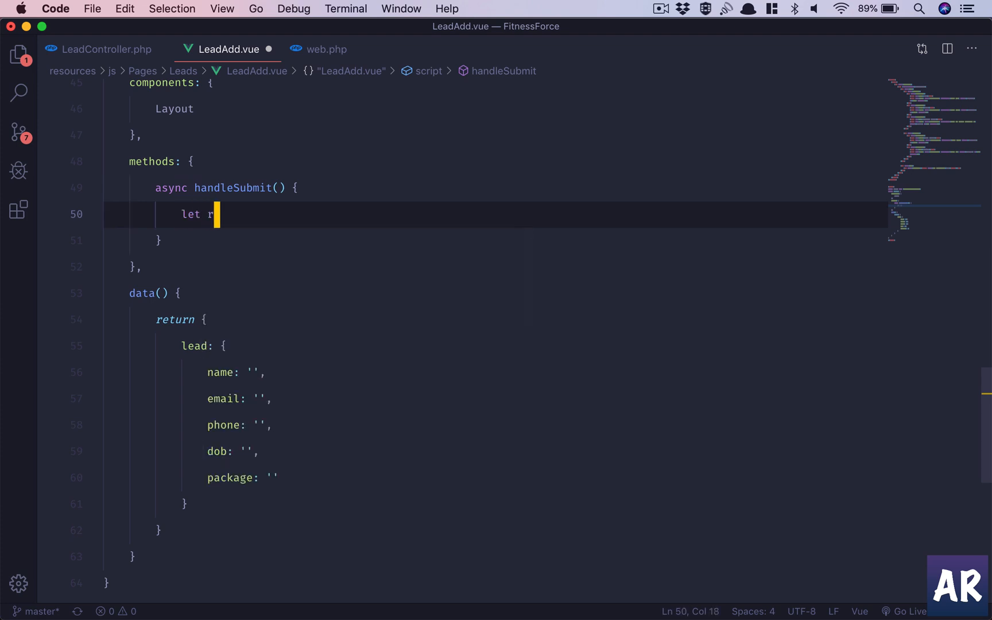
text(esponse =)
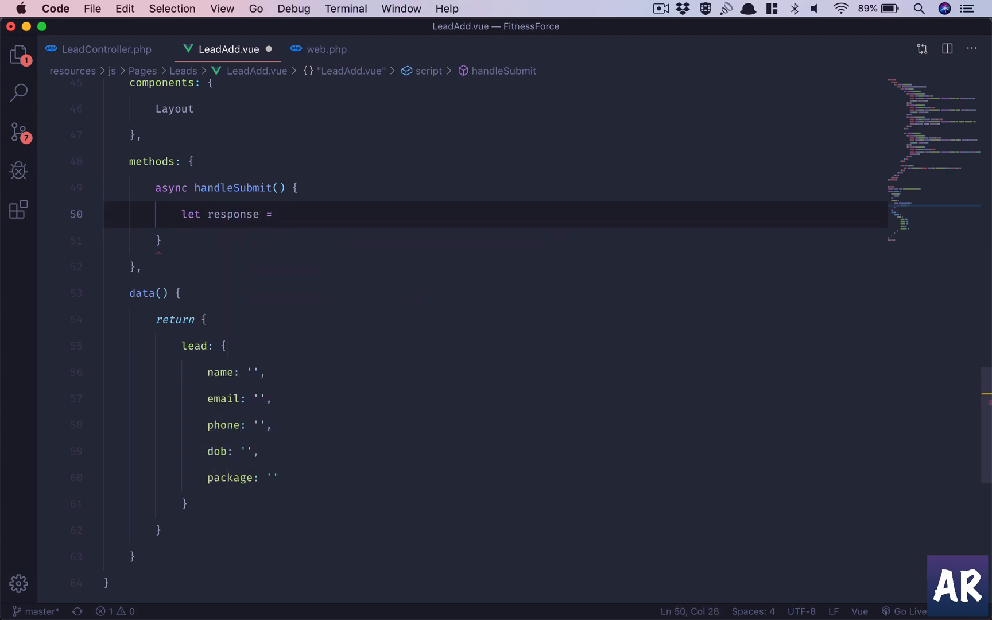
text(await tis.)
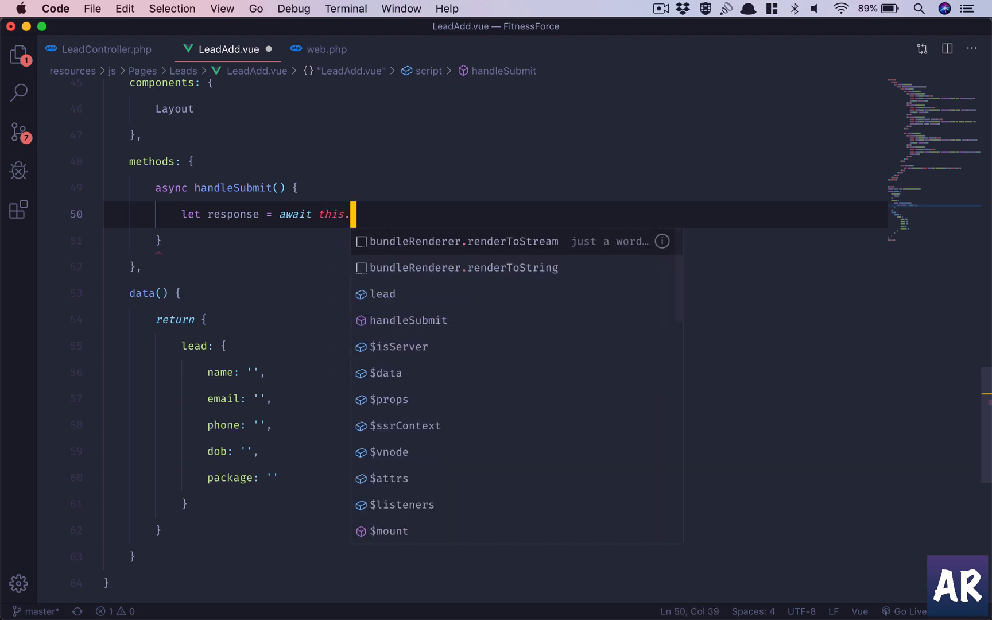
text($)
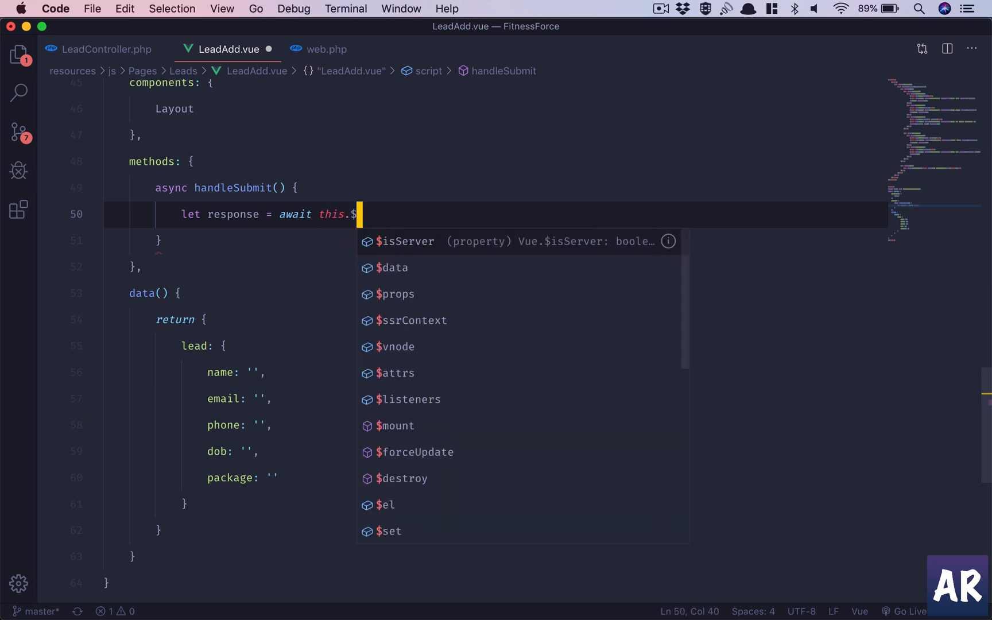
text(inertia.)
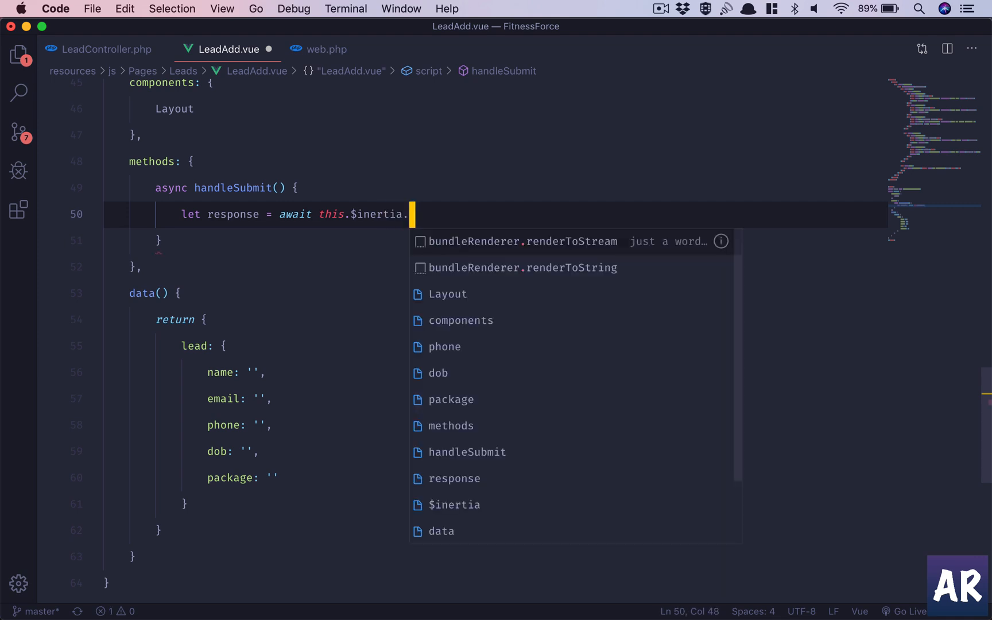
text(post())
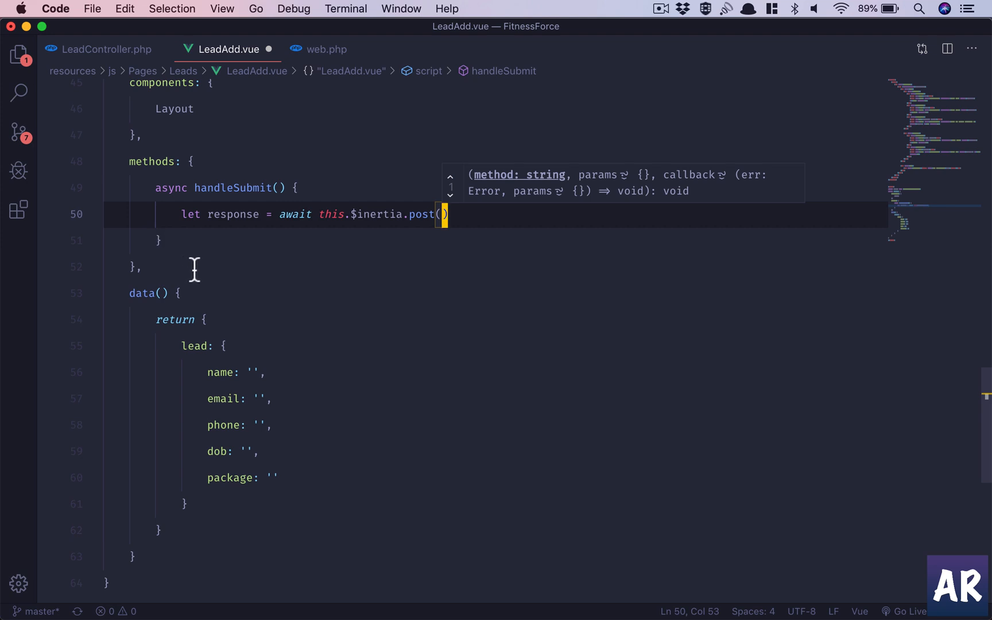
text('')
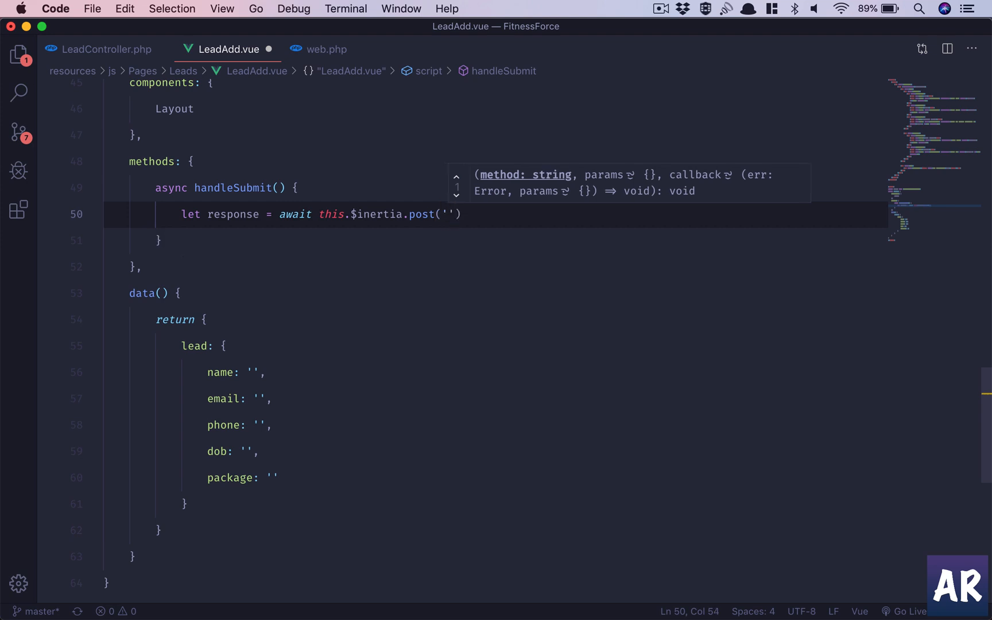
text(/leads/sav)
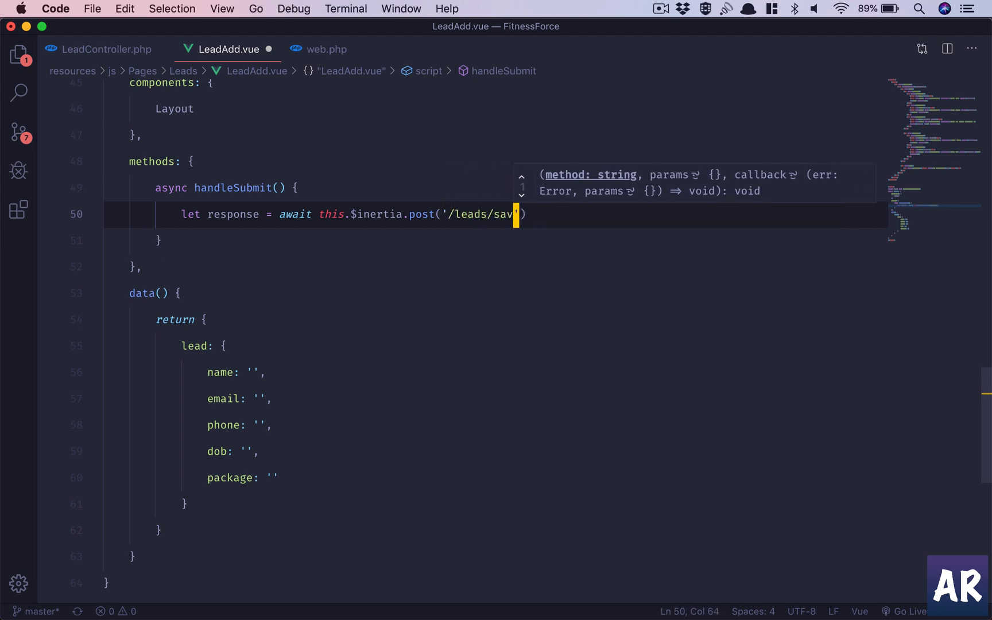
text(e)
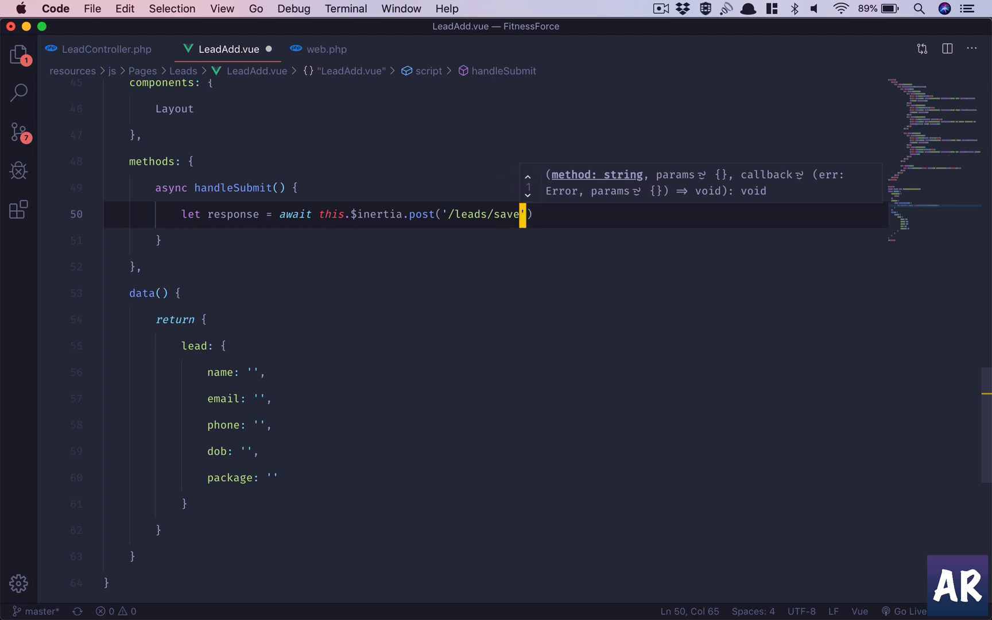
text(, this.)
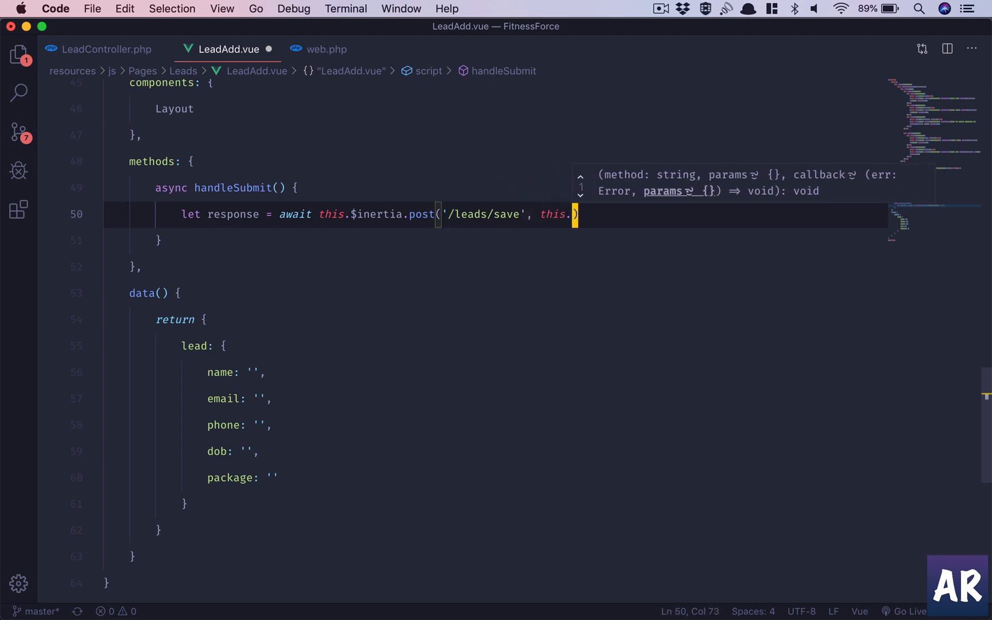
text(leads)
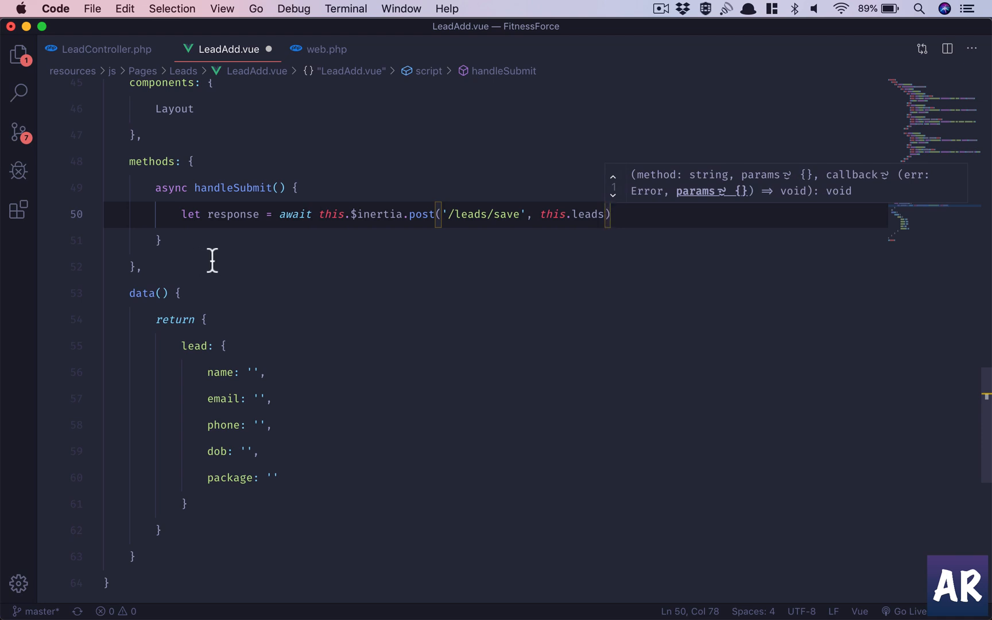
mouse_move(587, 244)
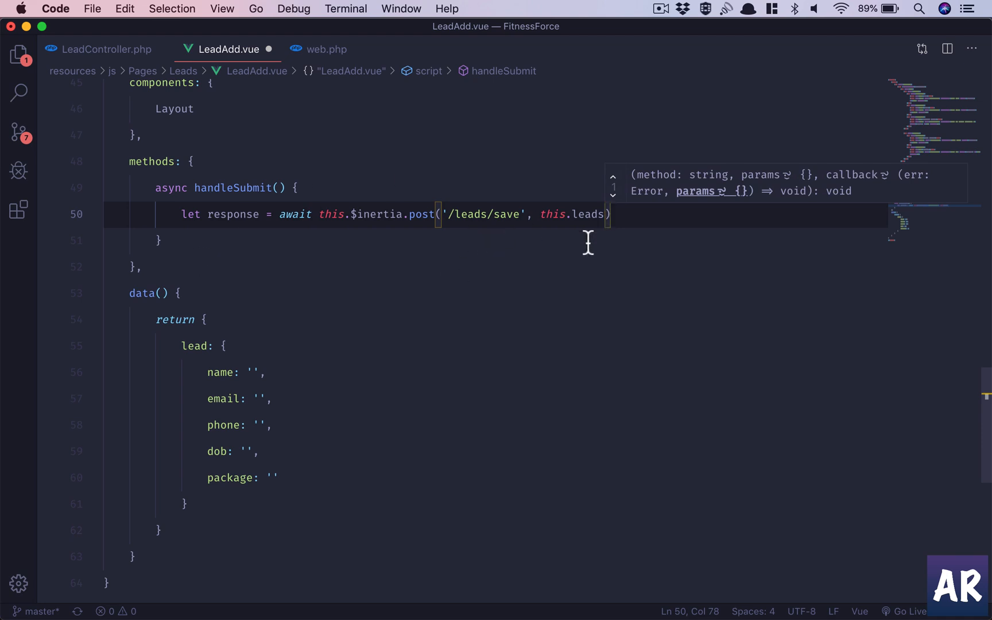
key(backspace)
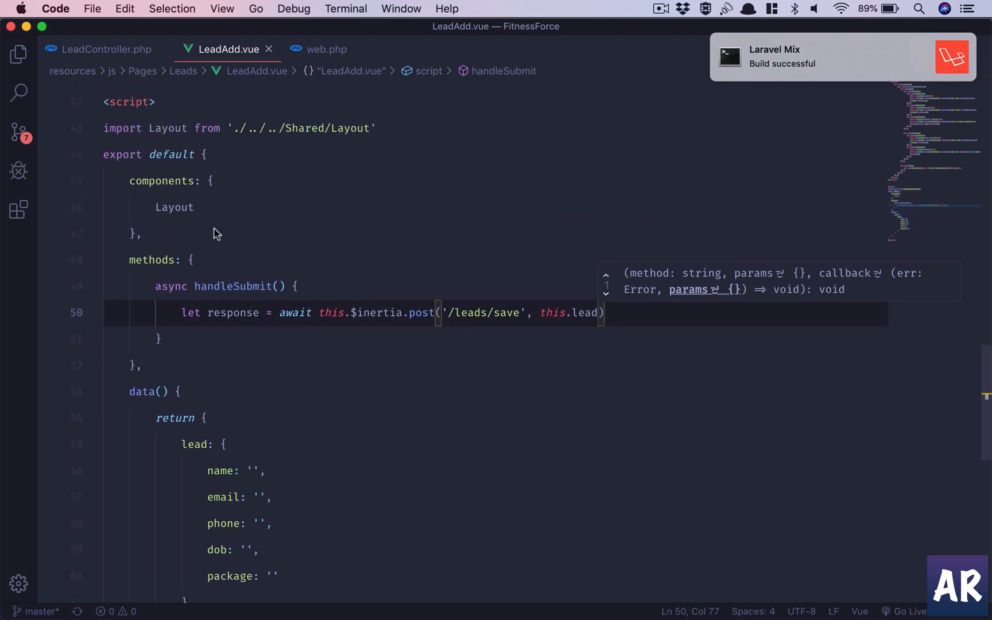
- Place the data() block above methods in LeadAdd.vue and save
scroll(down, 3)
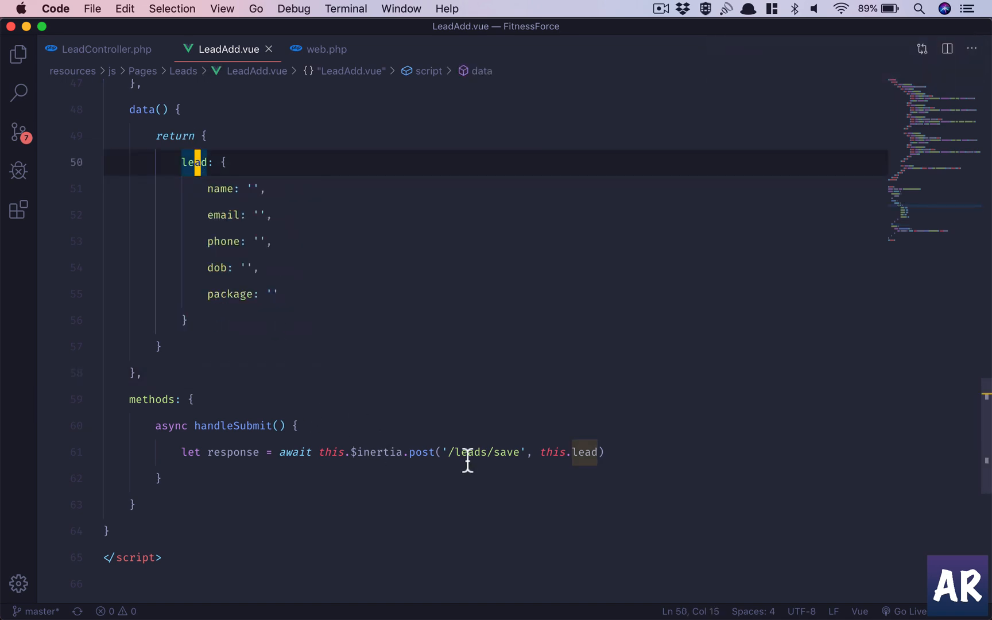
mouse_move(487, 452)
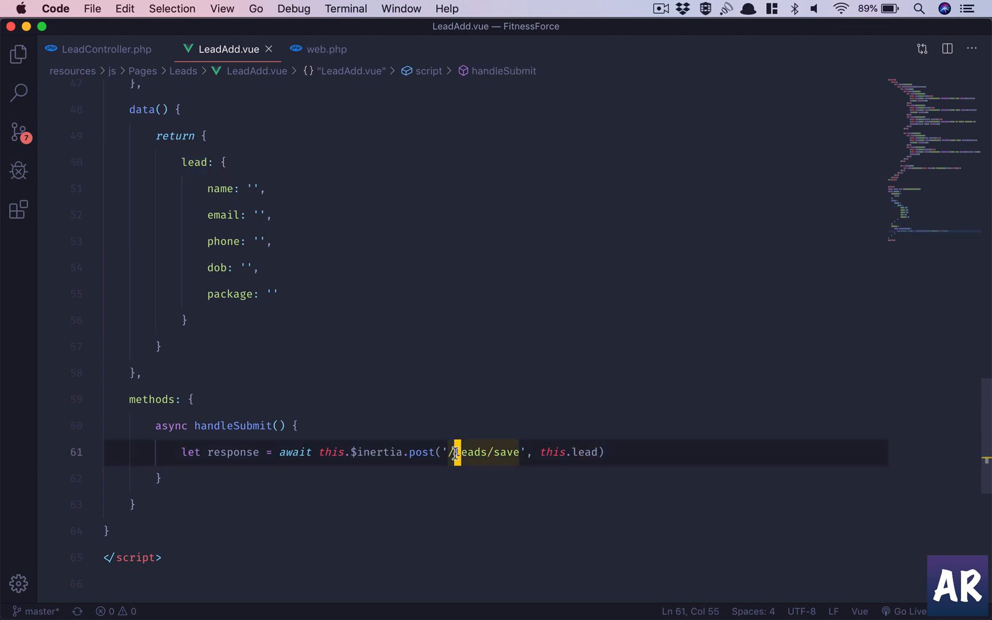
click(327, 49)
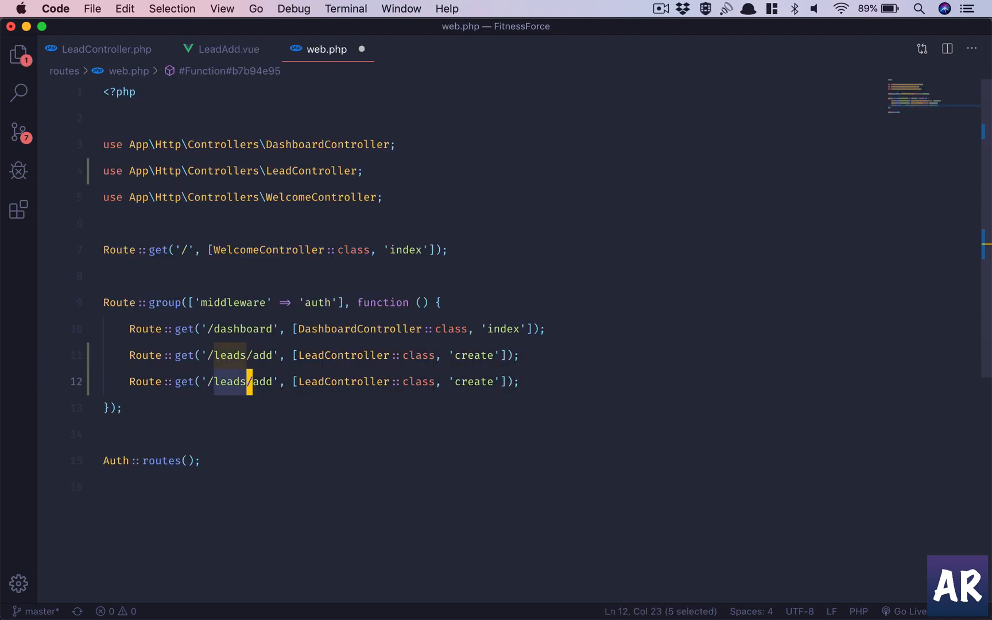
- Turn the duplicated route into Route::post('/leads/save') calling LeadController's 'store' action
text(save)
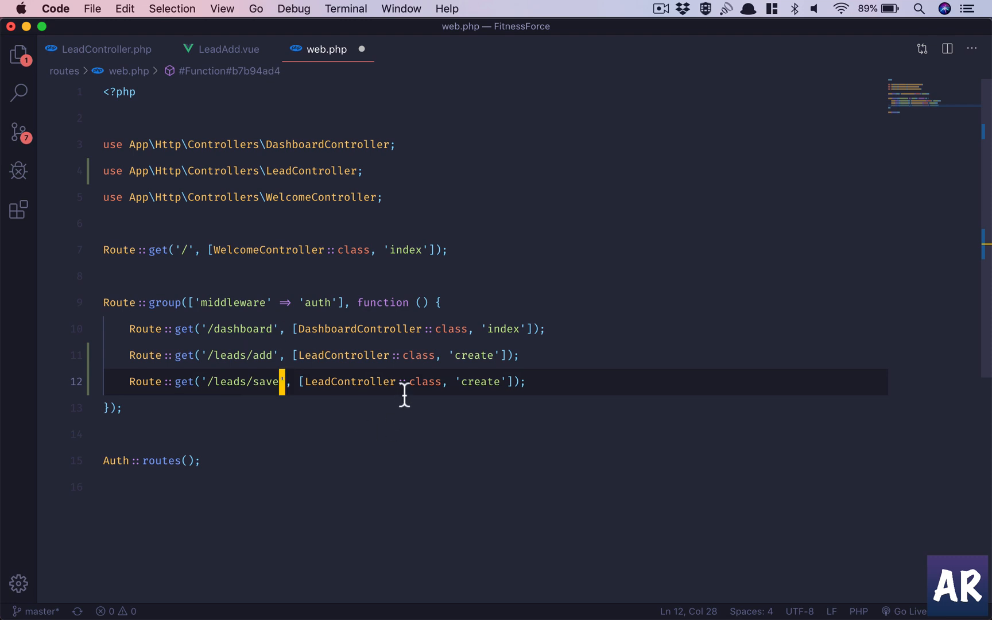
text(stor)
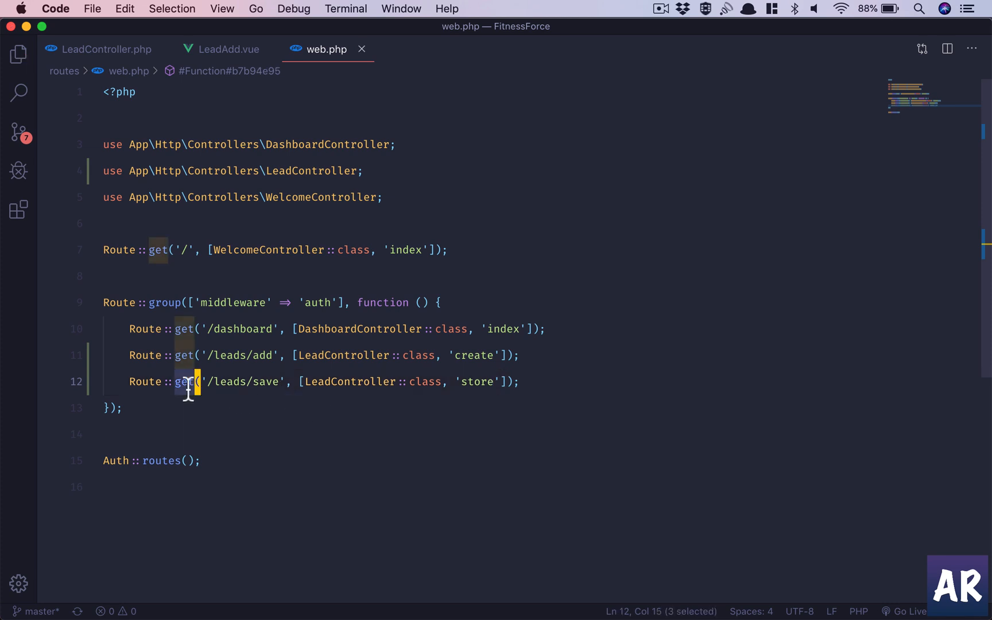
text(post)
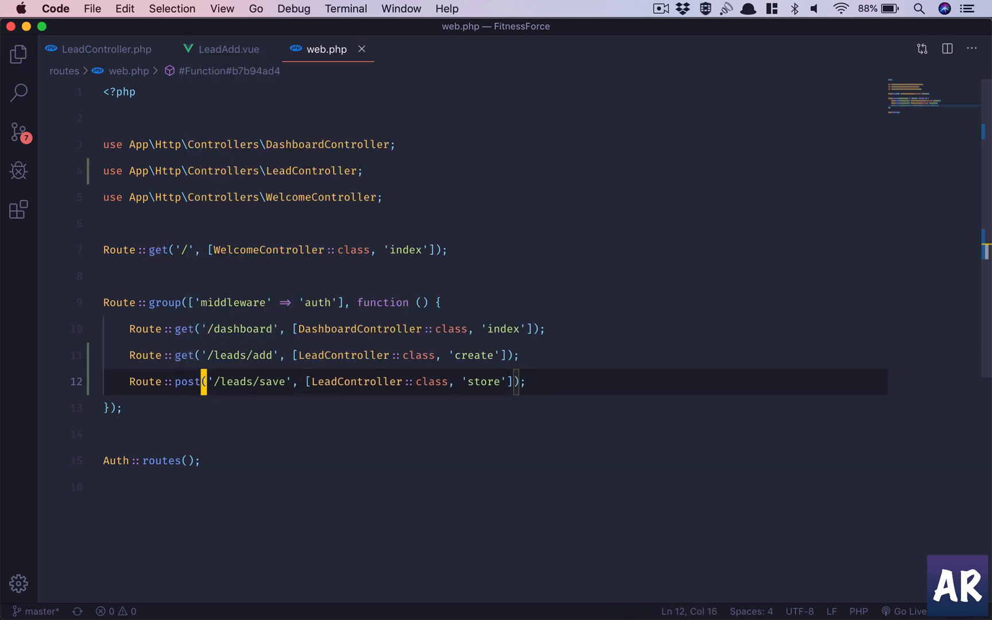
click(106, 49)
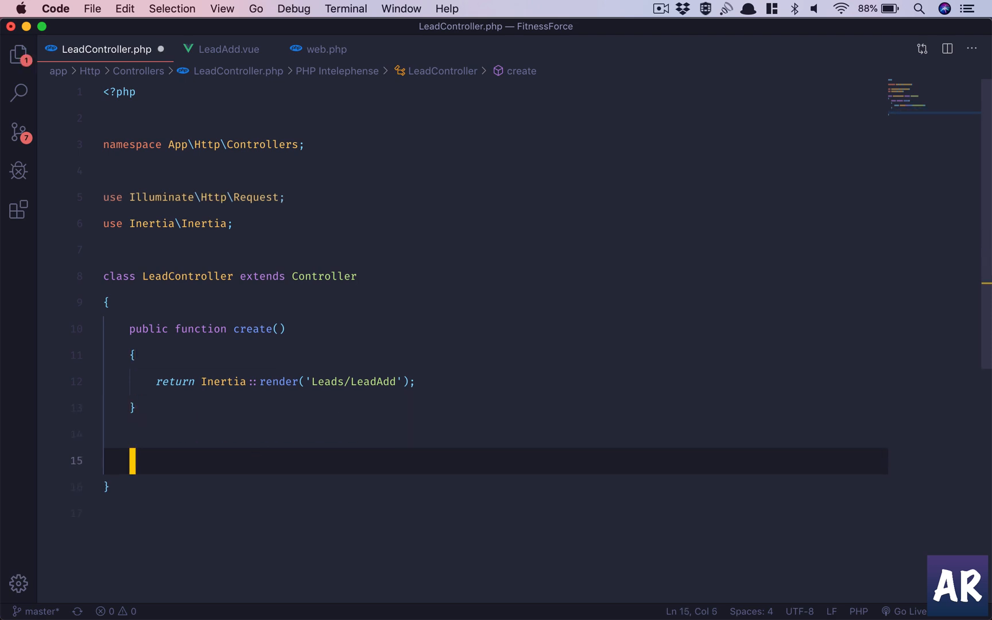
- Add a public store(Request $request) method to LeadController
text(public function ())
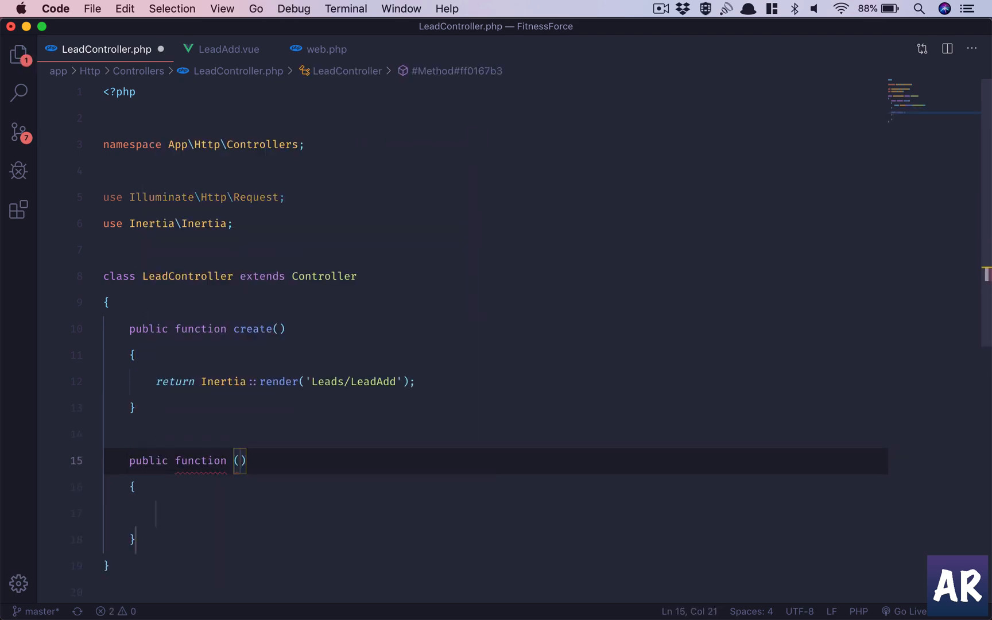
text(store(Request $request)
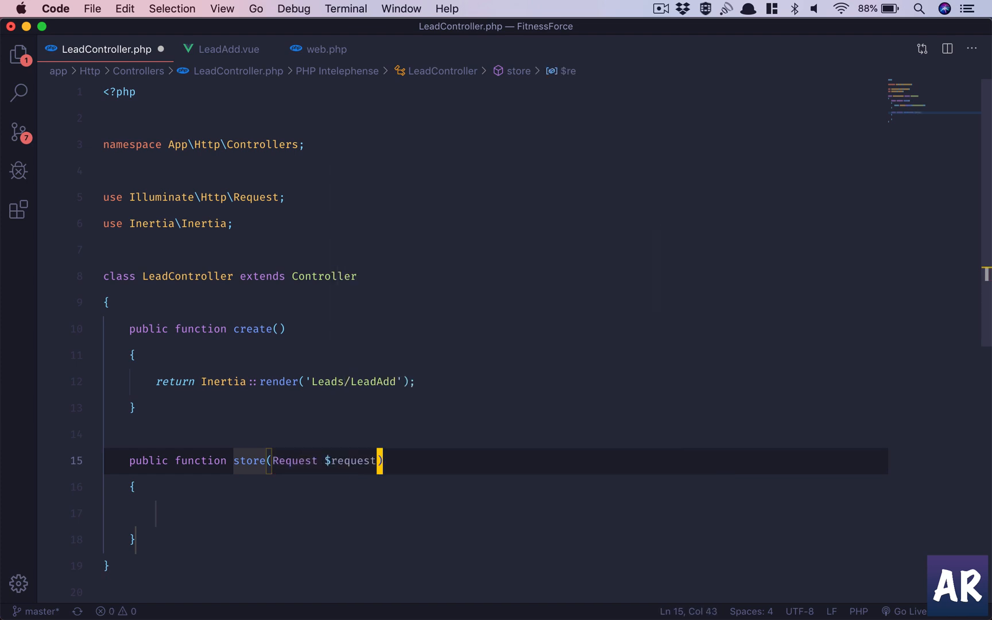
click(158, 513)
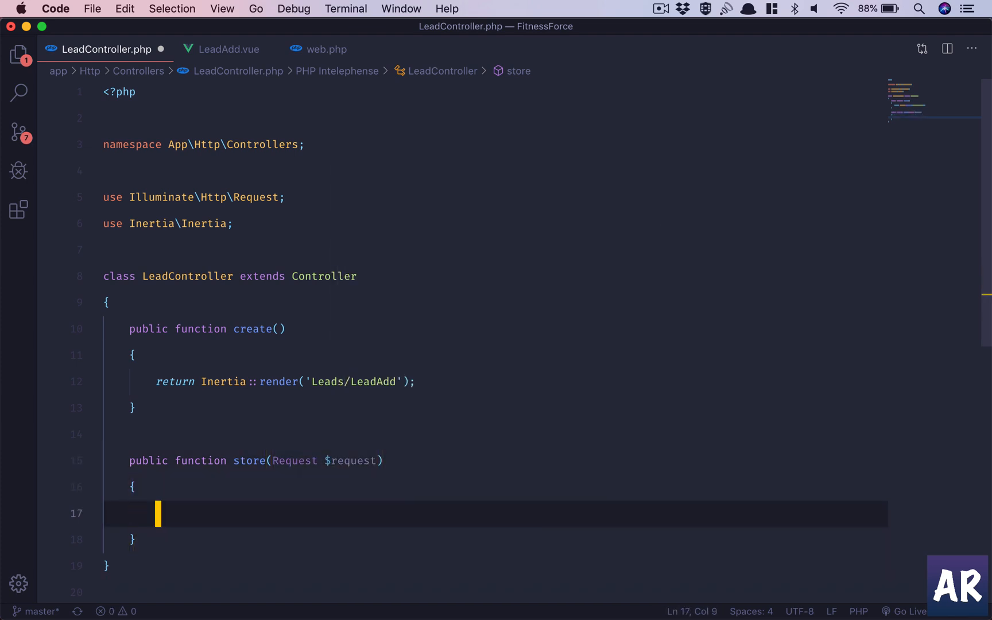
- Validate name, email, dob and phone as required, adding |email and |date rules
text($)
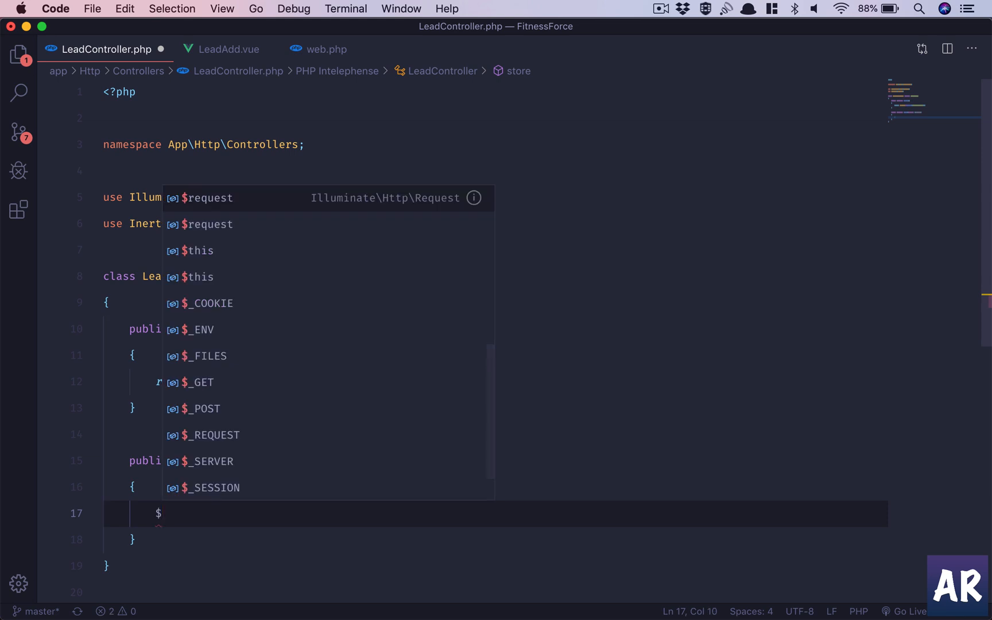
text(postData =)
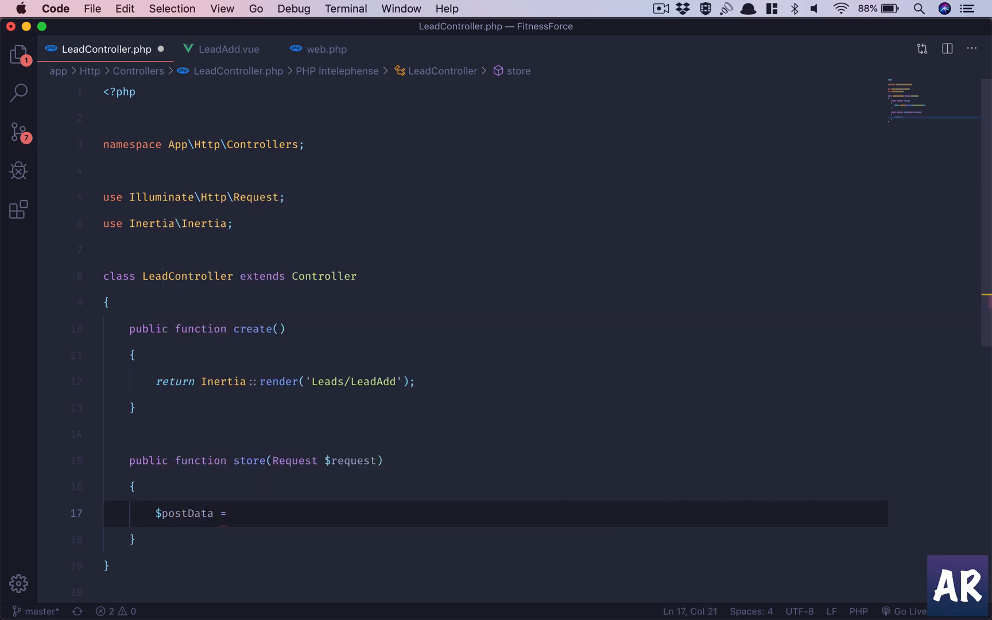
text($this->validate($request, [)
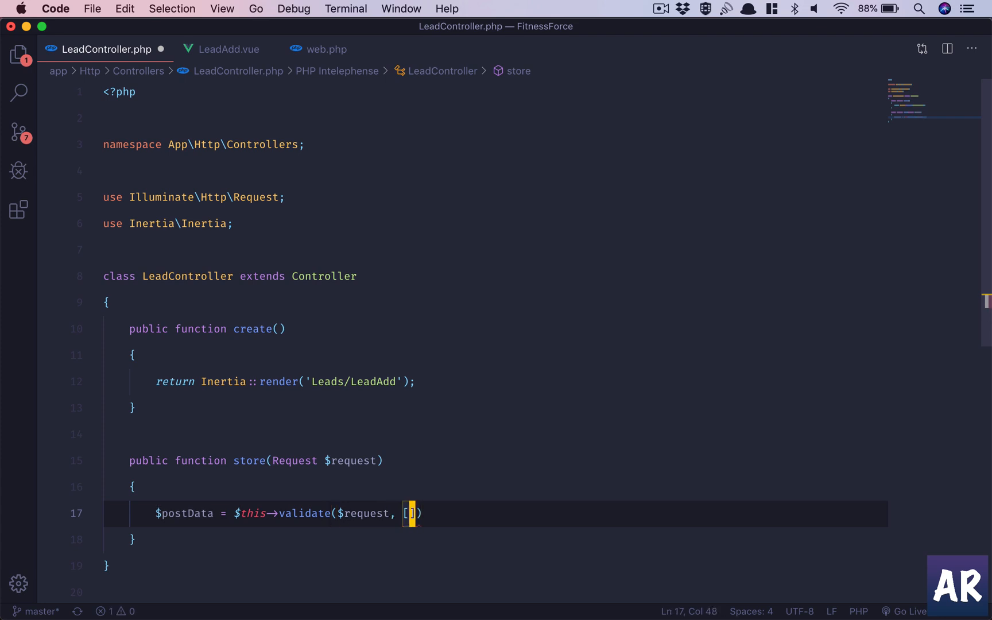
text('name')
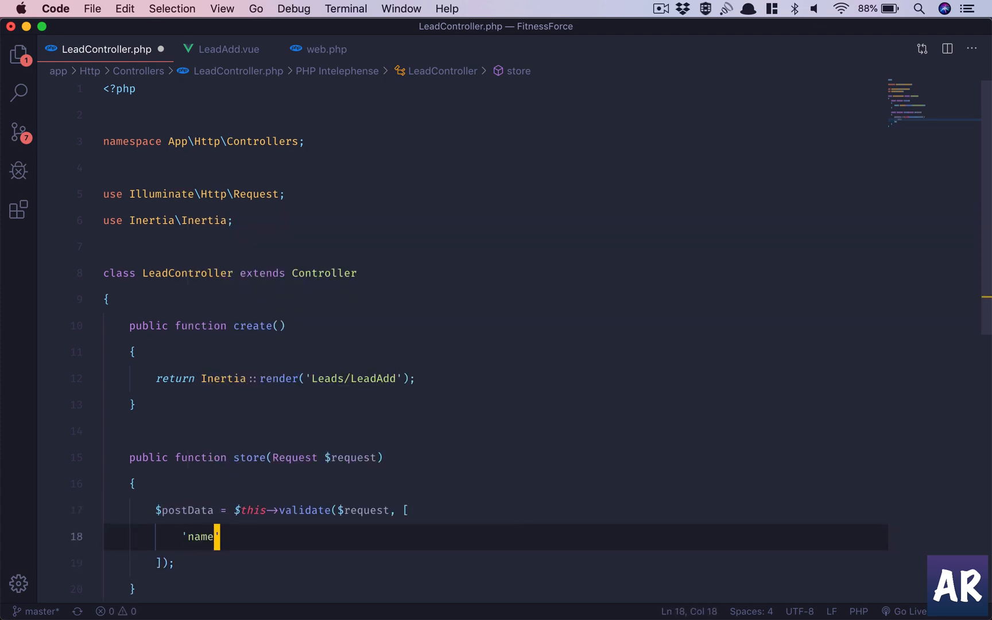
text(=> 'required',)
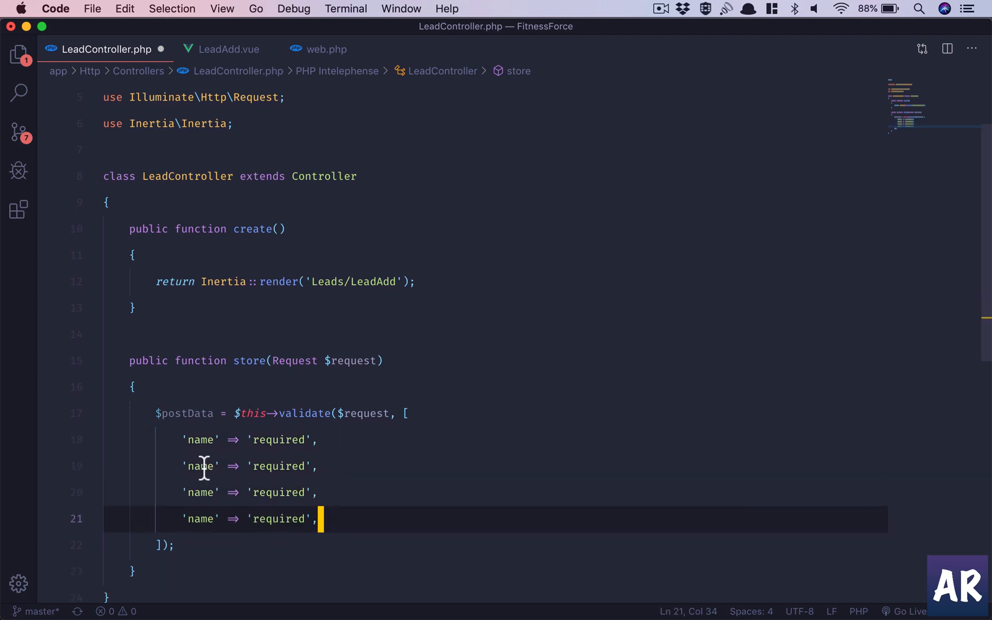
text(email)
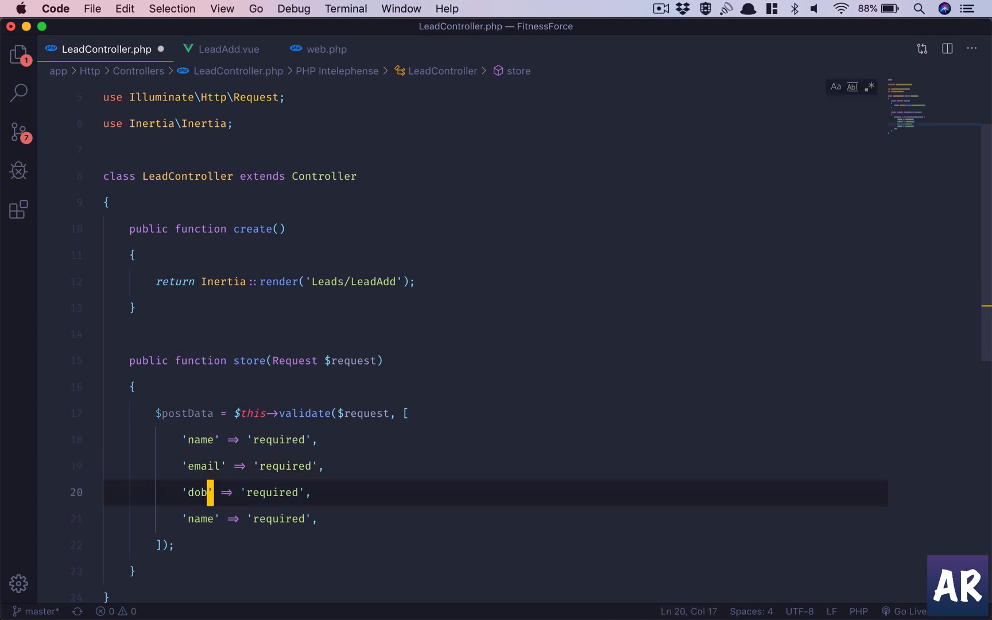
text(phone)
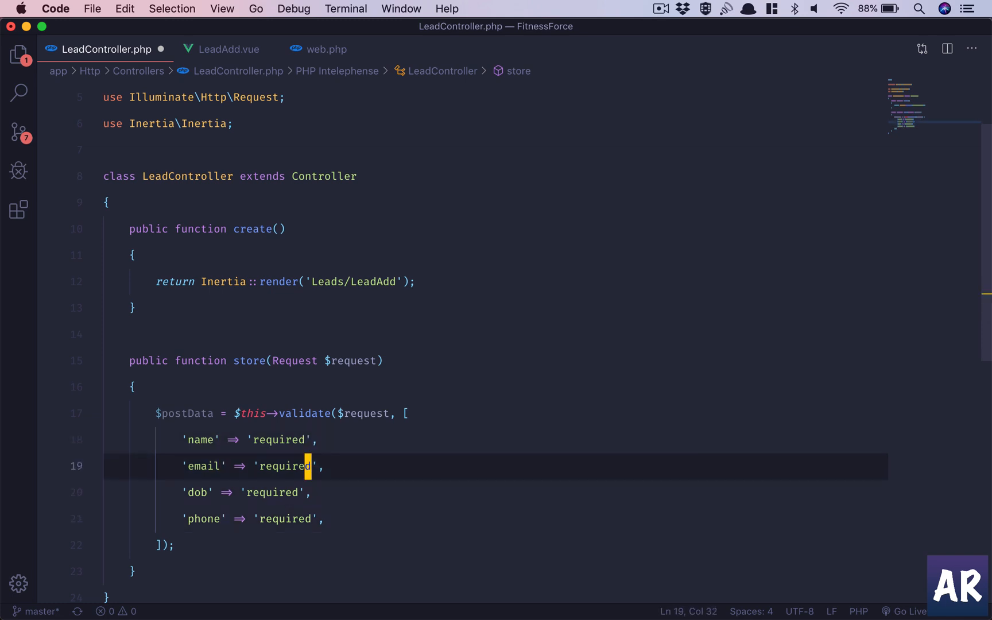
text(|email)
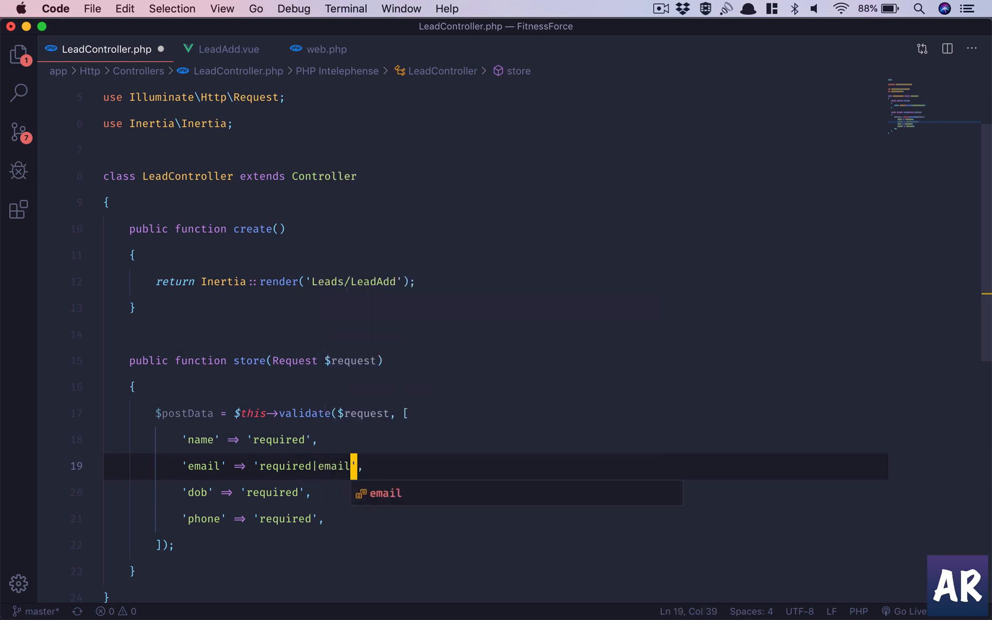
key(Down)
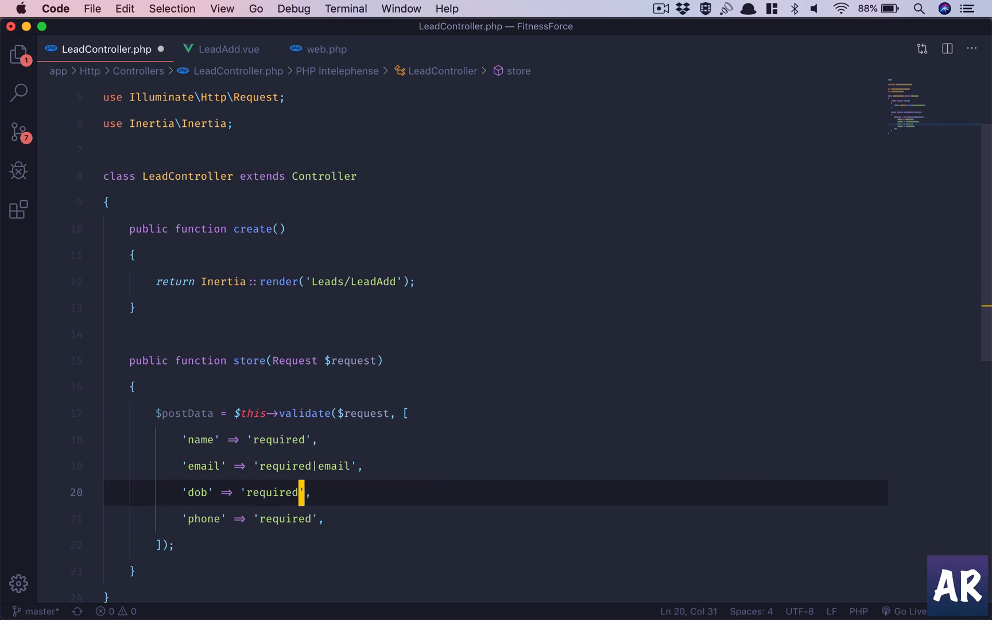
text(|date)
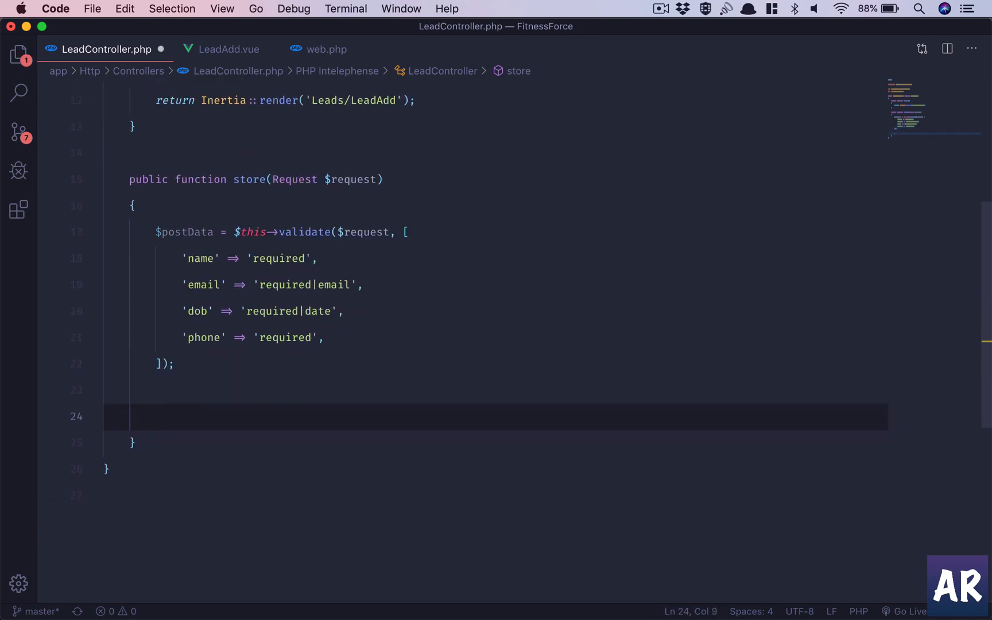
mouse_move(178, 336)
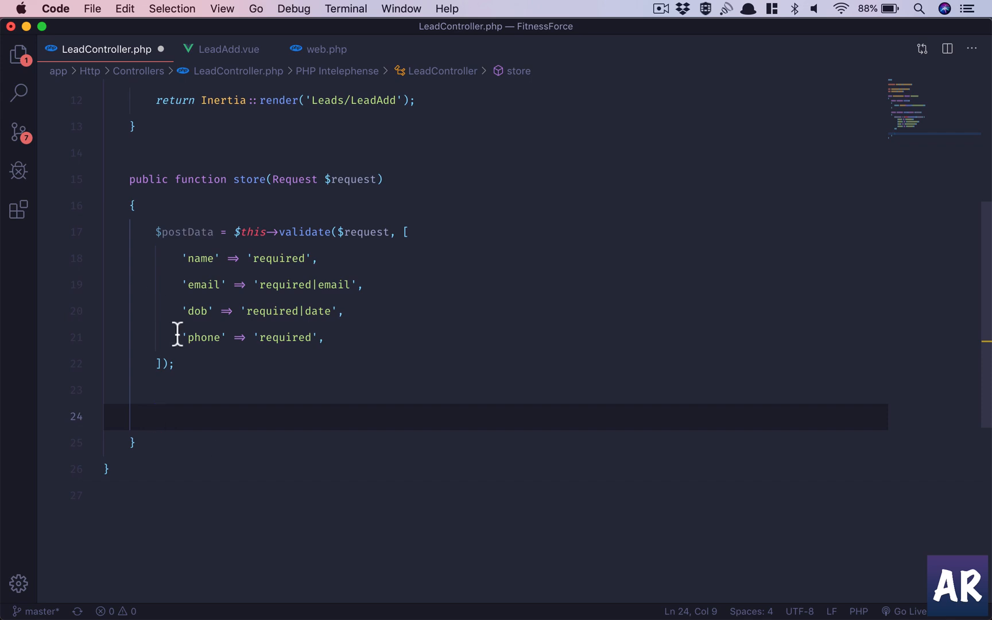
- Start Lead::create with the validated name and email fields from $postData
text(Lead)
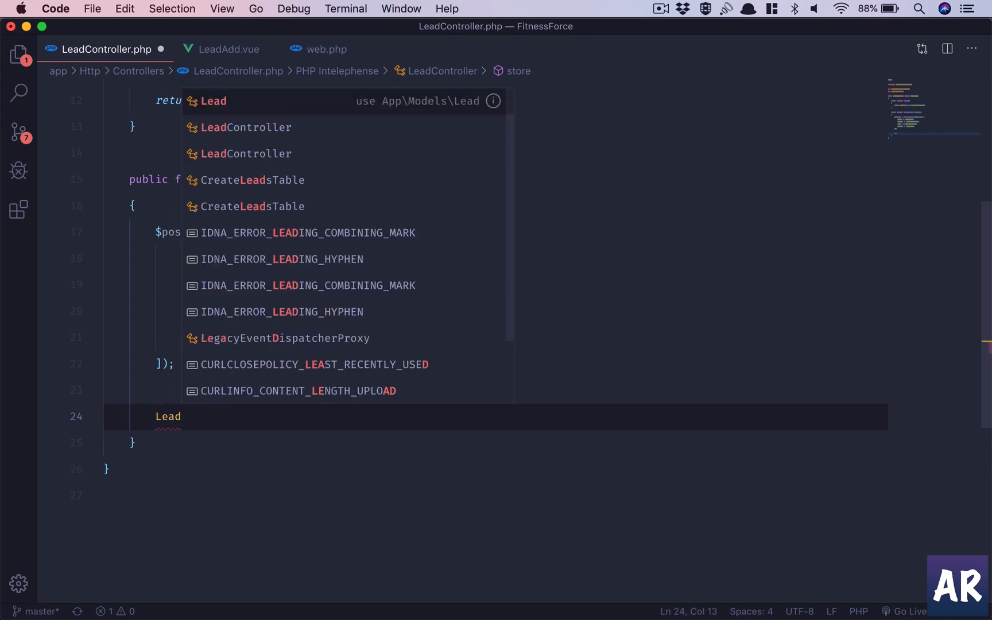
text(::Create();)
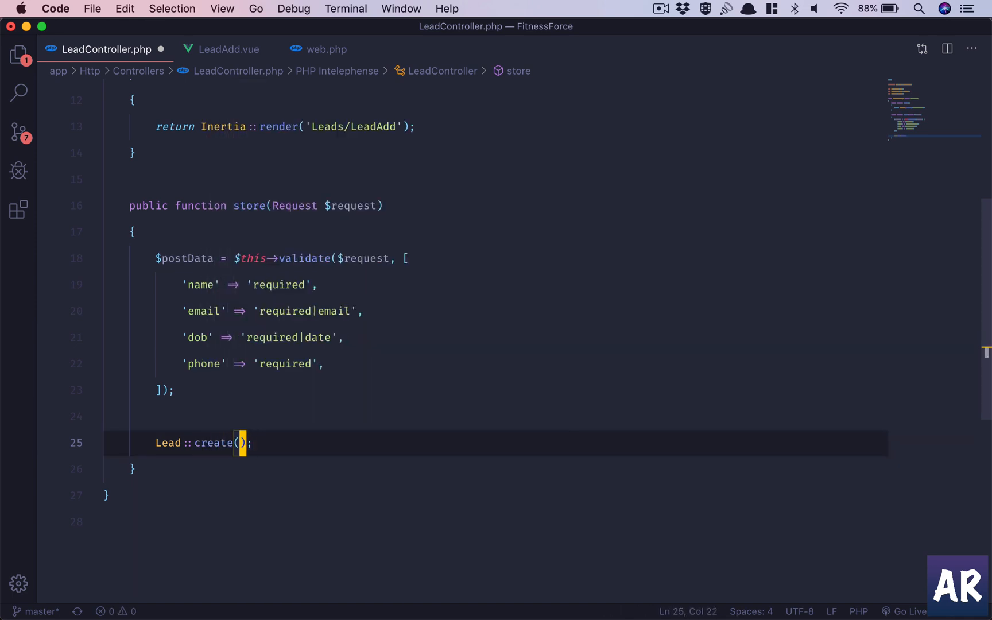
text([)
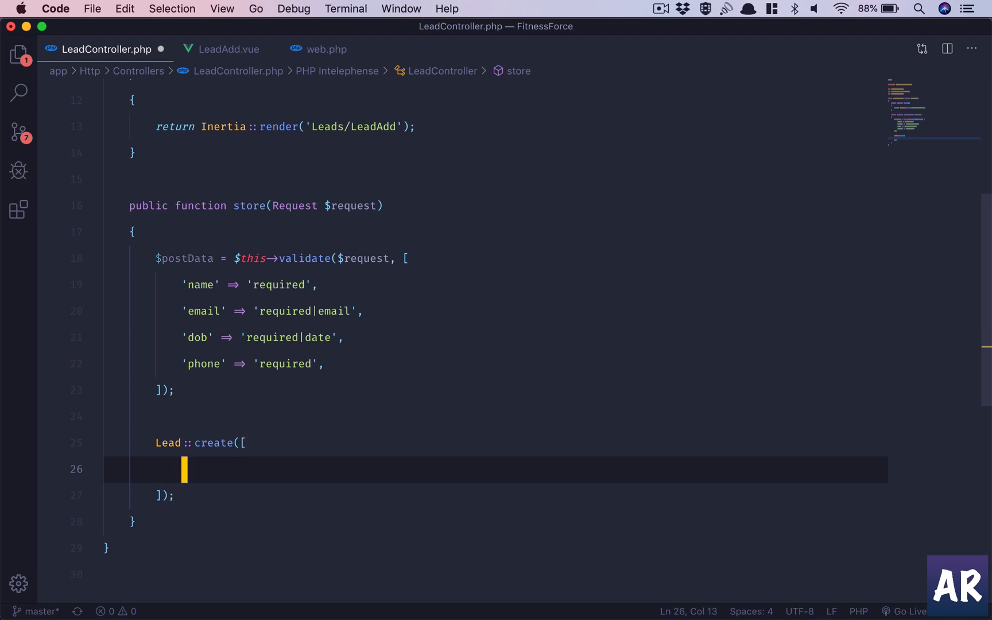
text('name' =>)
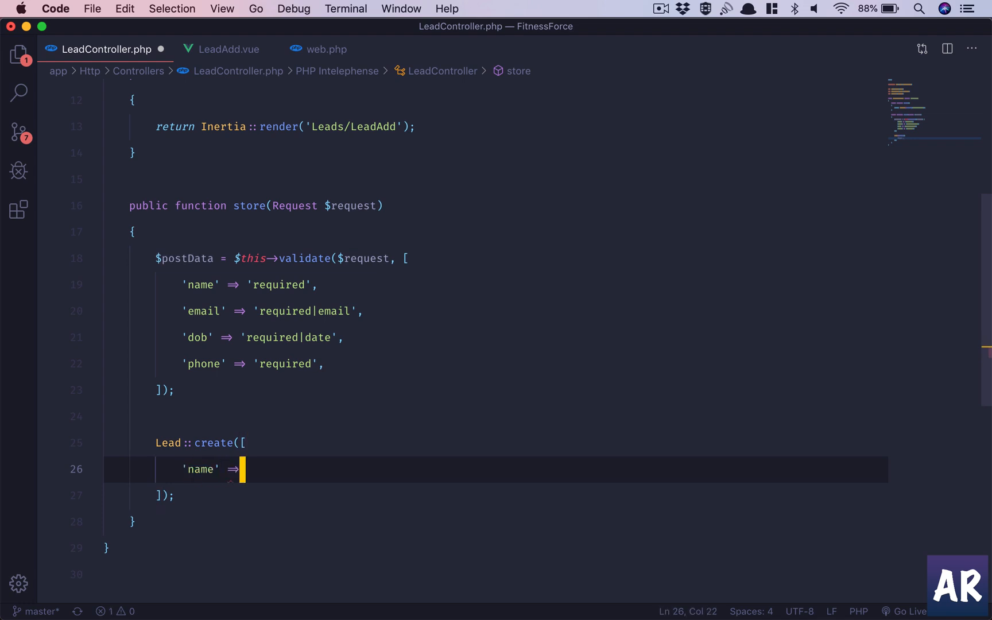
text($postData['name'],)
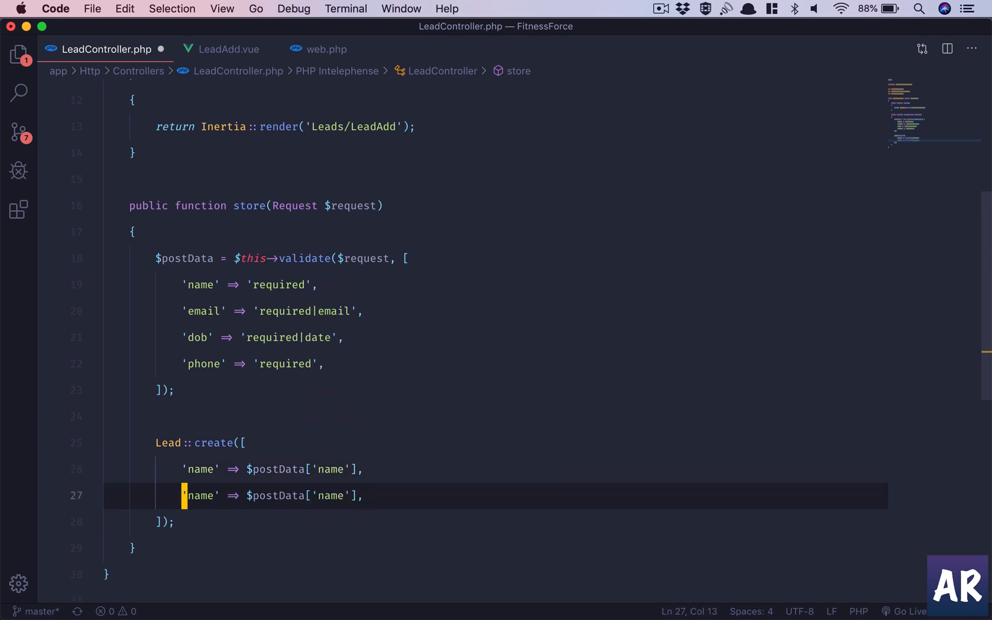
text(email)
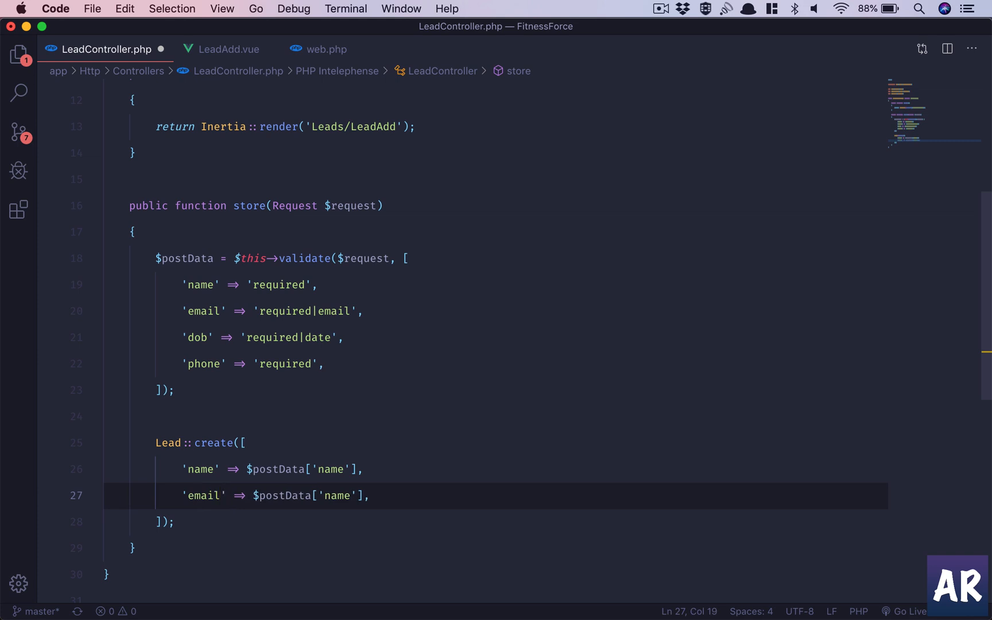
double_click(331, 495)
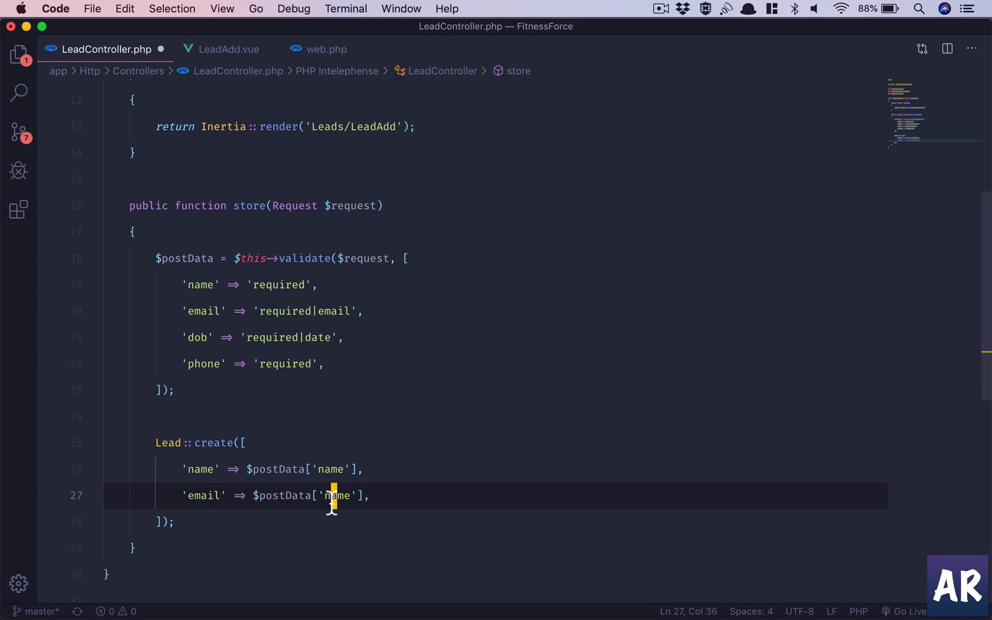
text(email)
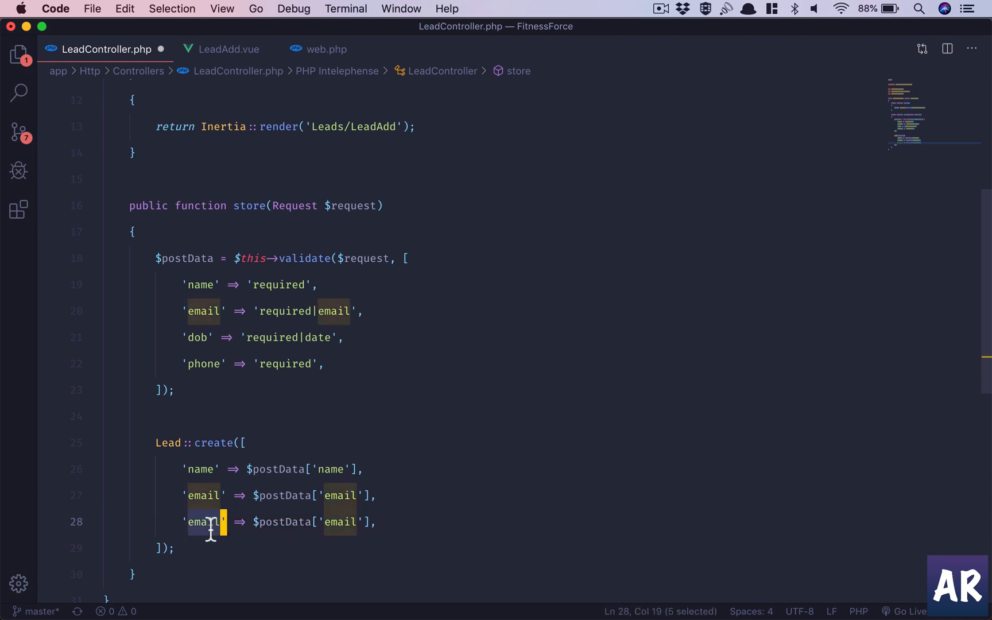
key(cmd+tab)
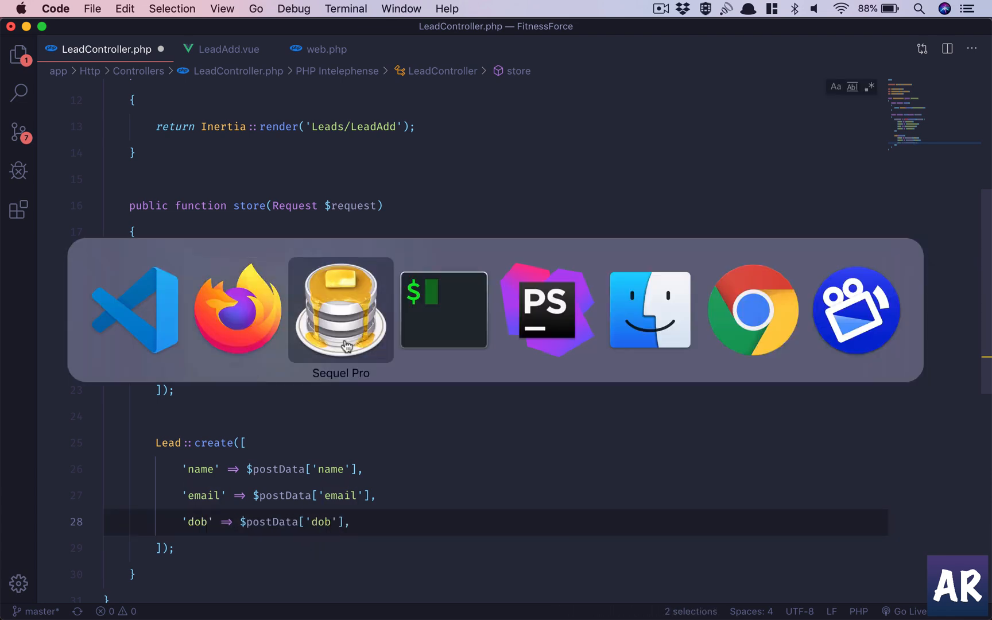
click(341, 310)
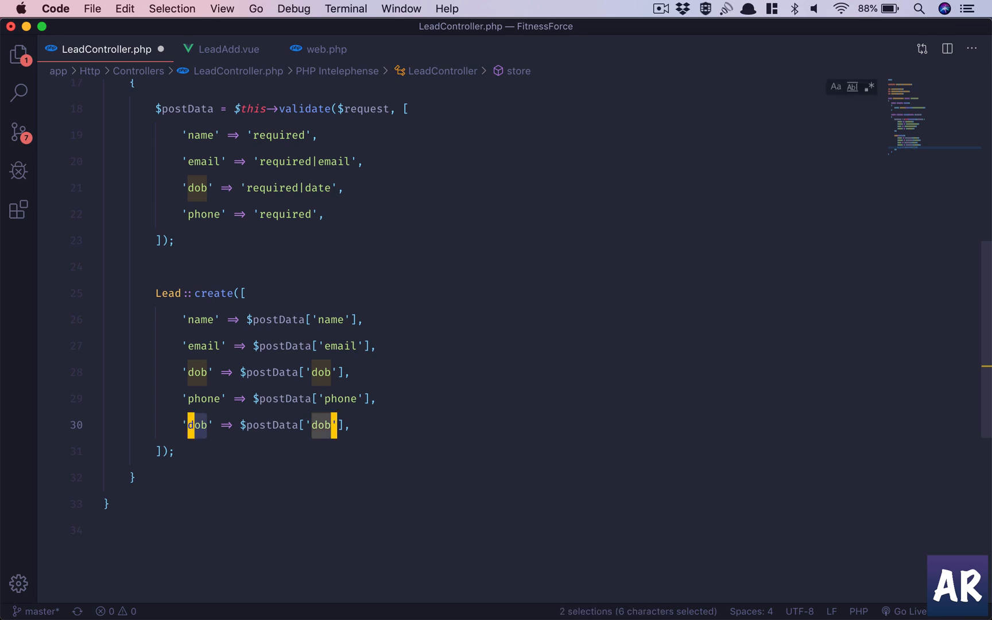
- Add branch_id 1 and added_by Auth::user()->id to Lead::create
text(branch_i)
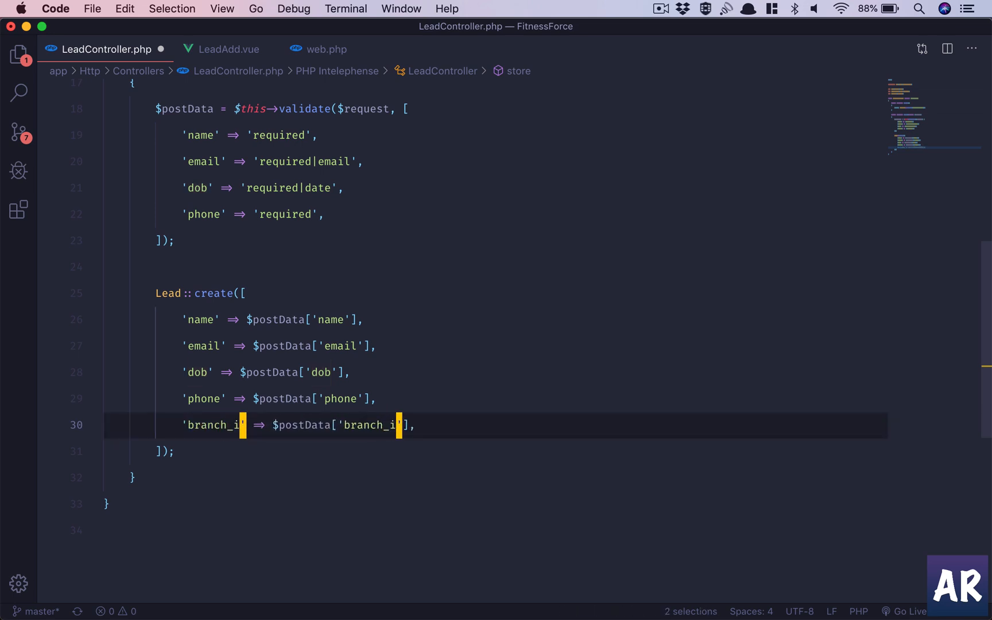
text(d)
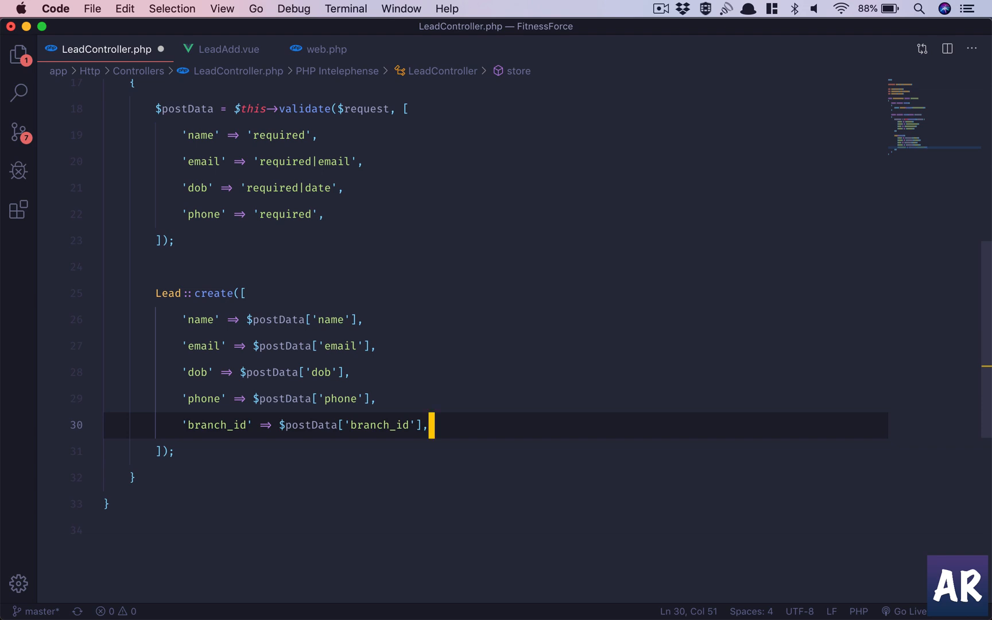
mouse_move(96, 431)
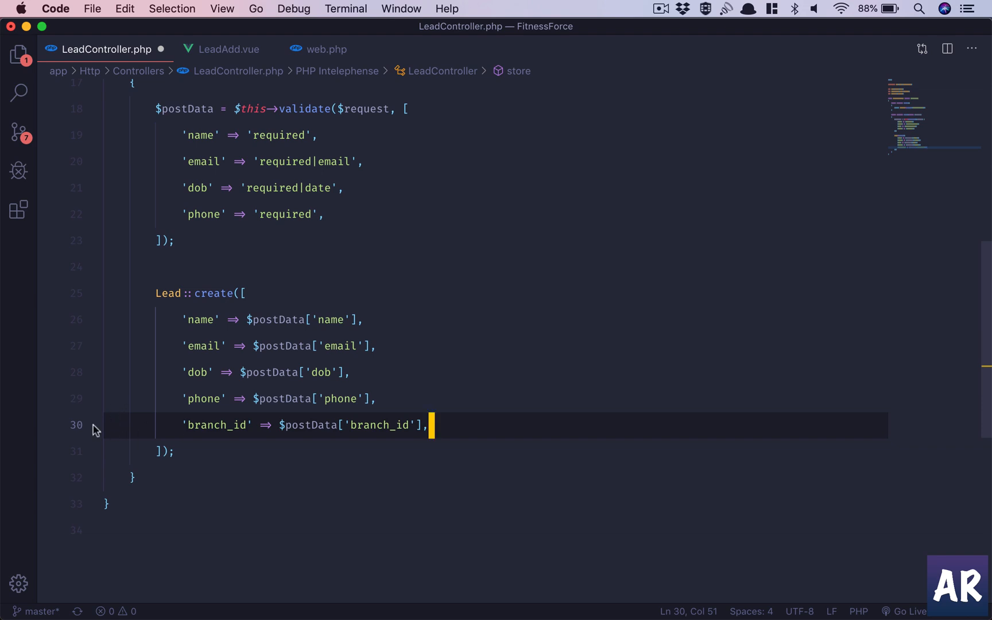
drag(279, 424, 429, 424)
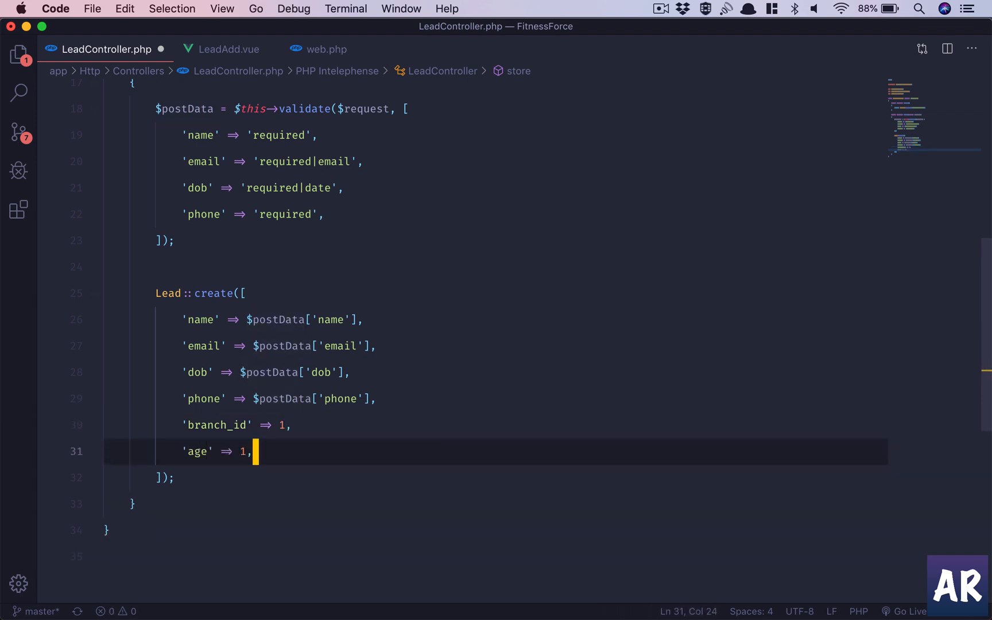
text('u)
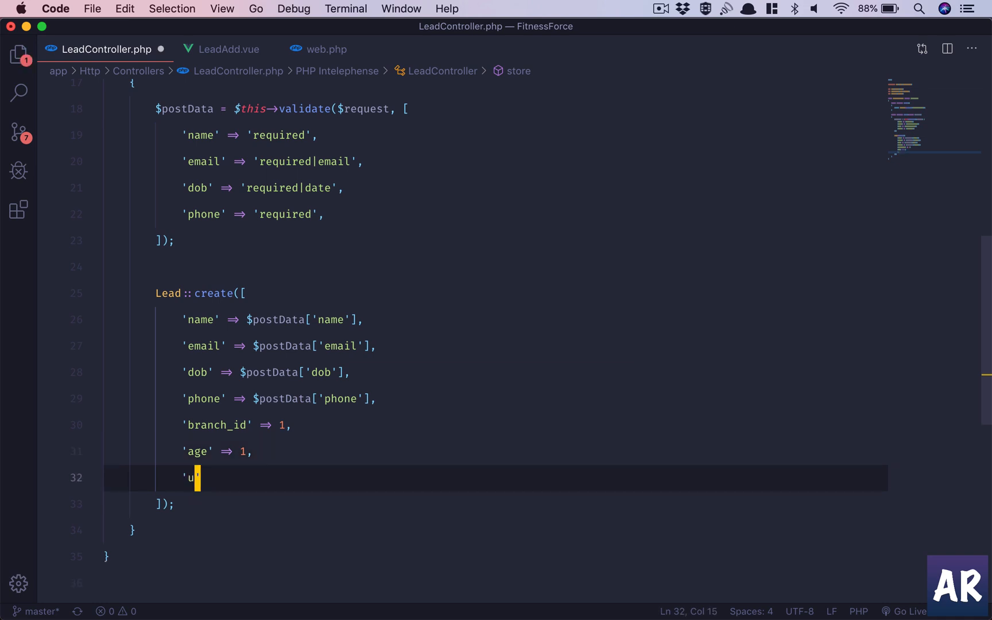
text(ser)
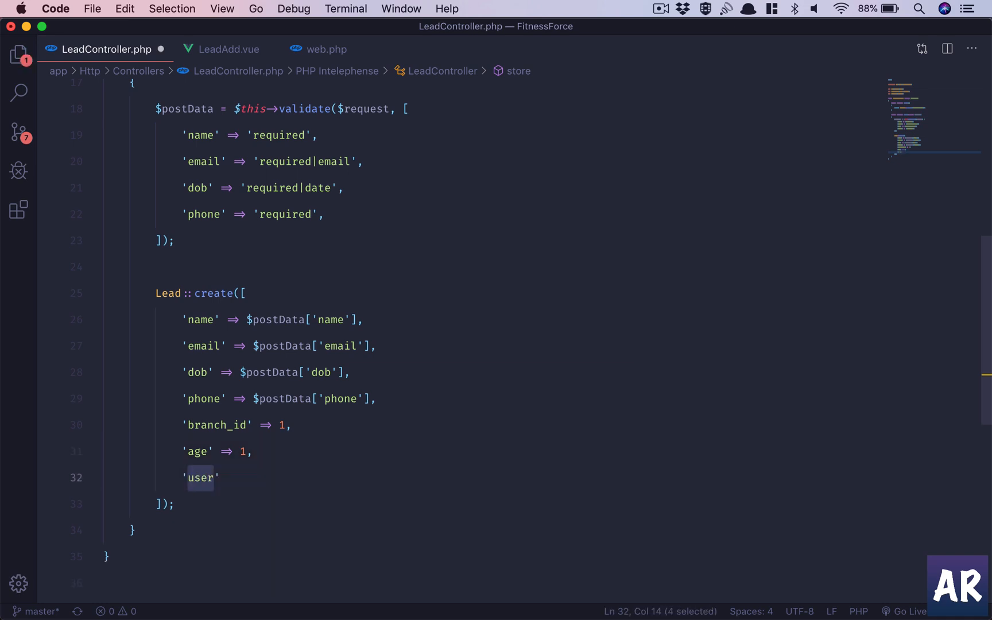
text(added_)
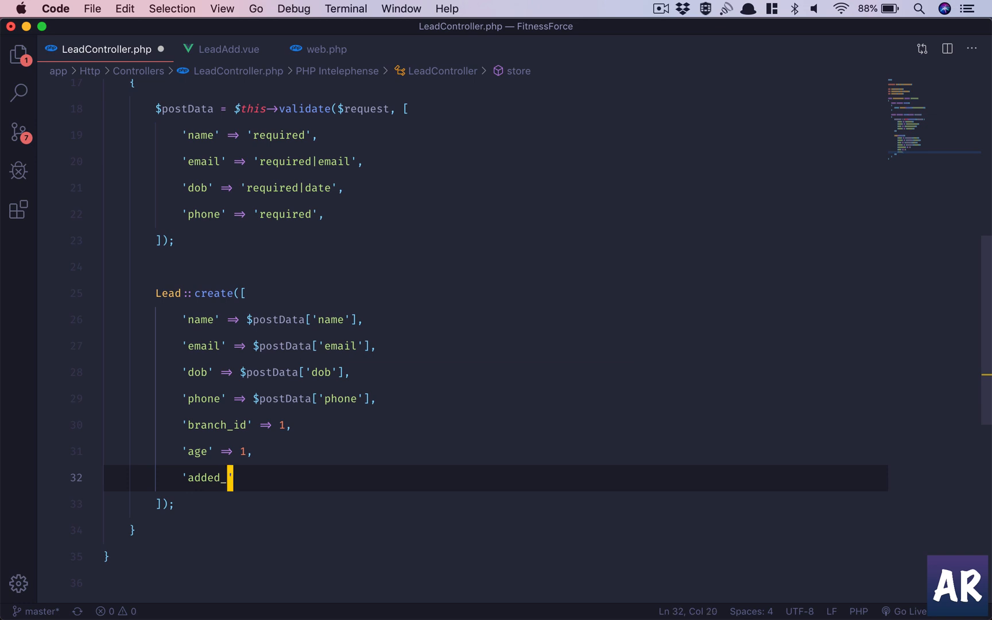
text(by' =>)
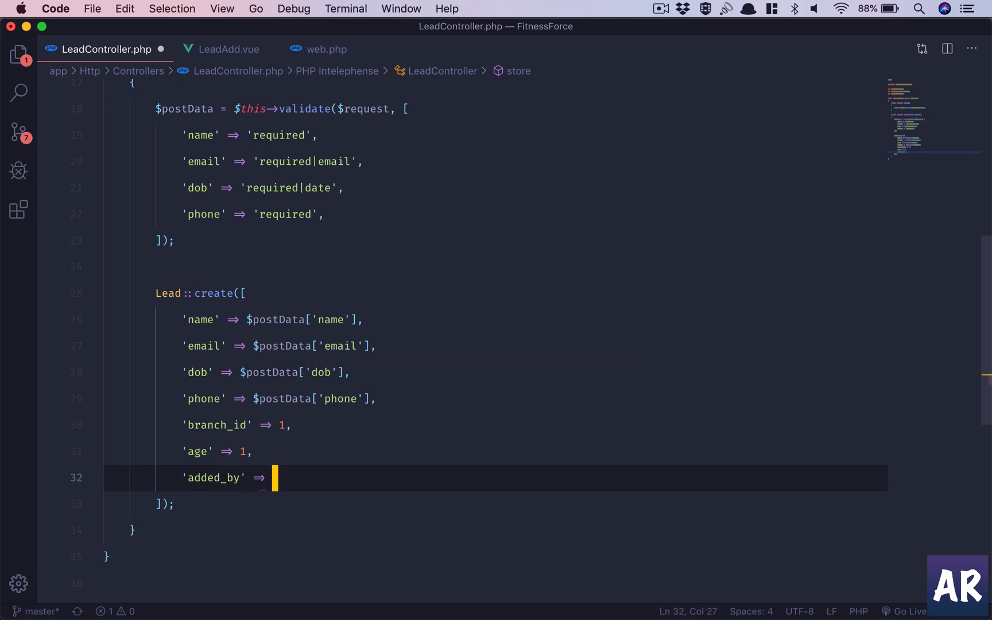
text(A)
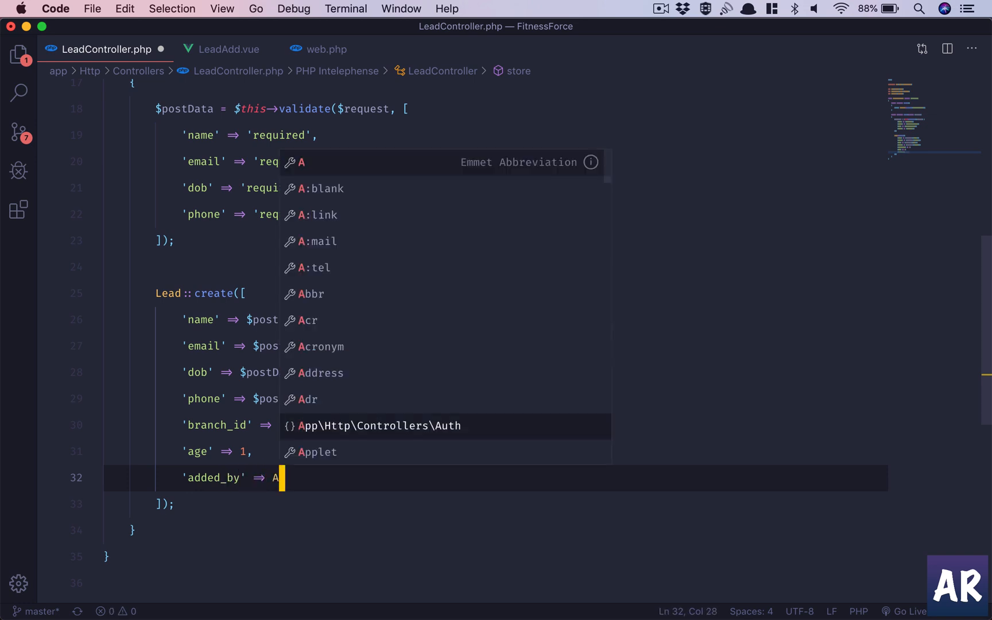
text(uth:)
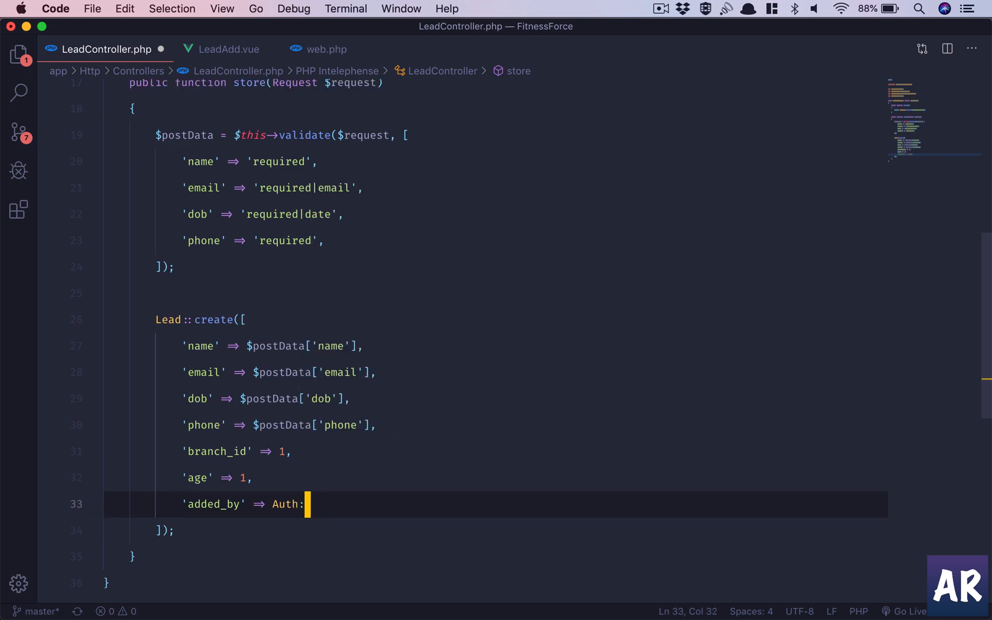
text(:user()->id,)
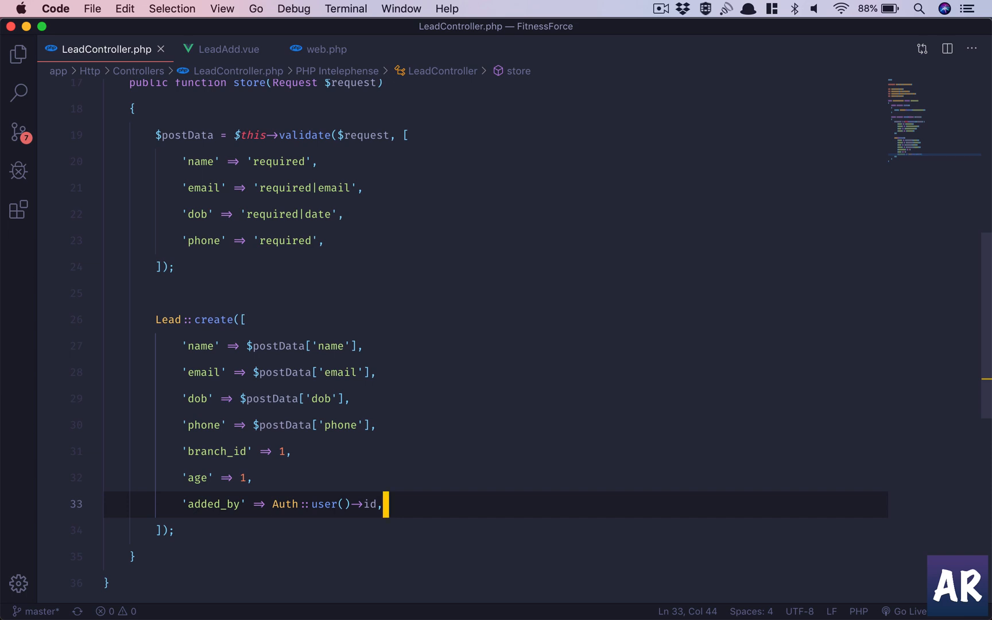
- Open the create_leads_table migration and rename the second branch_id column to added_by
text(crete)
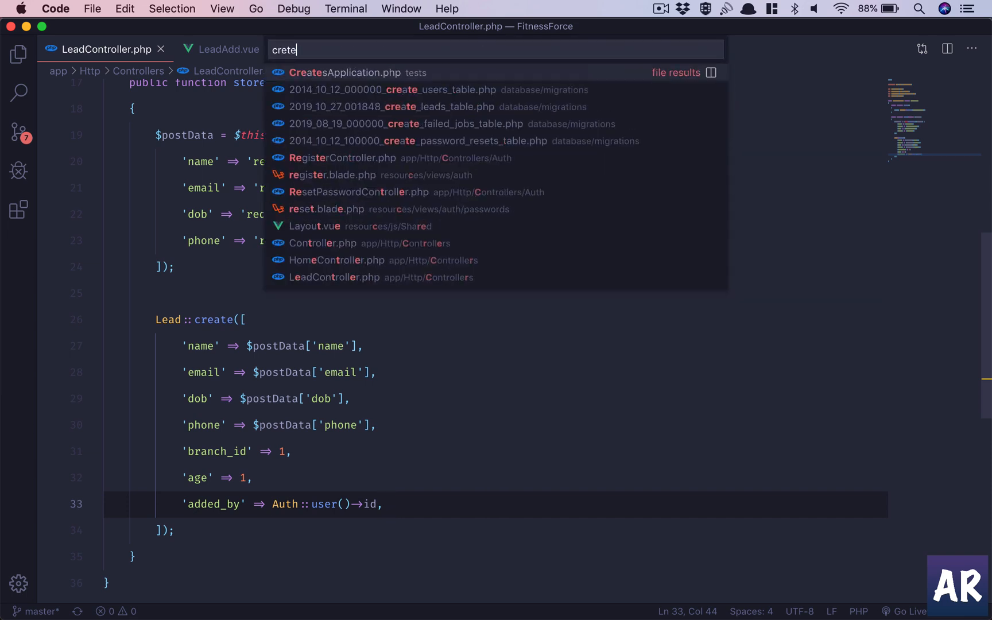
key(backspace)
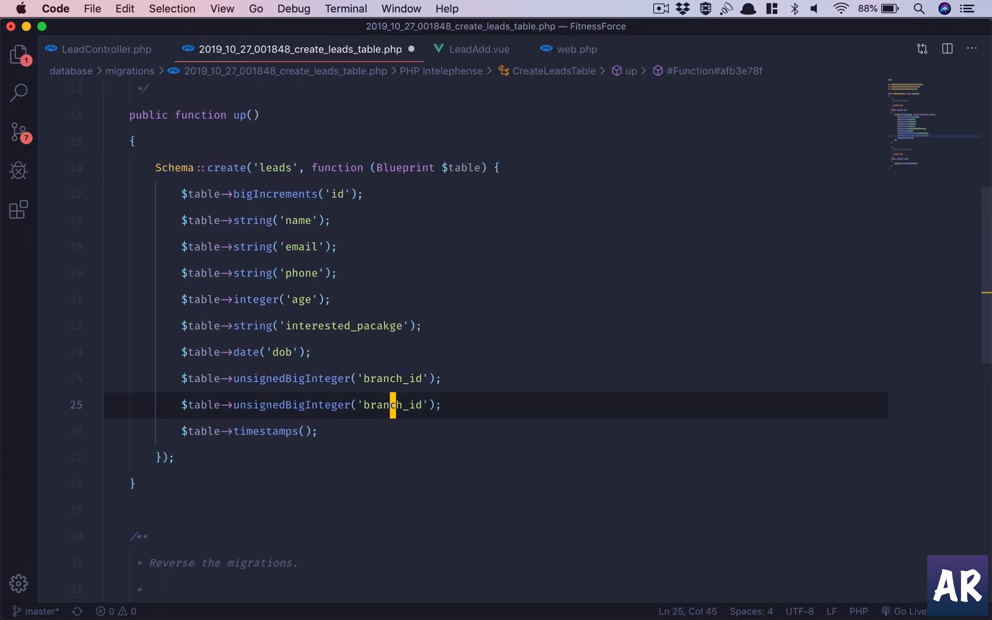
double_click(392, 405)
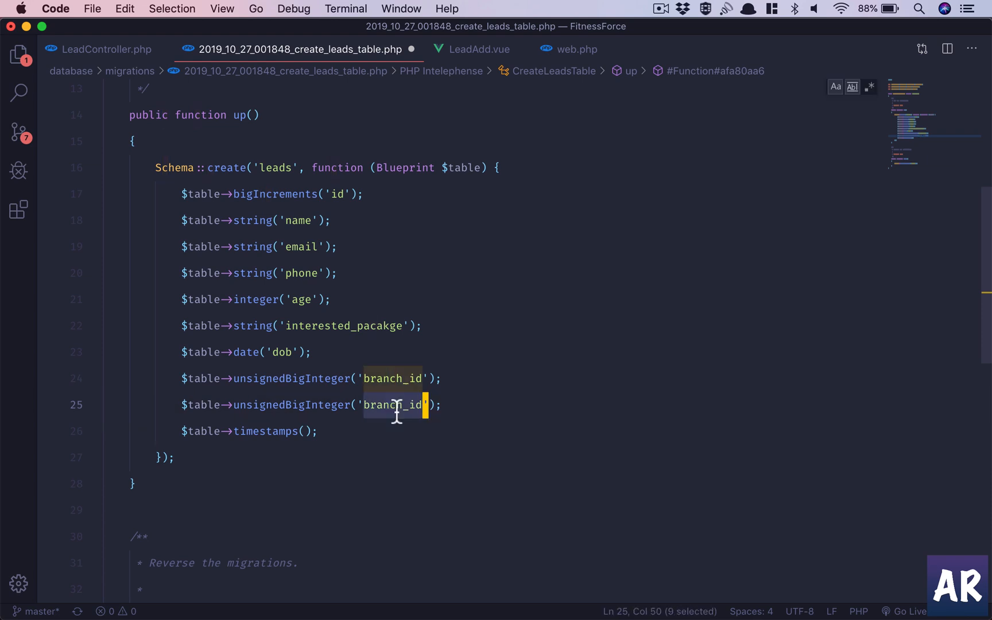
text(added_by)
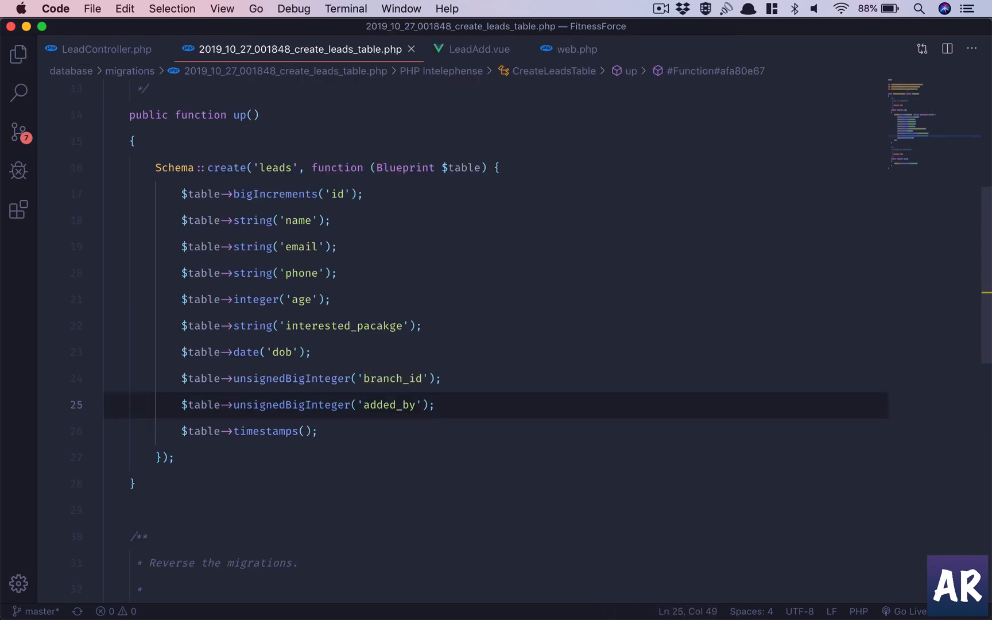
- Add return redirect()->route('dash') after Lead::create in LeadController's store() and save
click(106, 49)
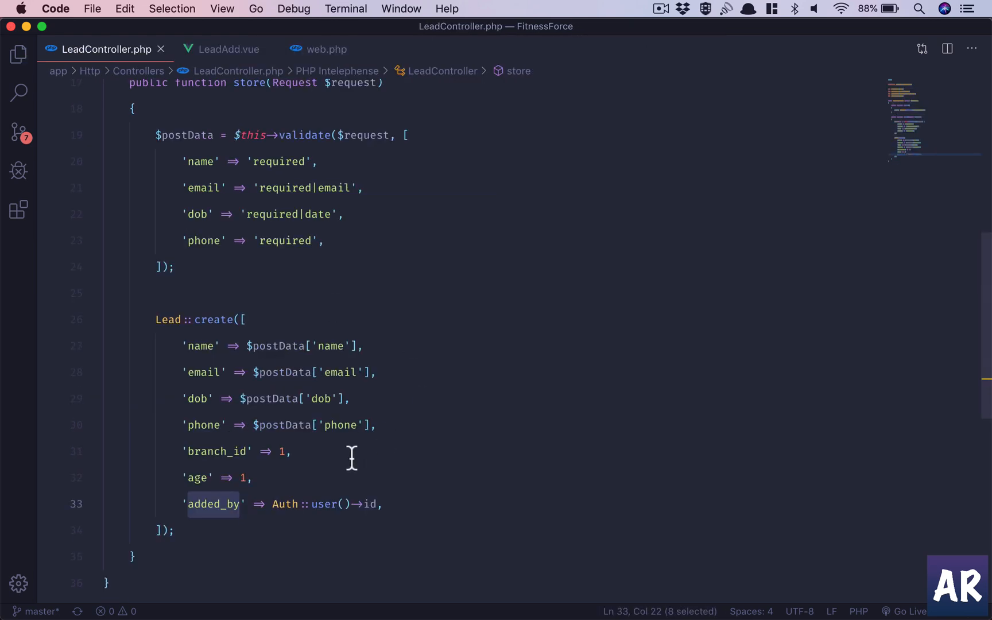
scroll(down, 3)
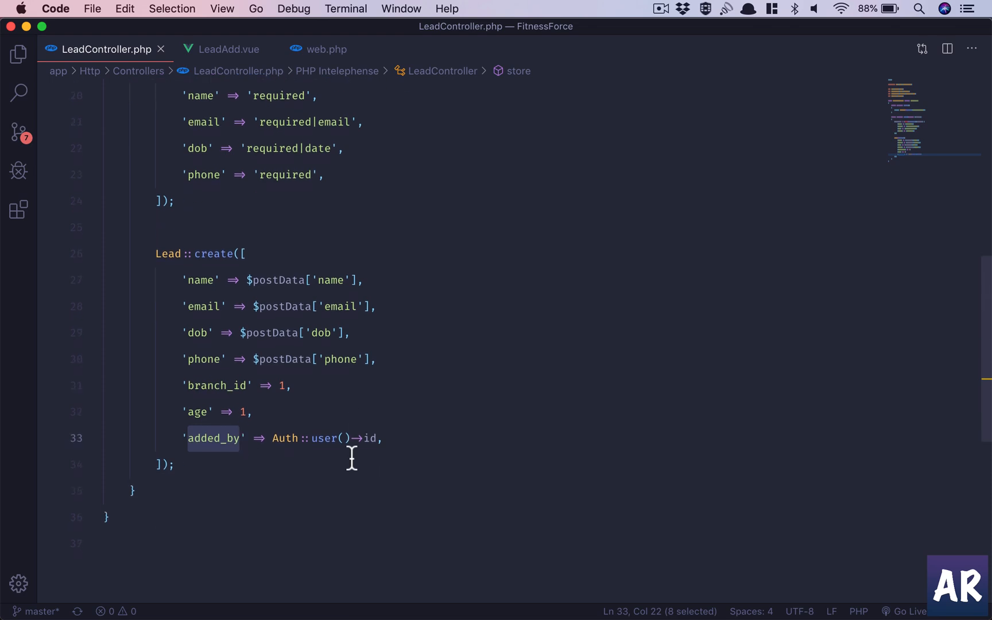
mouse_move(258, 471)
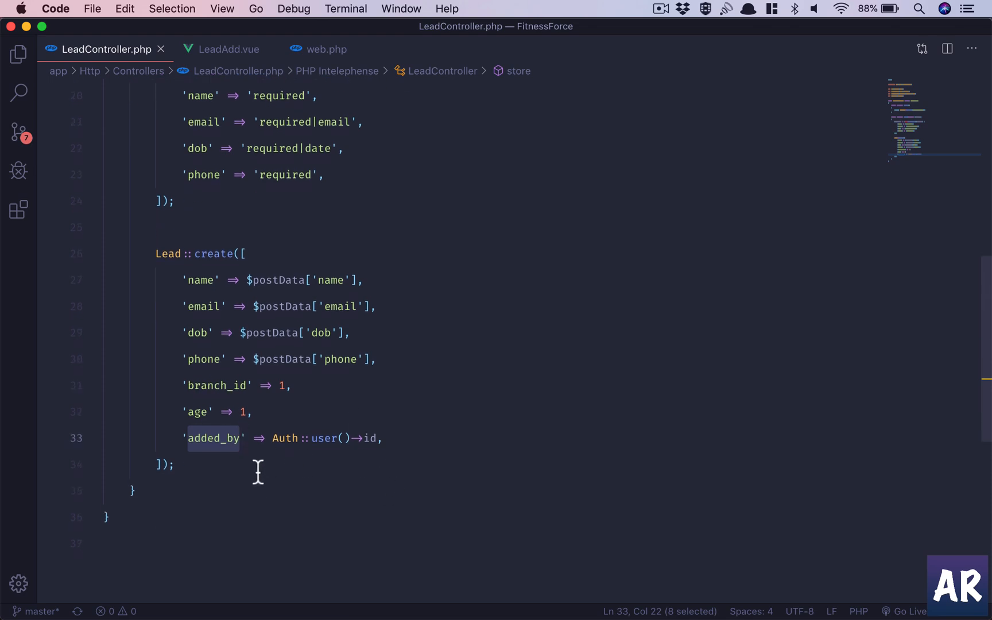
text(retu)
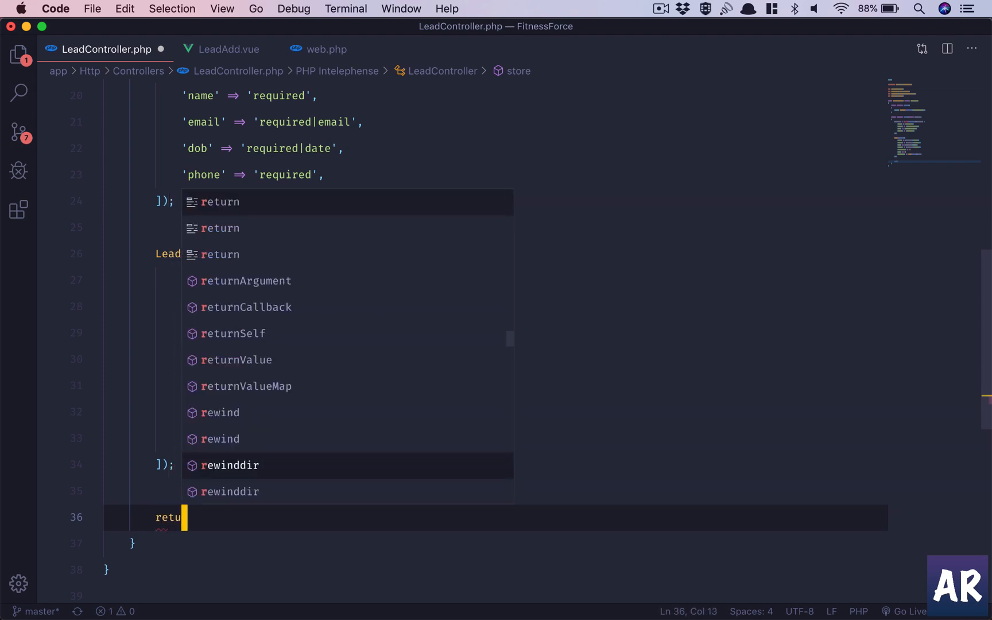
text(return)
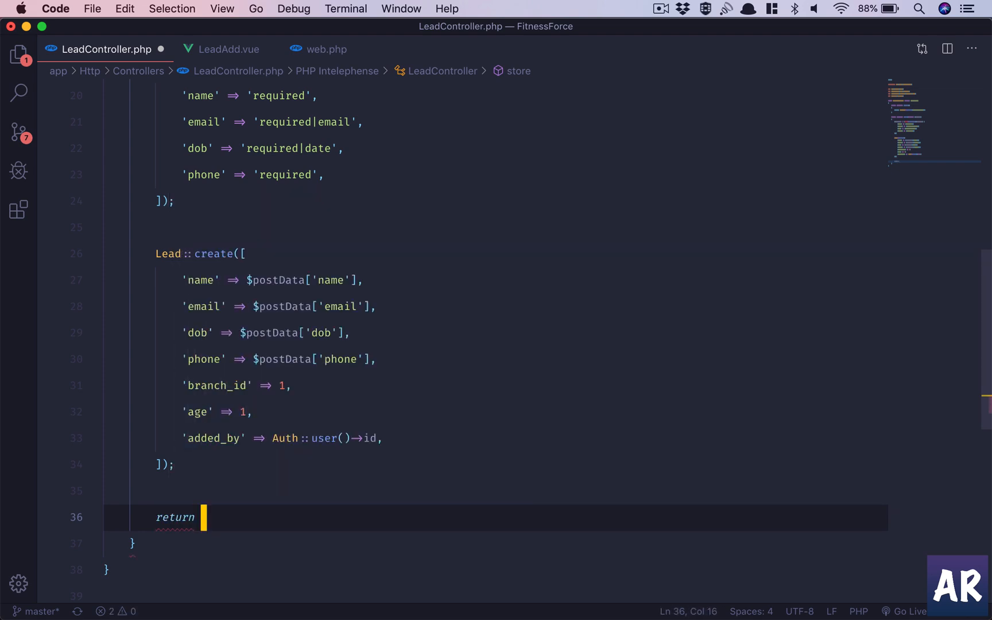
text(\redirect()->rout)
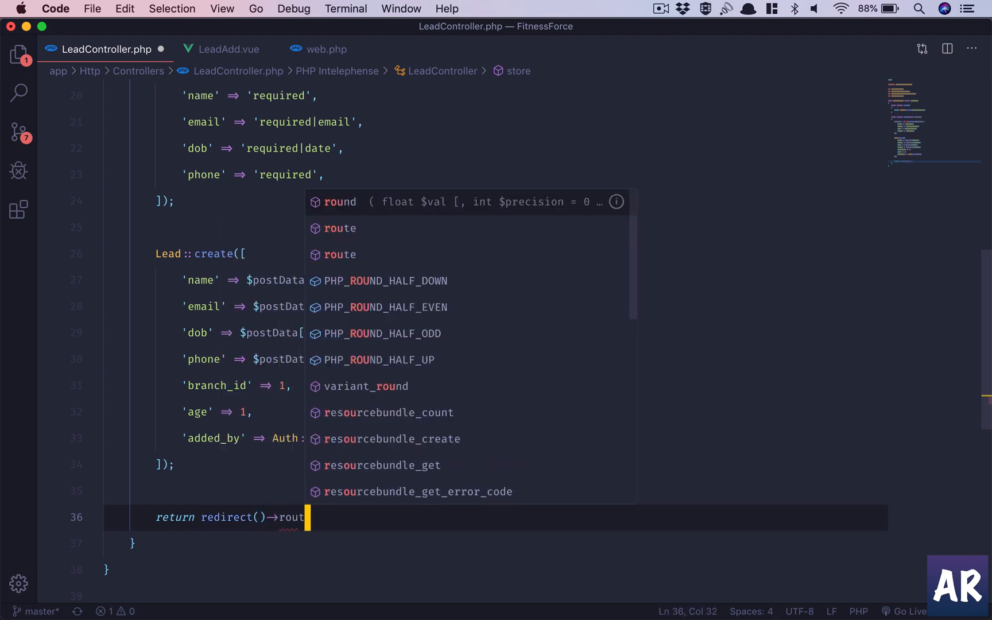
text(e('dash');)
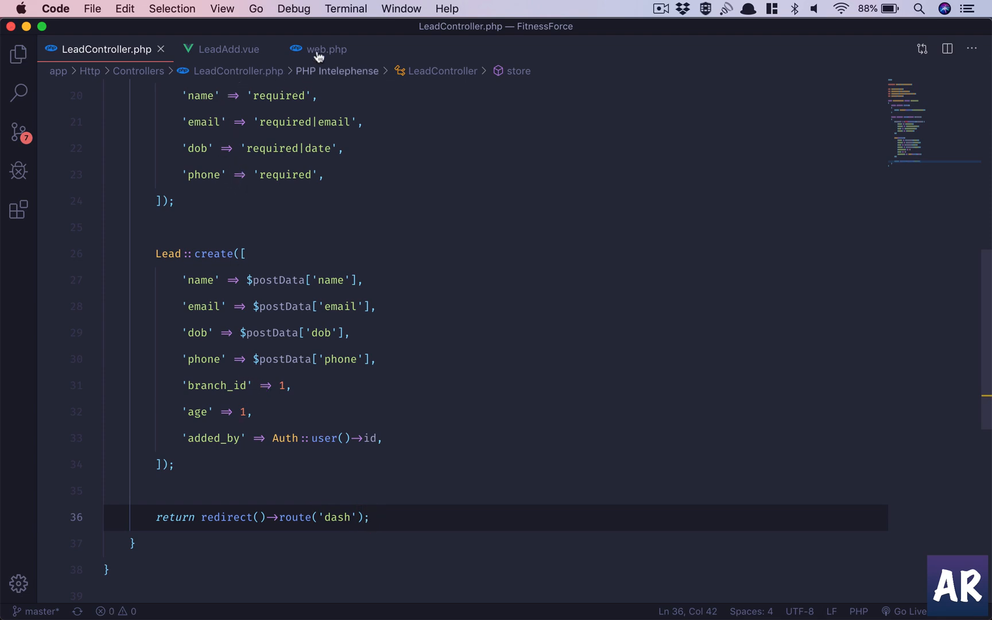
- Append ->name('dash') to the /dashboard route in web.php and save
click(327, 49)
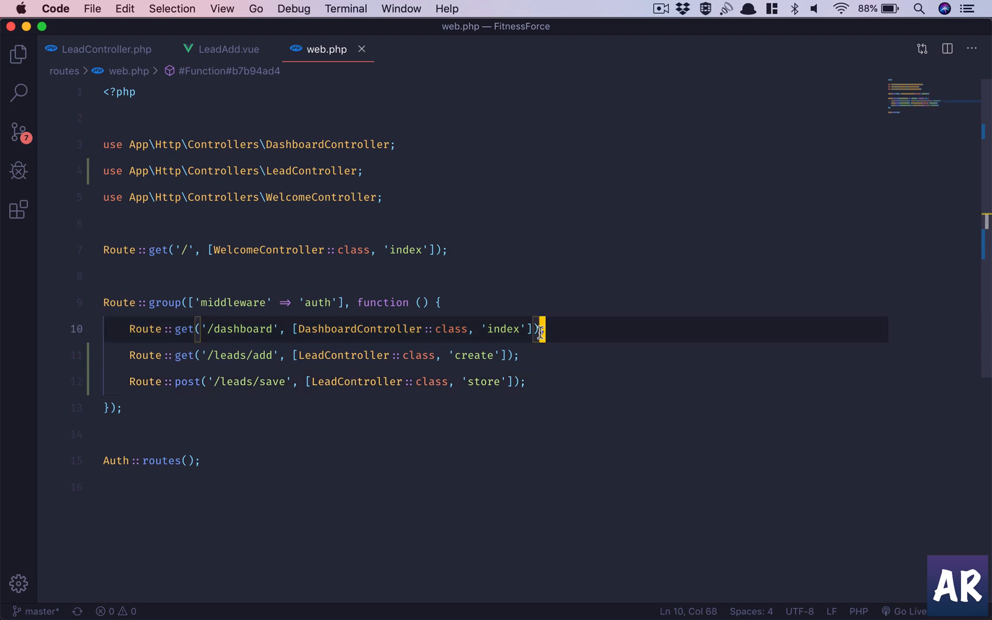
text(->name)
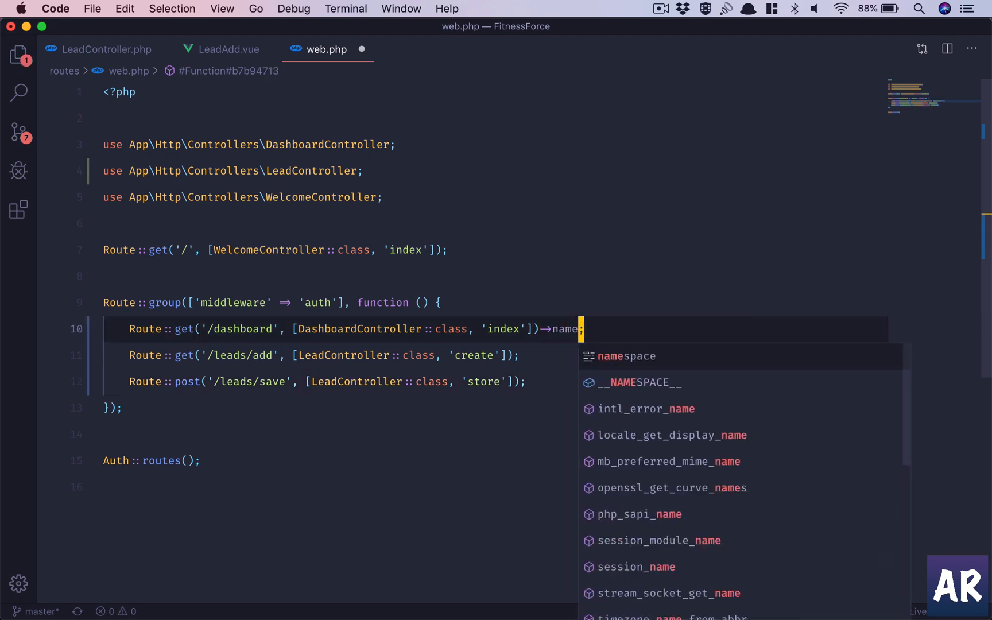
text(('dash');)
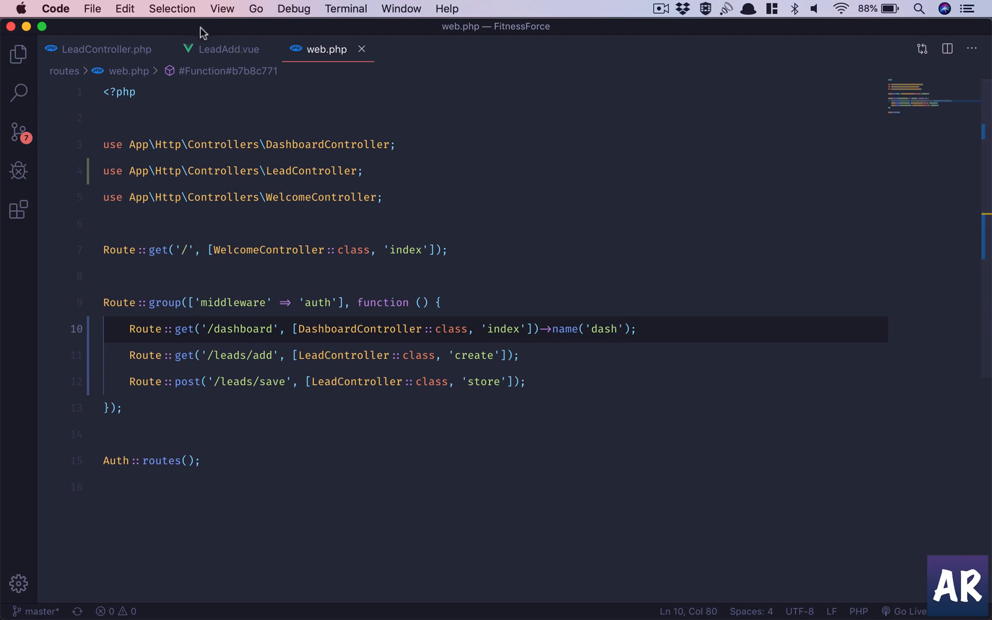
click(107, 49)
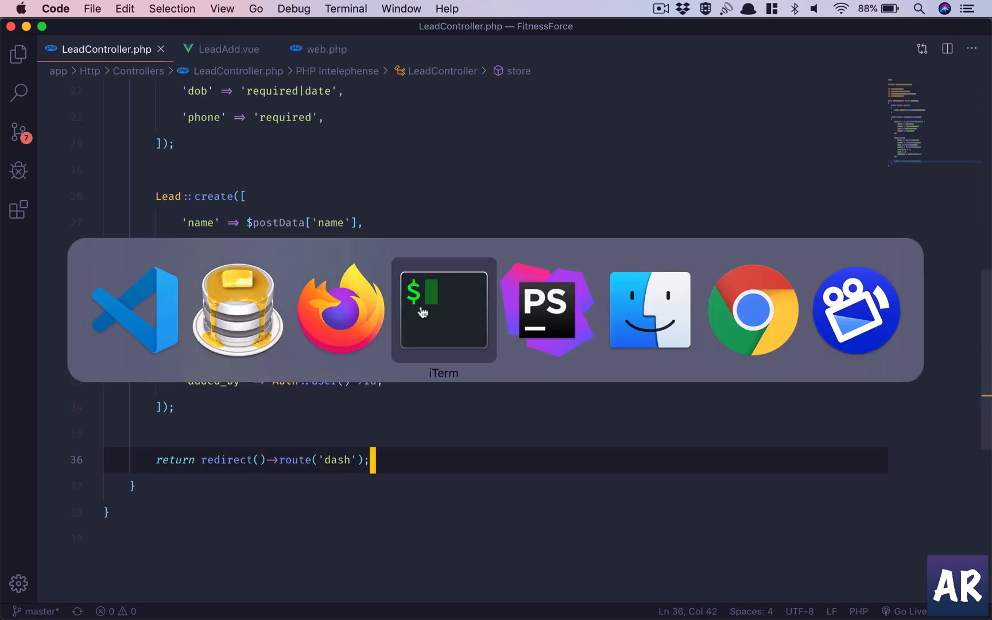
- Check migrations in the terminal, then view the empty leads table in Sequel Pro
click(442, 310)
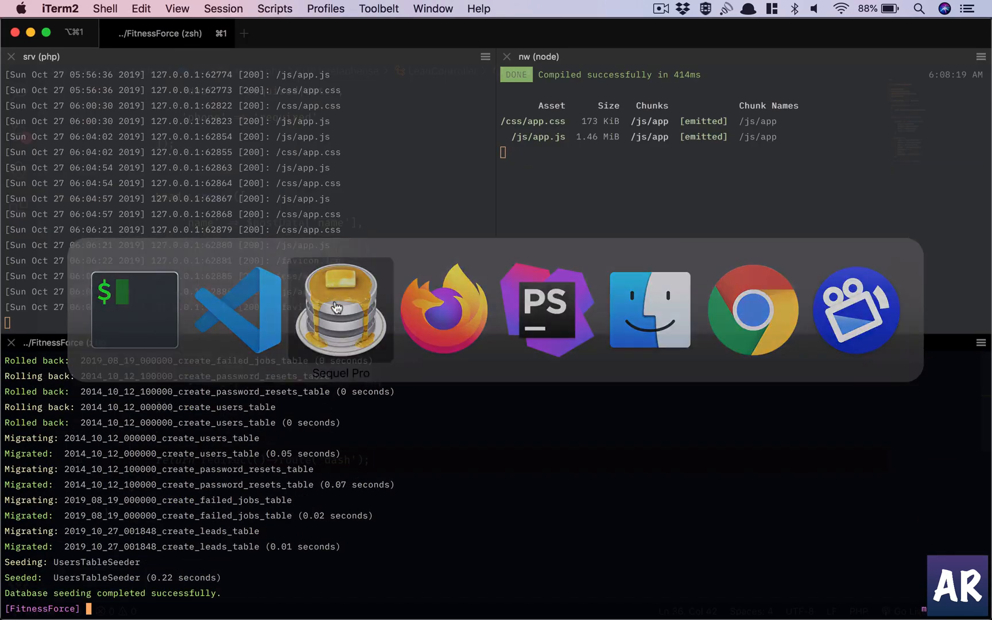
click(341, 310)
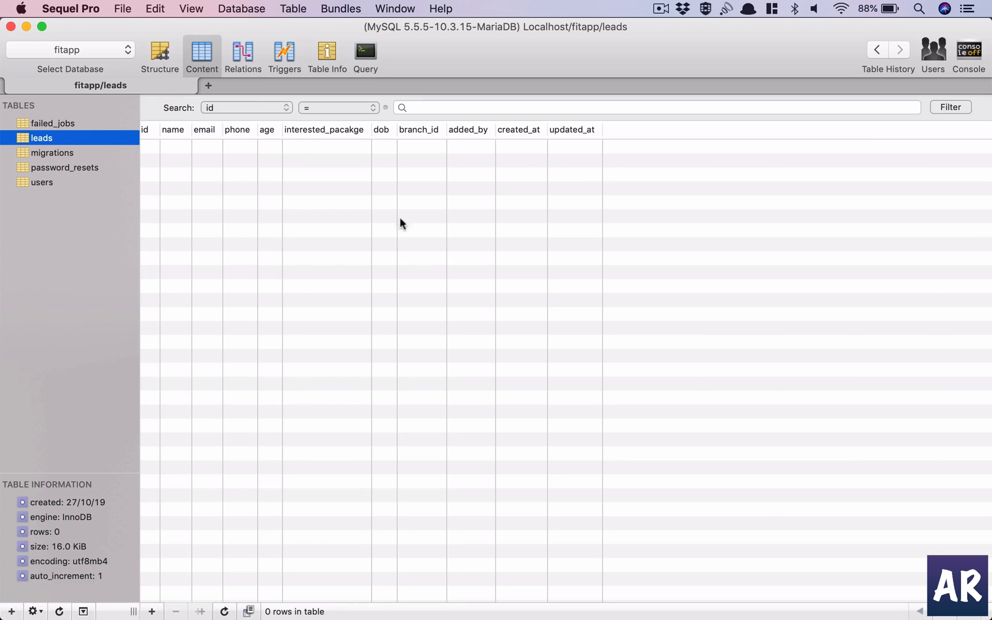
mouse_move(38, 188)
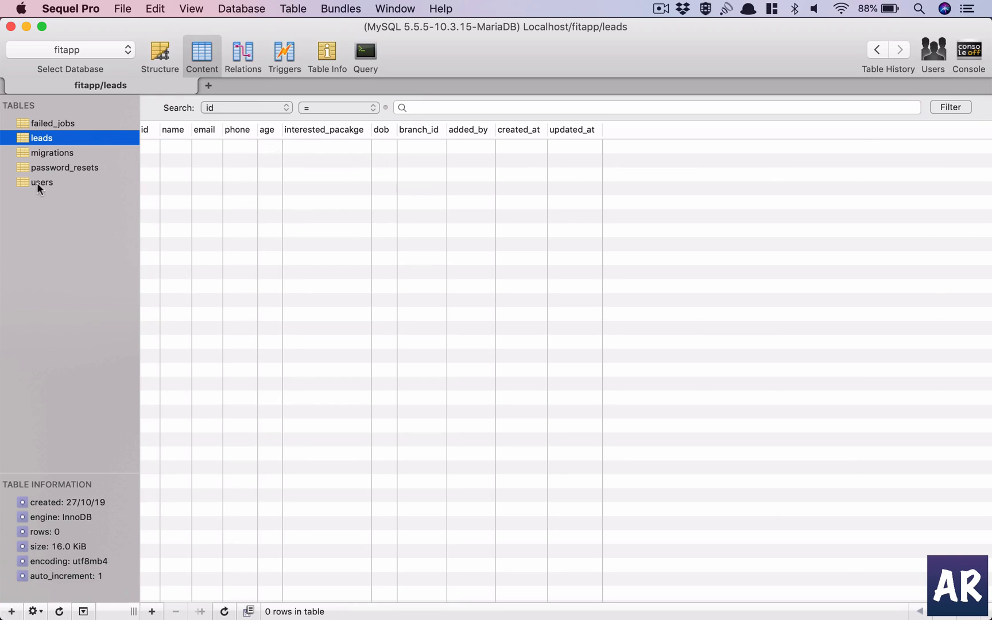
mouse_move(271, 150)
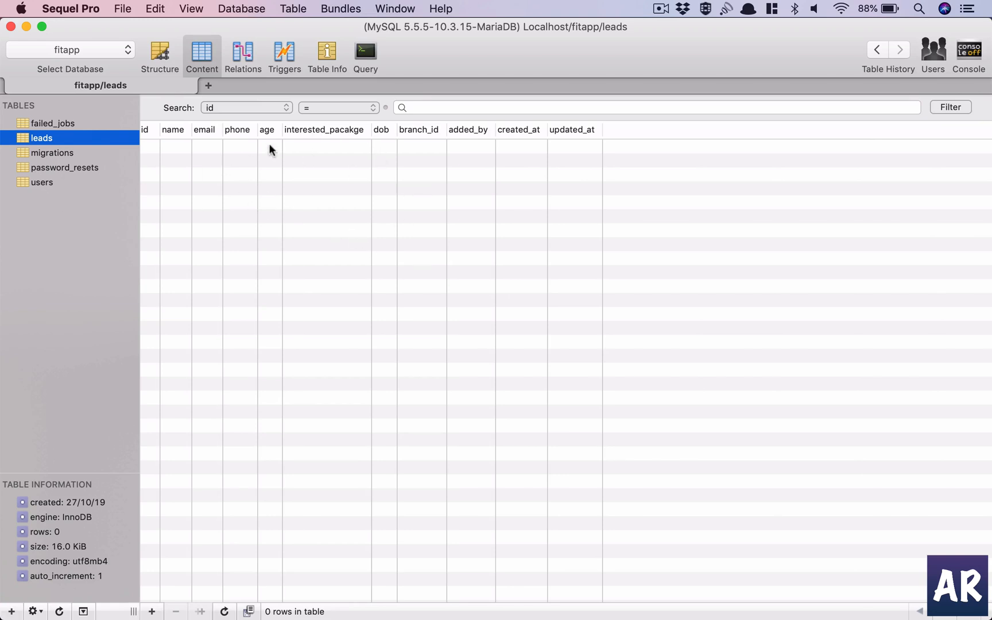
mouse_move(425, 191)
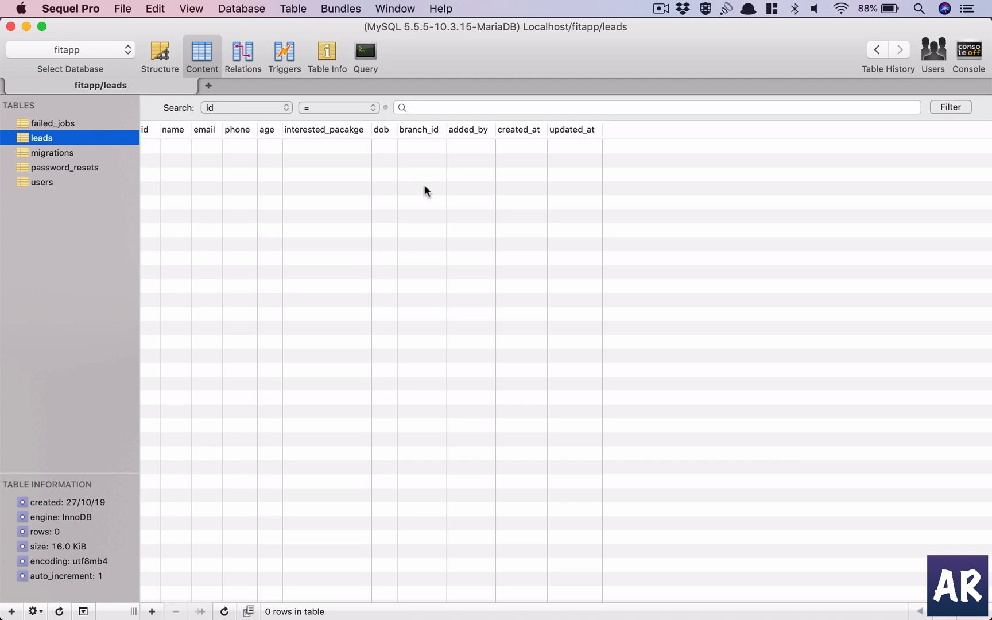
mouse_move(430, 144)
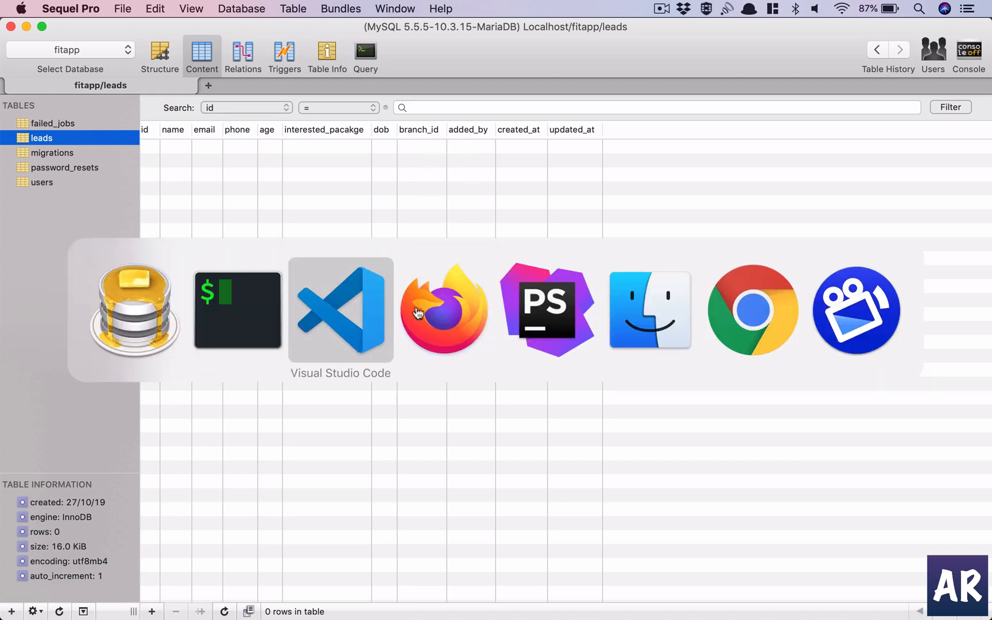
click(445, 310)
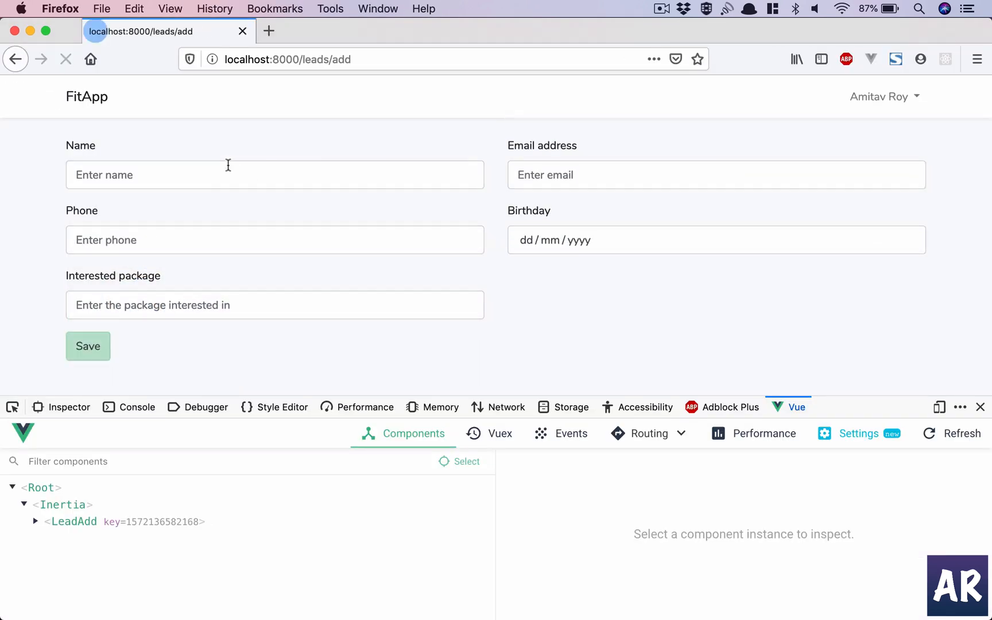
text(Amit)
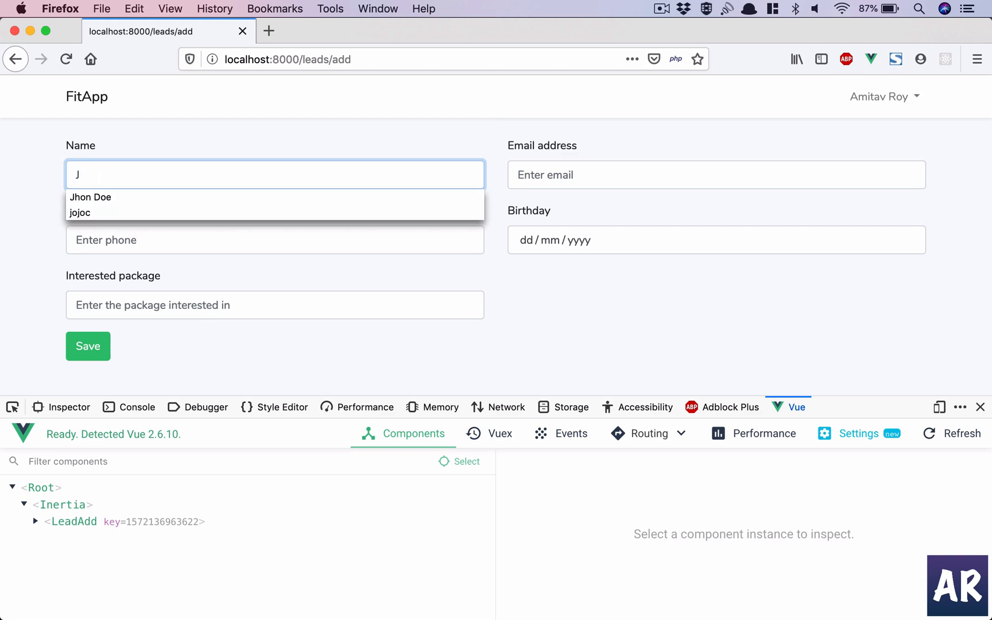
click(91, 197)
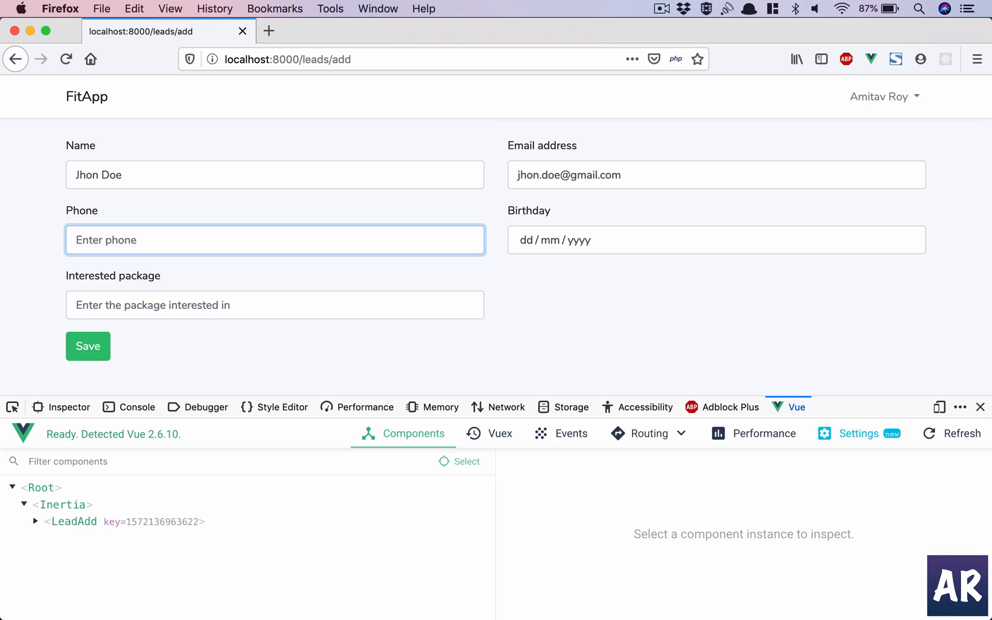
text(9828)
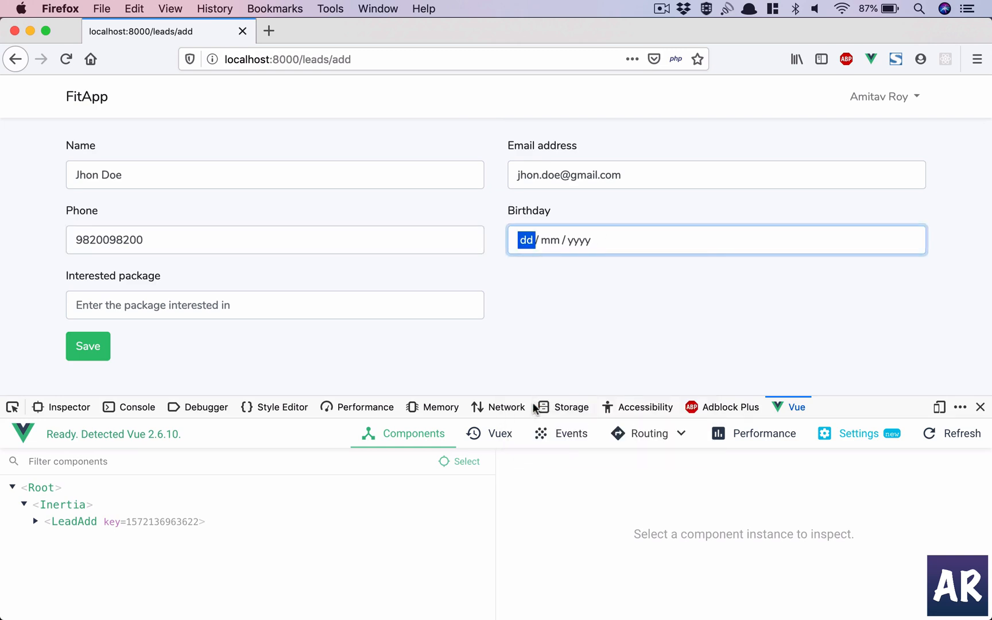
text(Some)
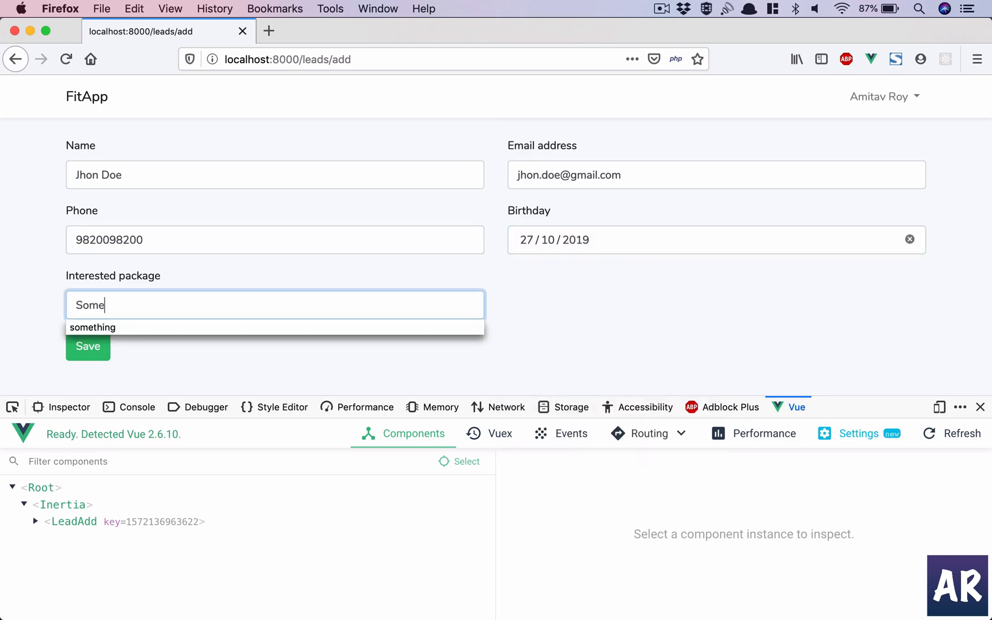
click(91, 327)
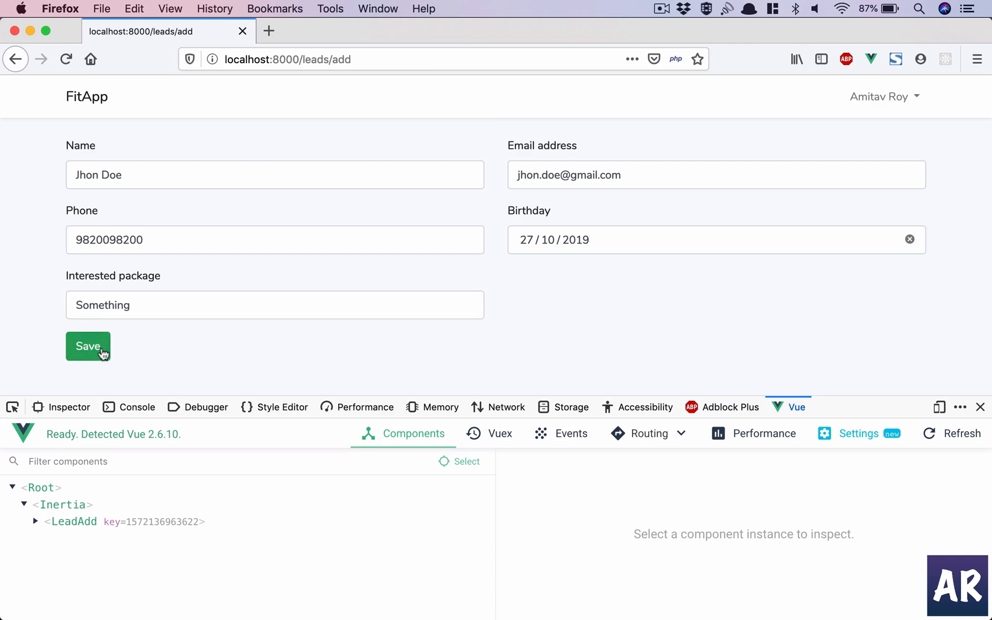
click(88, 346)
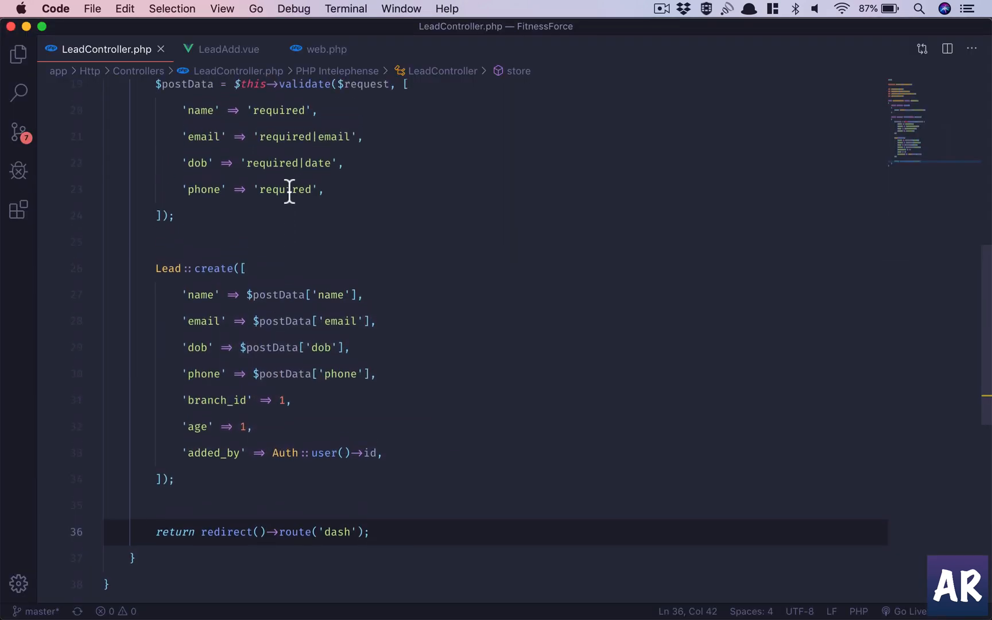
- Add an if ($request->has('package')) check, confirming the field name in LeadAdd.vue
text(if)
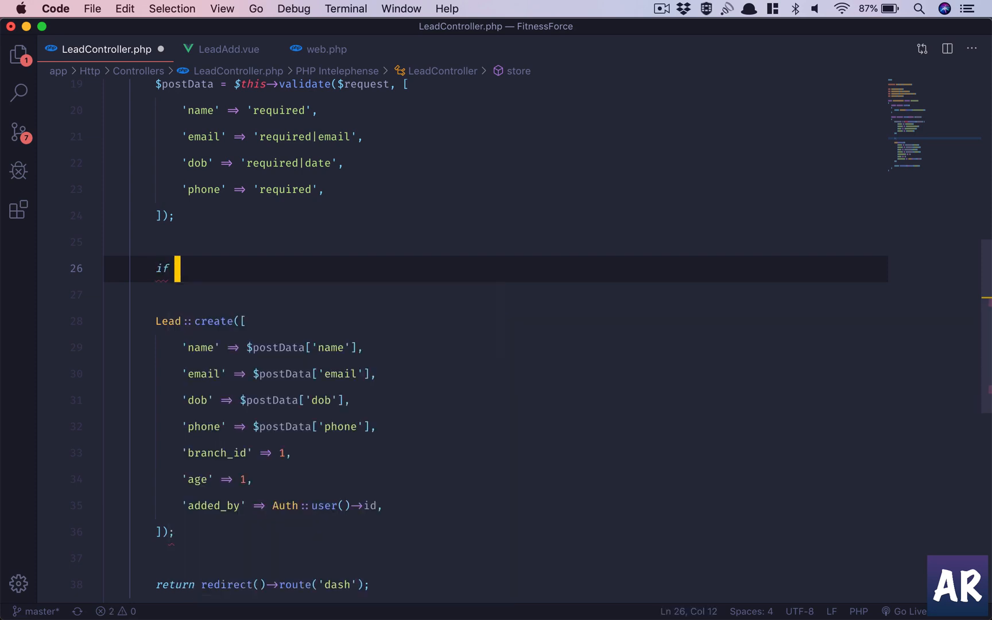
text(($request))
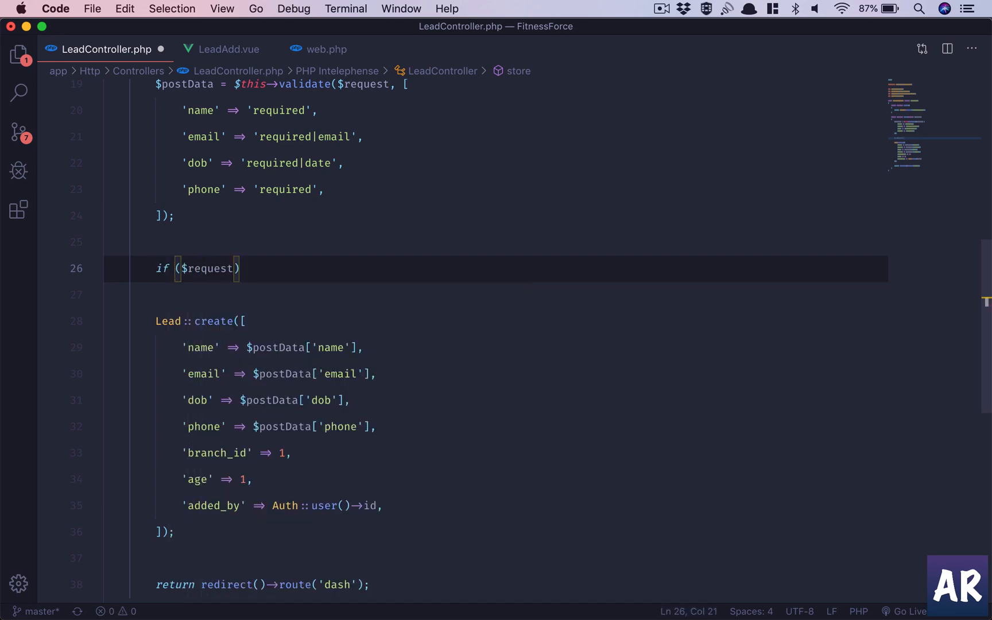
text(->has()
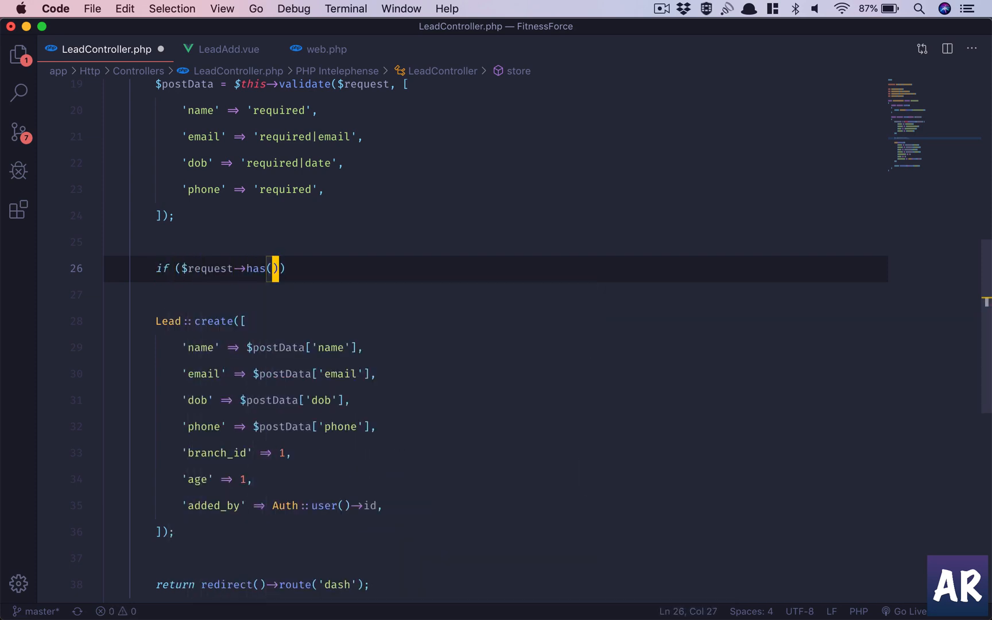
text('')
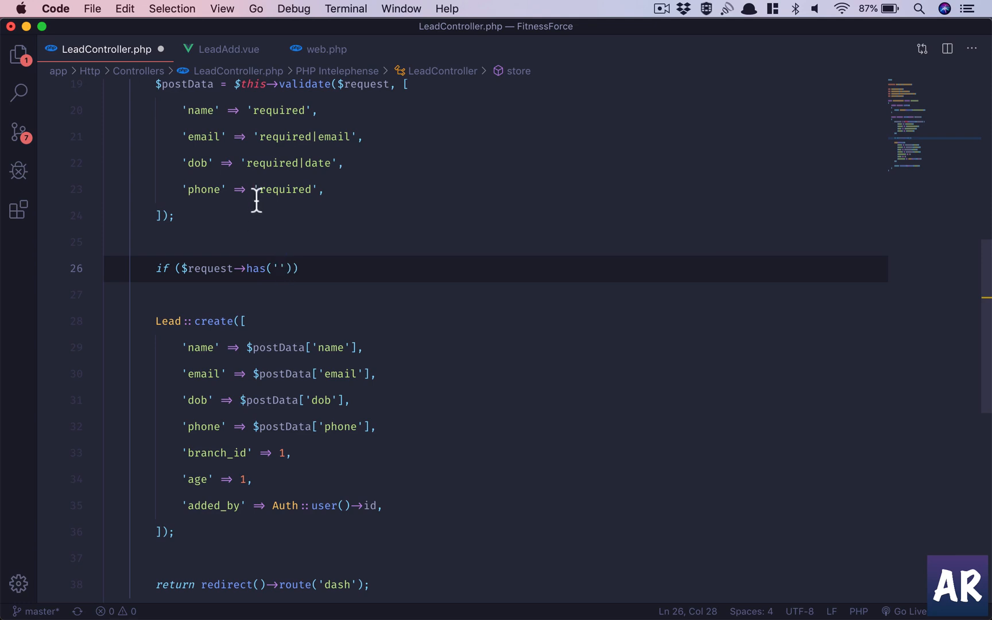
click(227, 49)
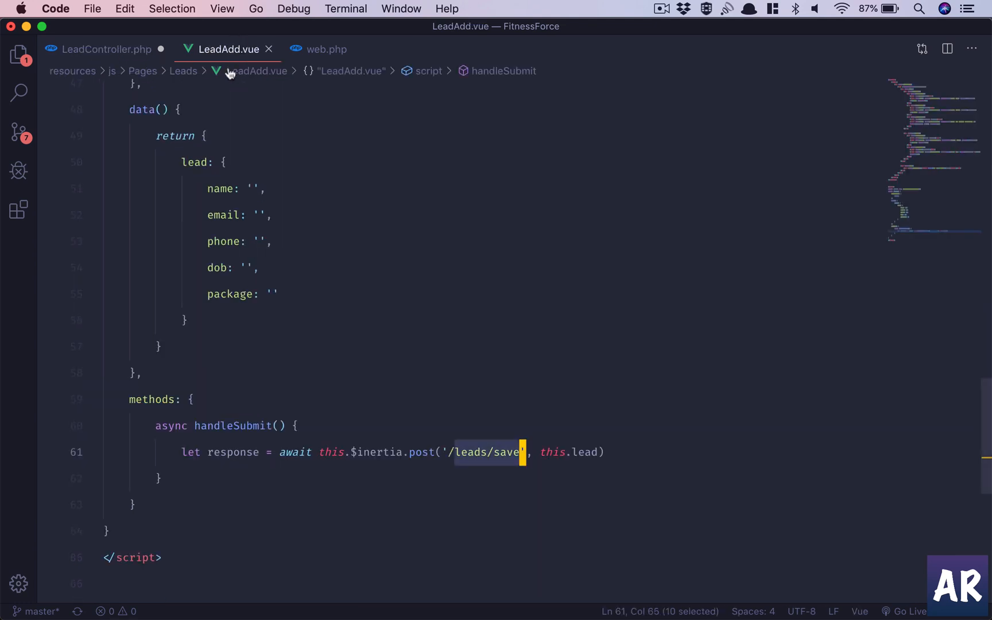
click(106, 49)
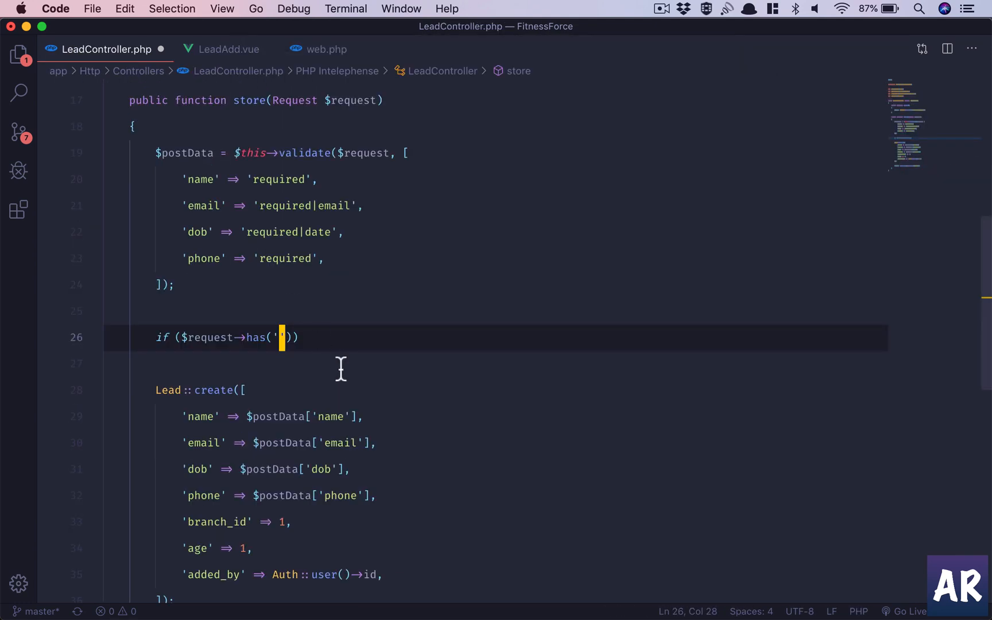
text(package')) {)
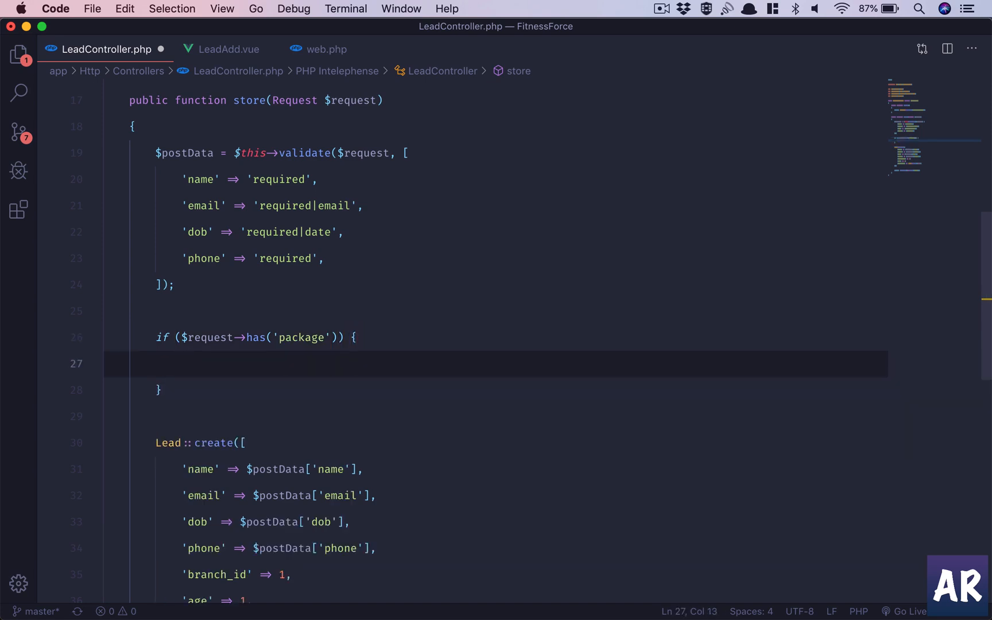
- Assign $package from the request inside the check and default $package to ""
text($)
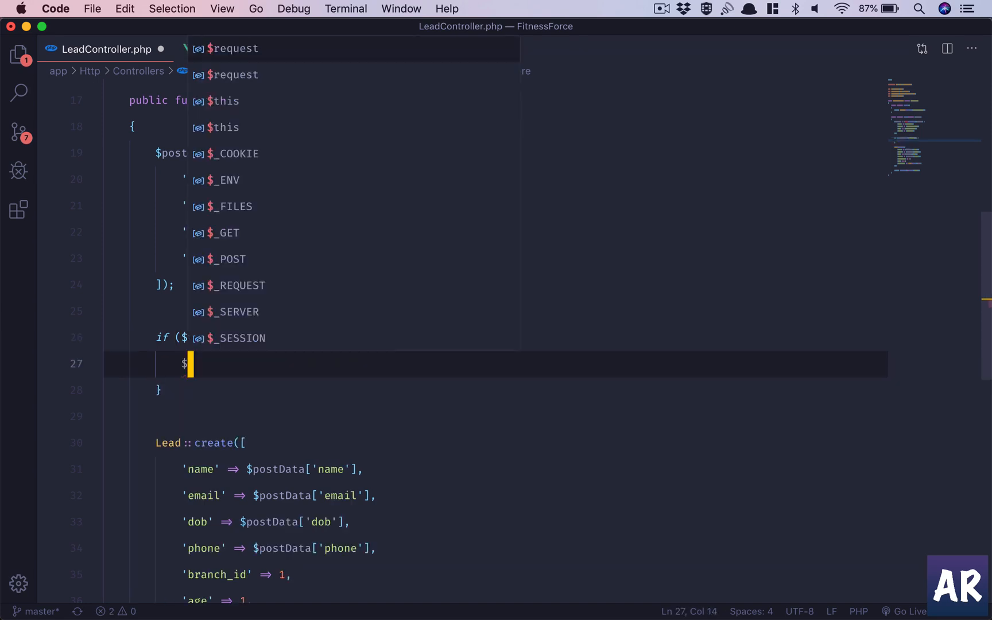
text(packa)
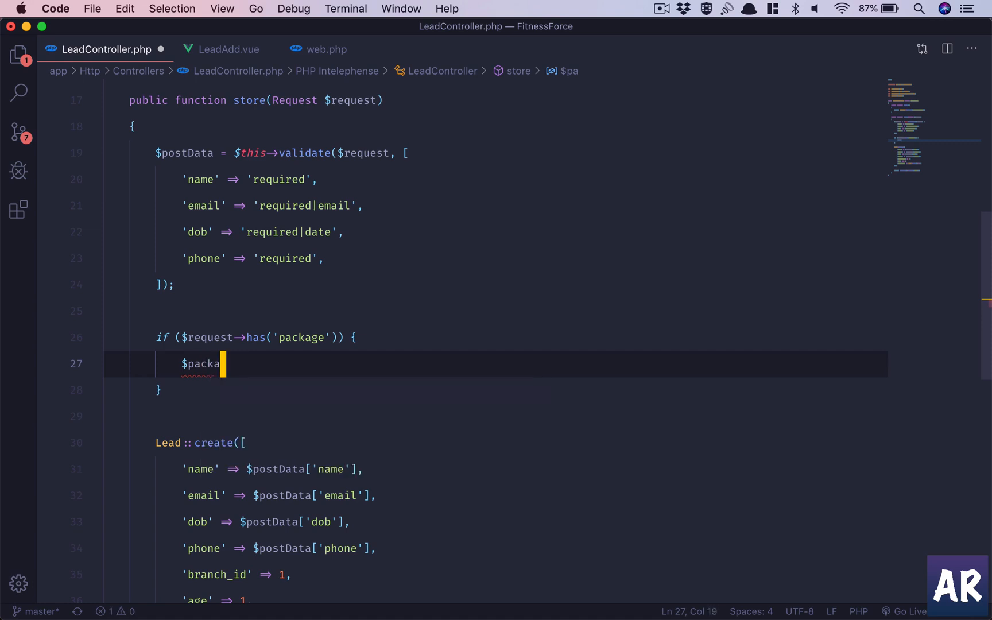
text(ge =)
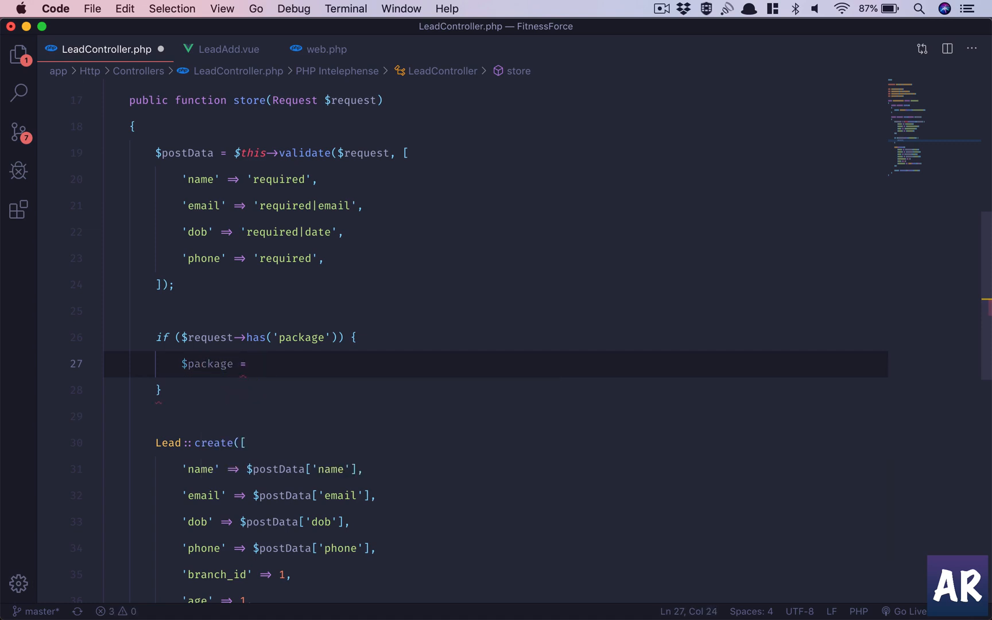
text($request->9p)
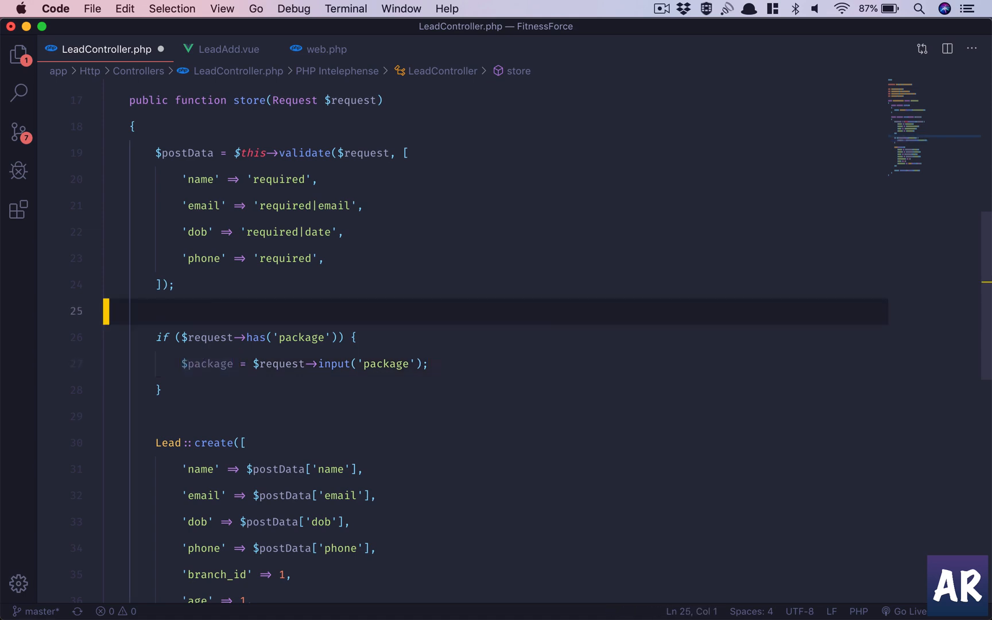
text($package = "";)
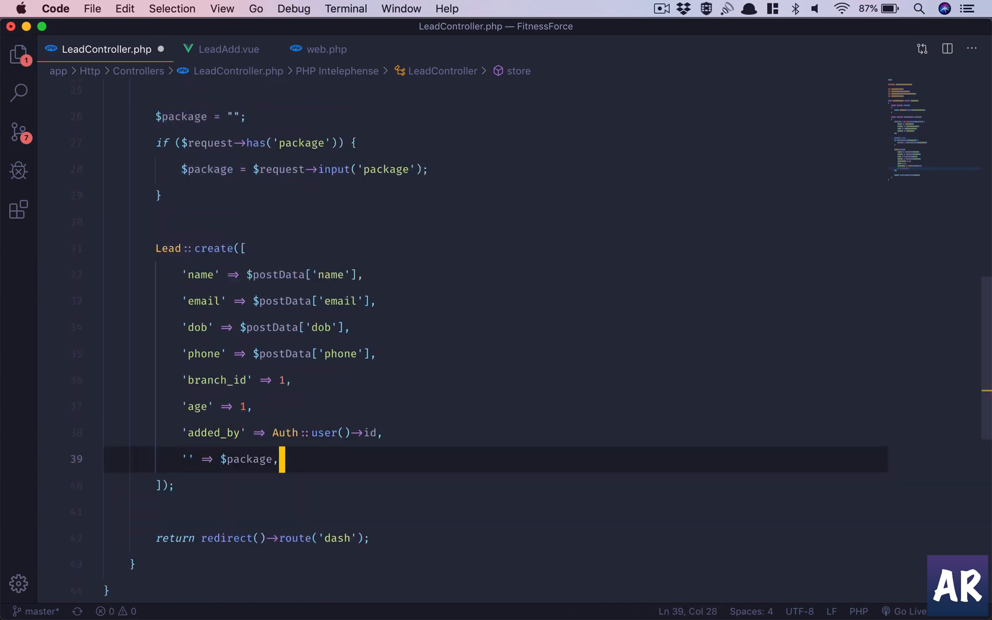
key(cmd+p)
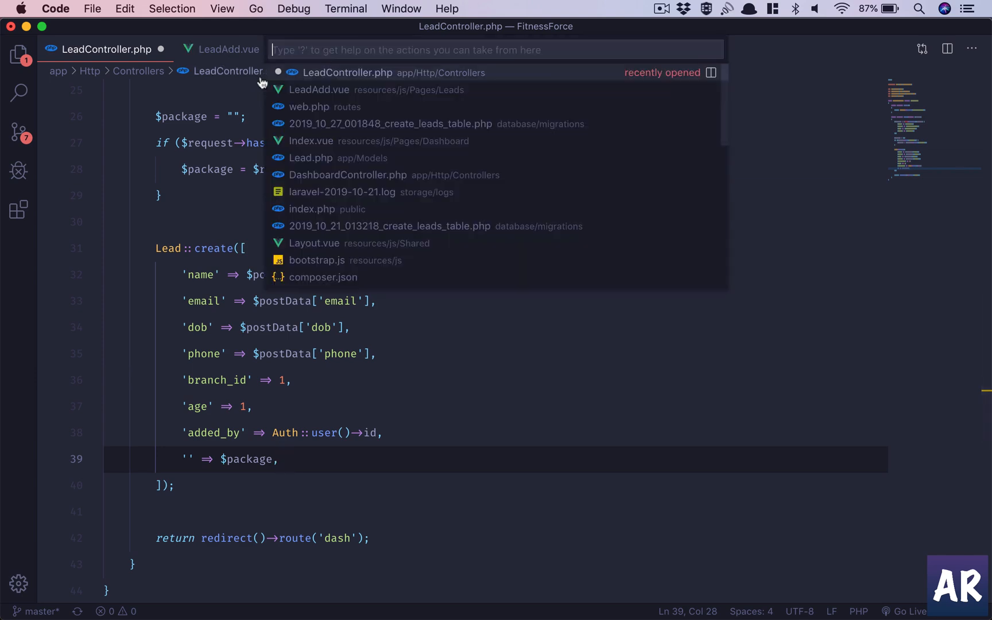
- Copy the interested_pacakge column name from the leads migration into LeadController as the array key
click(390, 123)
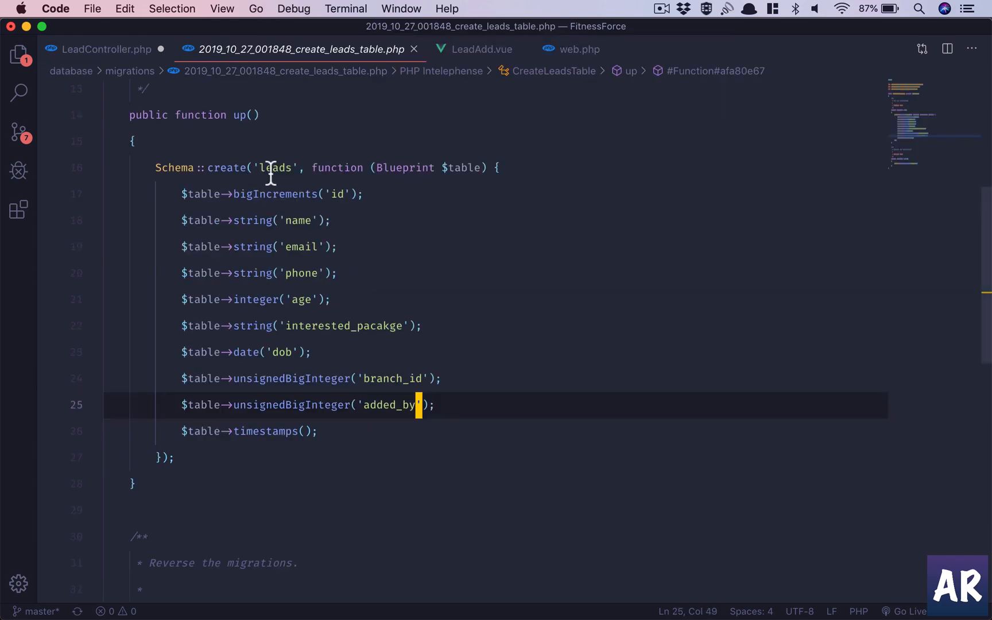
double_click(343, 326)
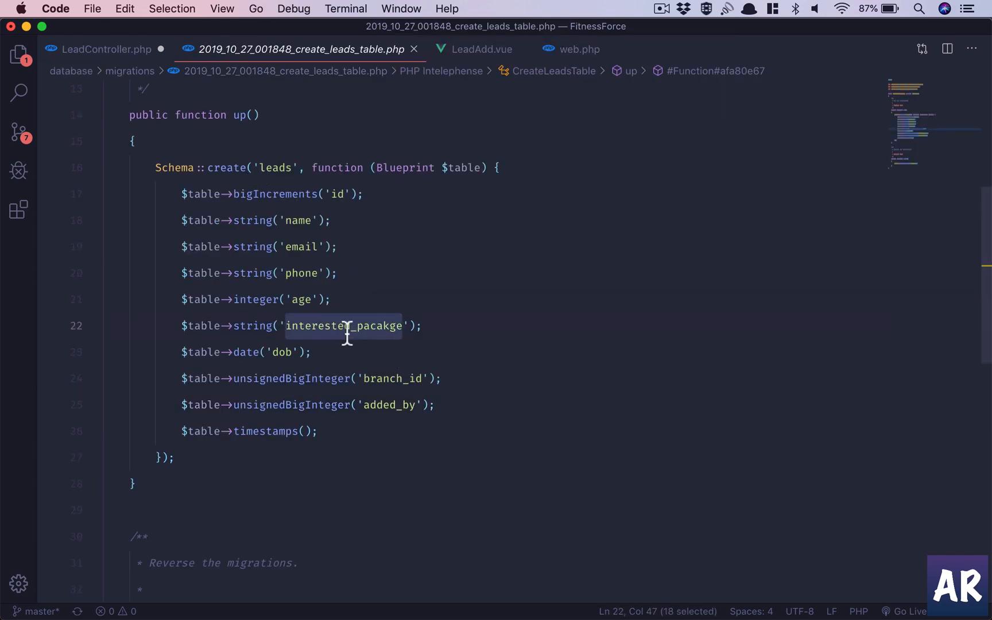
click(106, 49)
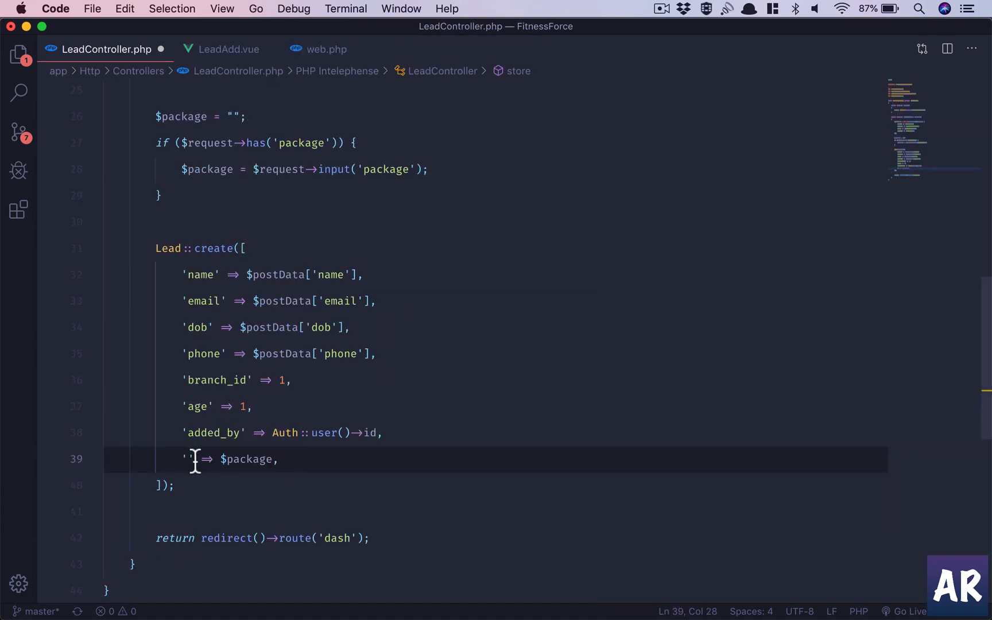
text(interested_pacakge)
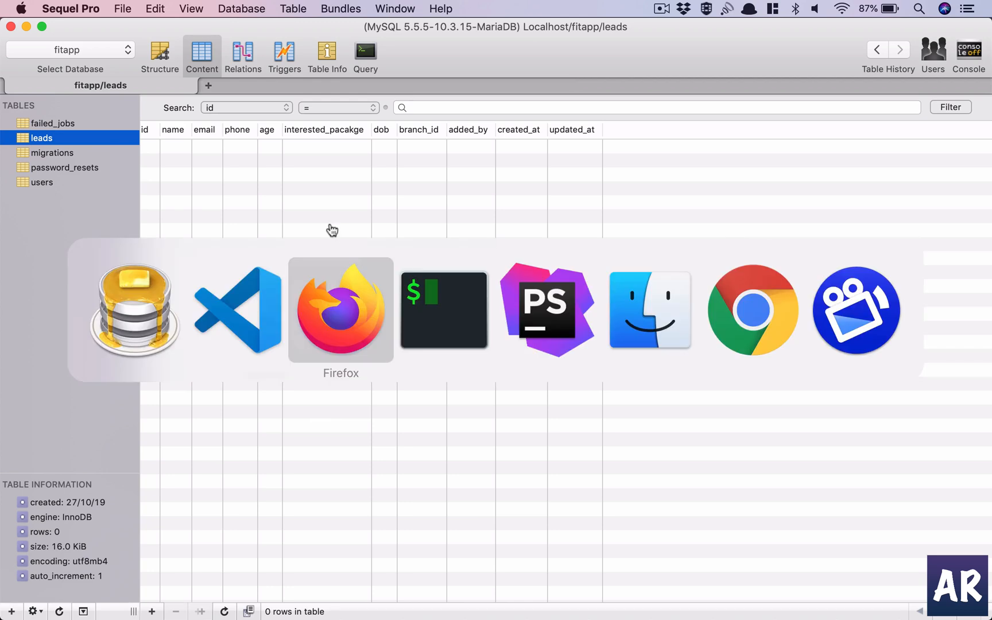
- Resubmit the Firefox lead form, getting the 'interested_pacakge cannot be null' error
click(340, 310)
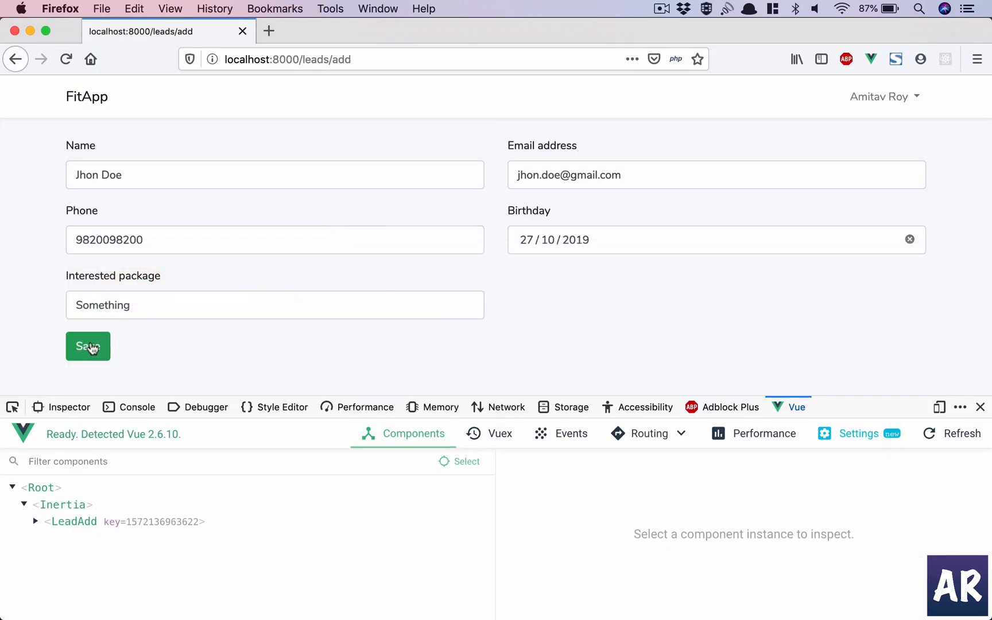
click(88, 346)
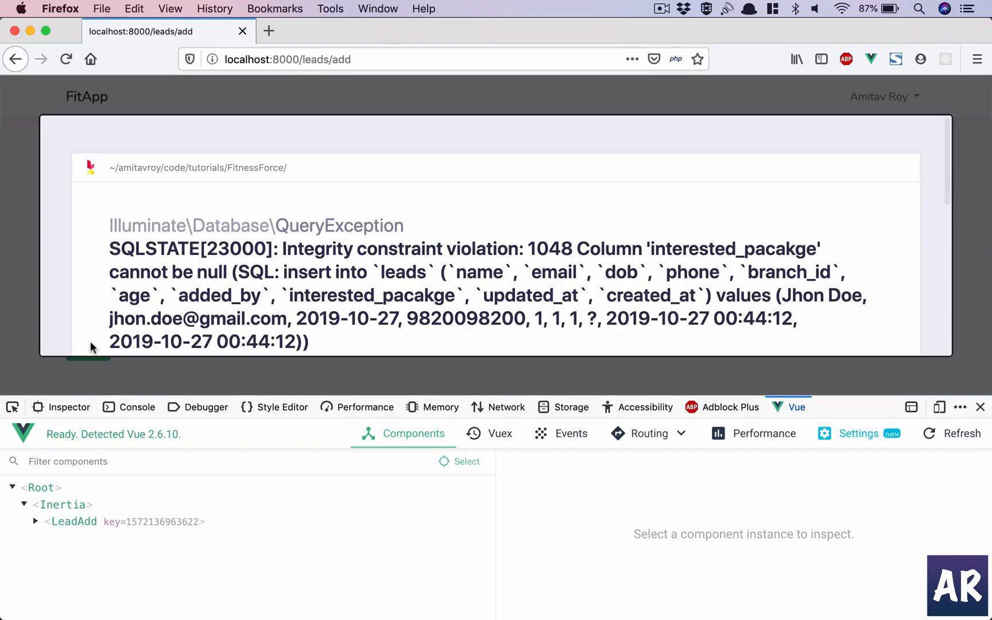
mouse_move(785, 273)
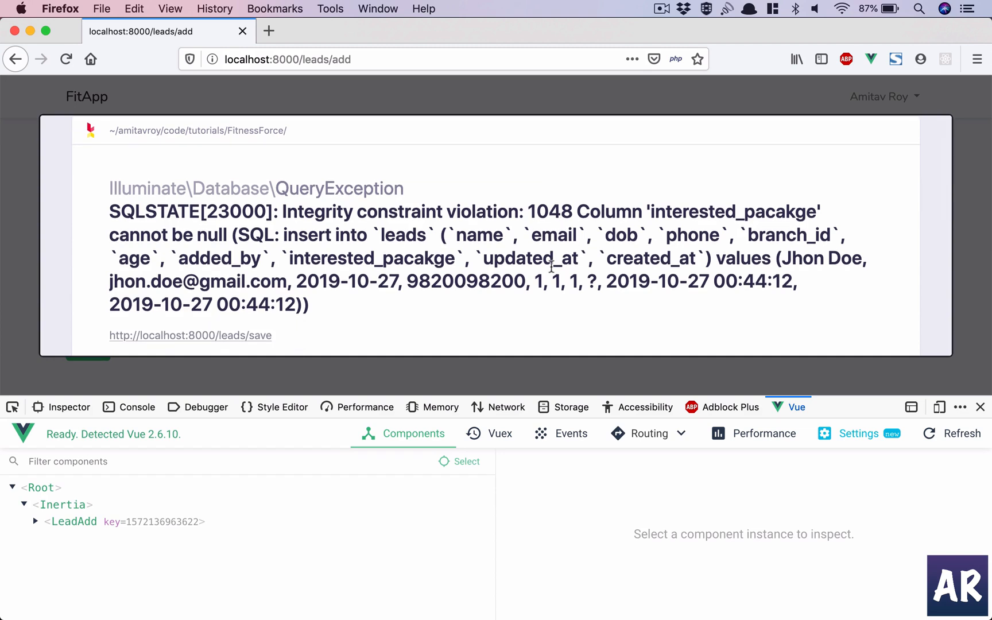
mouse_move(715, 214)
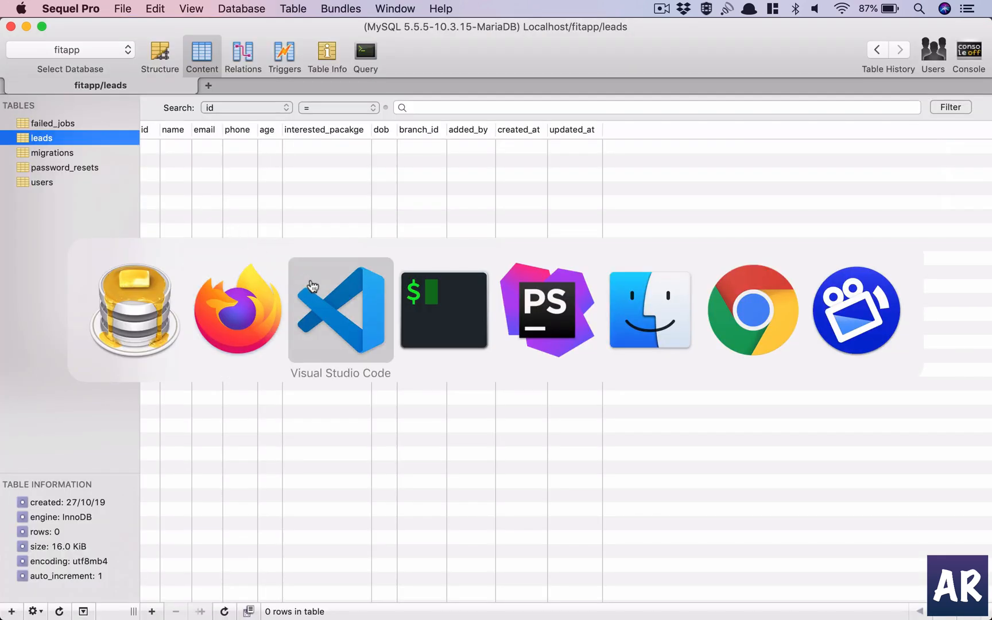
- Append ->nullable() to interested_pacakge in the leads migration and rerun fresh migration with seeding
click(341, 310)
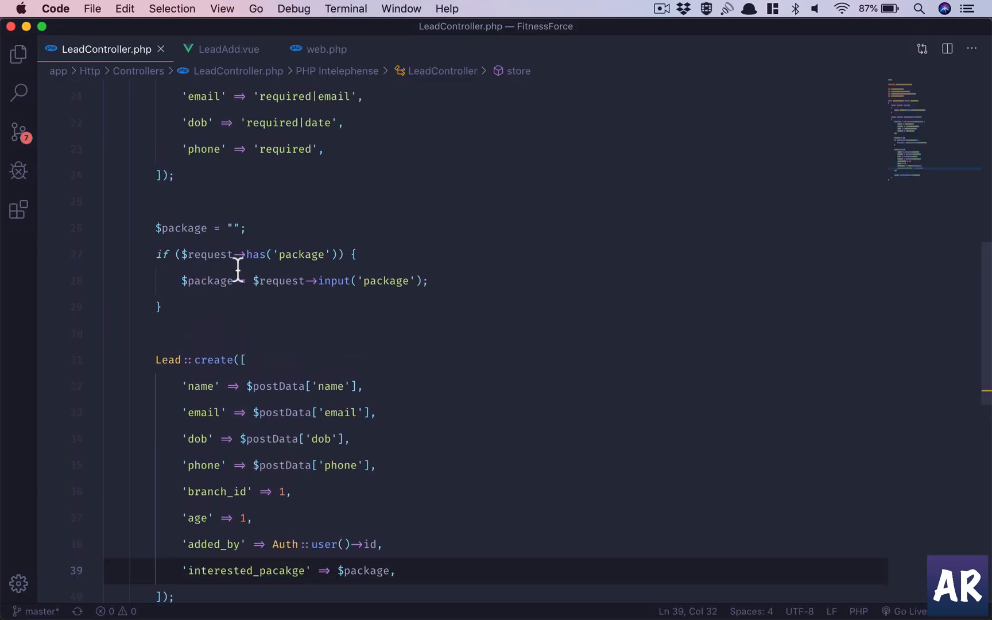
key(cmd+p)
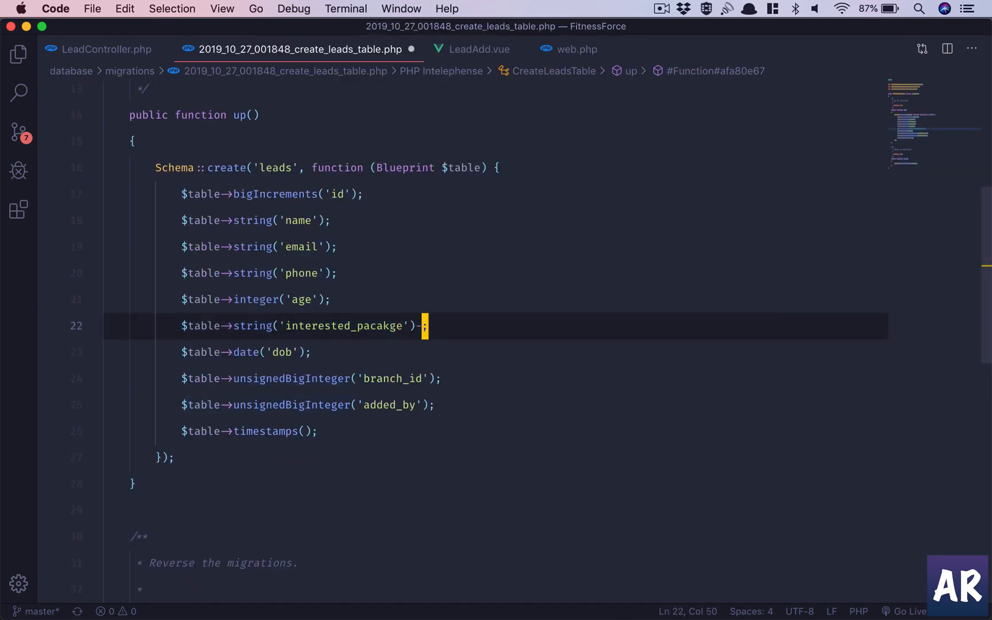
text(nullable())
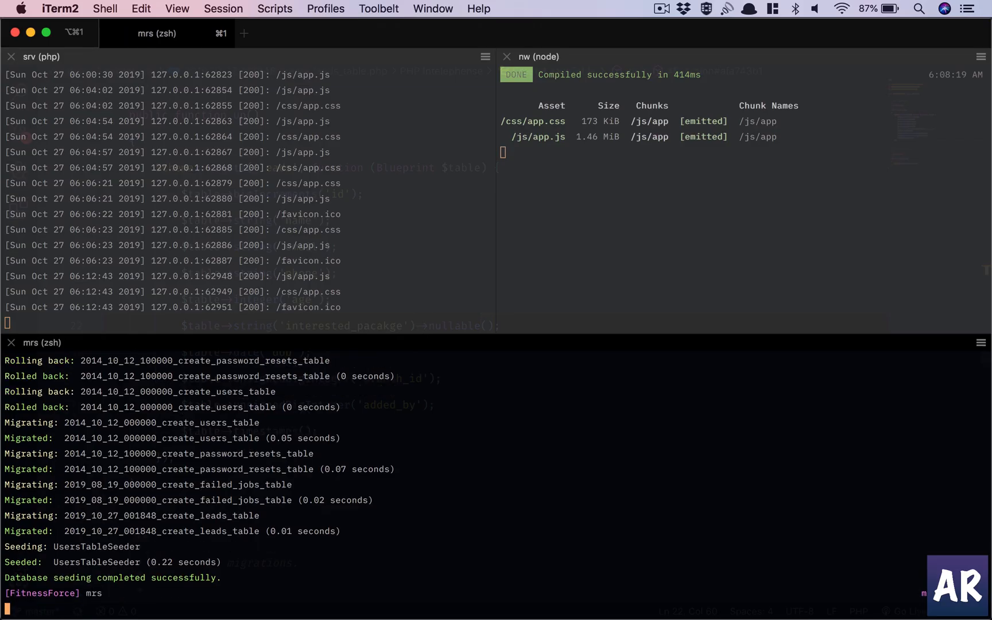
key(cmd+tab)
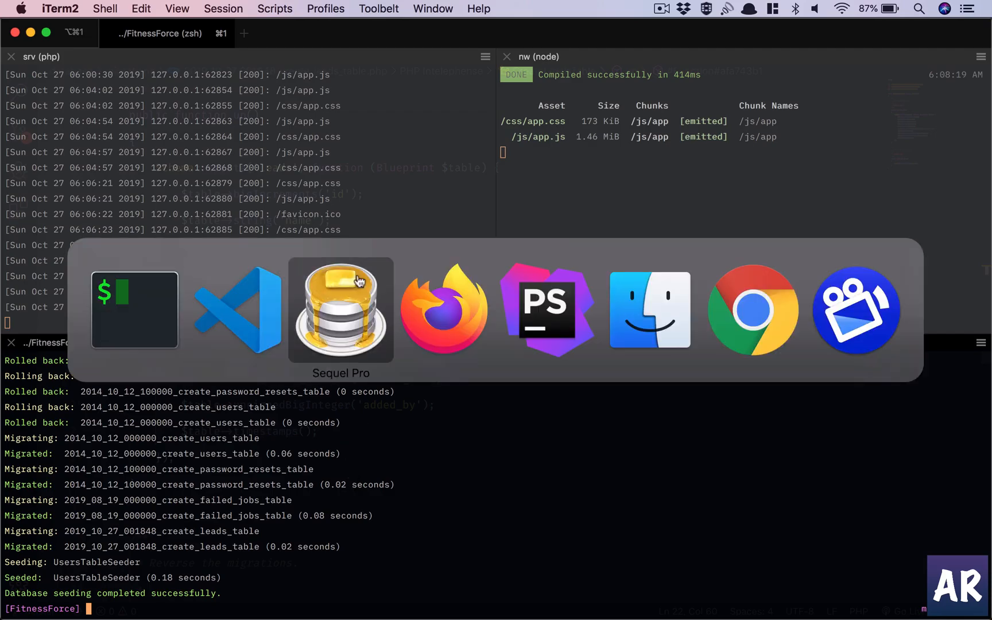
click(444, 310)
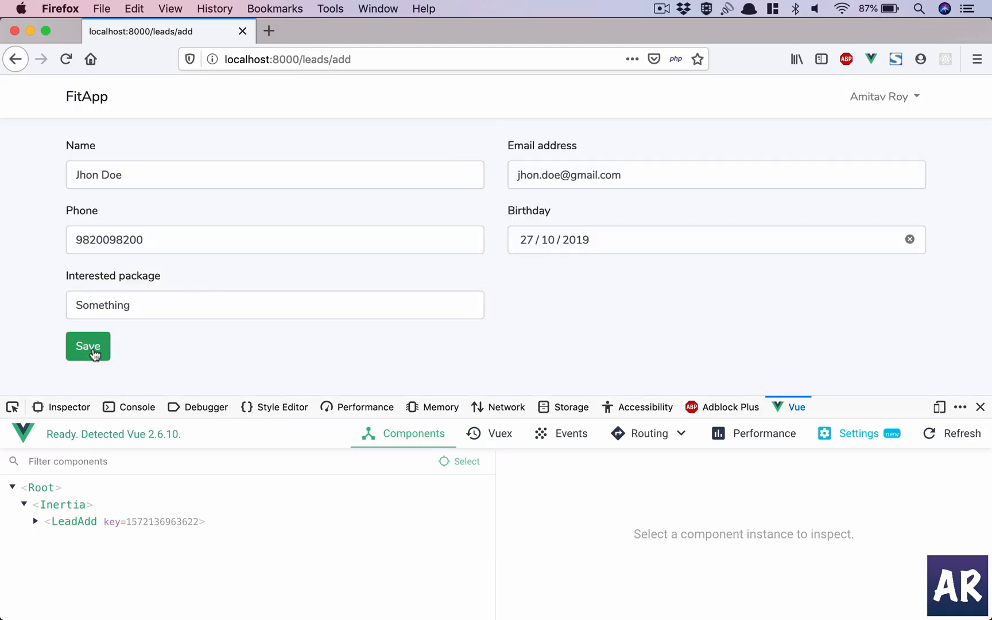
- Save the Jhon Doe lead, then re-enter phone 123456789, the birthday and 'Ann' for package
click(88, 346)
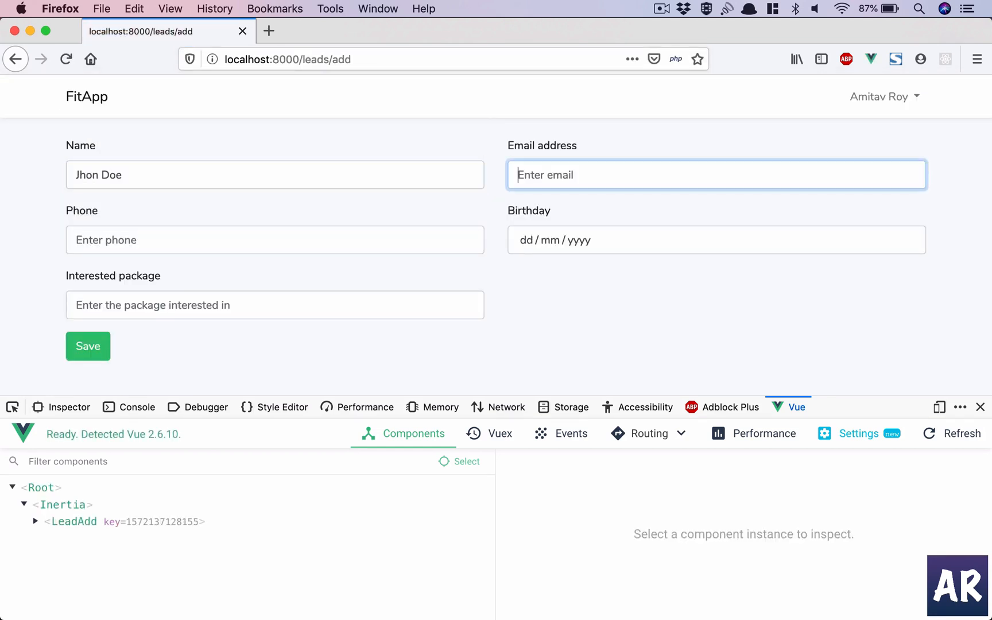
text(123456789)
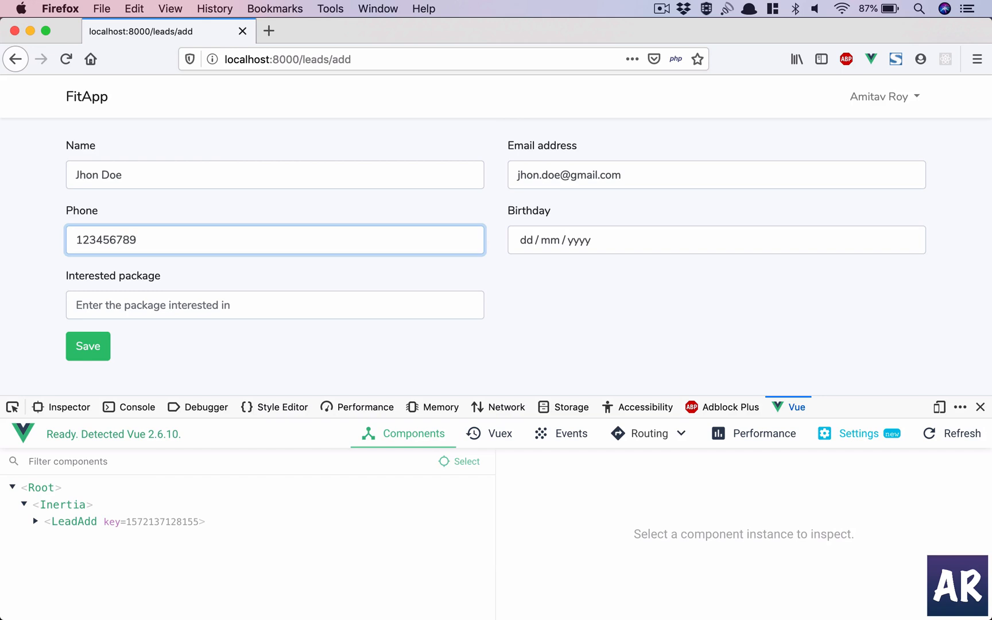
click(715, 240)
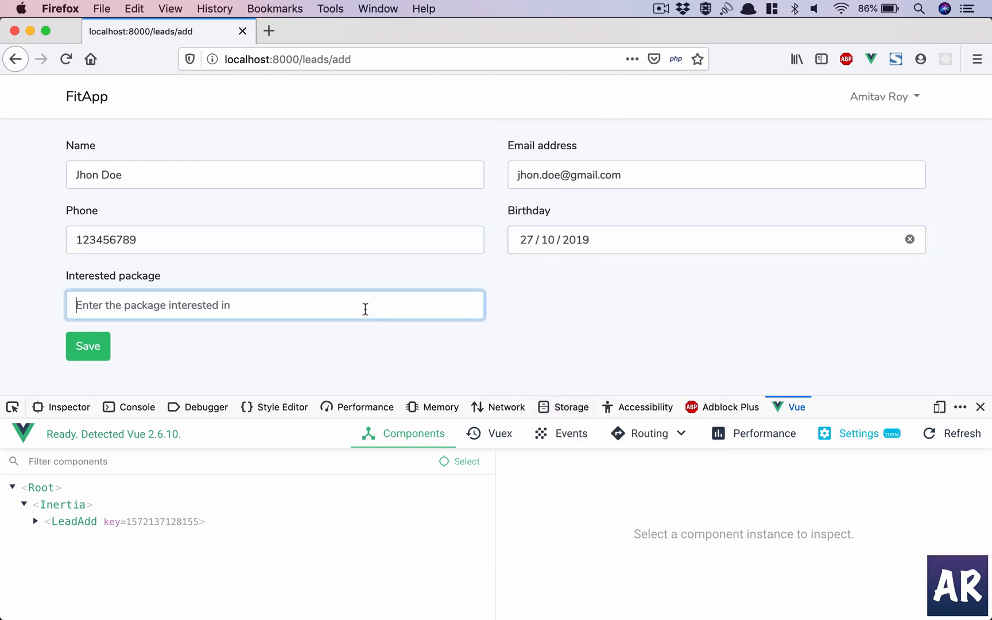
text(Ann)
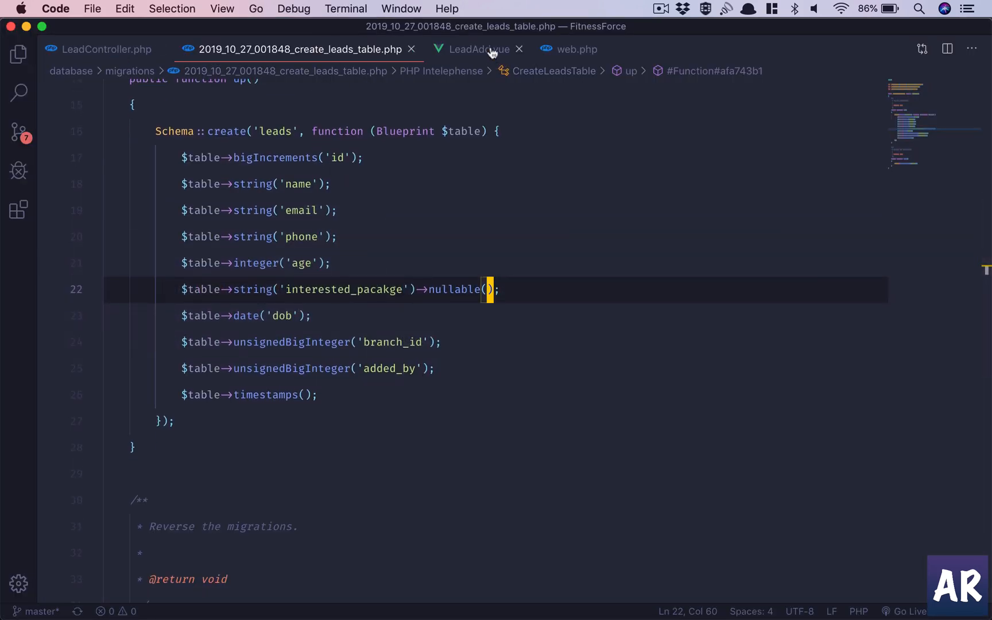
- Check the controller's package handling, then change v-model lead.ip to lead.package in LeadAdd.vue
click(479, 50)
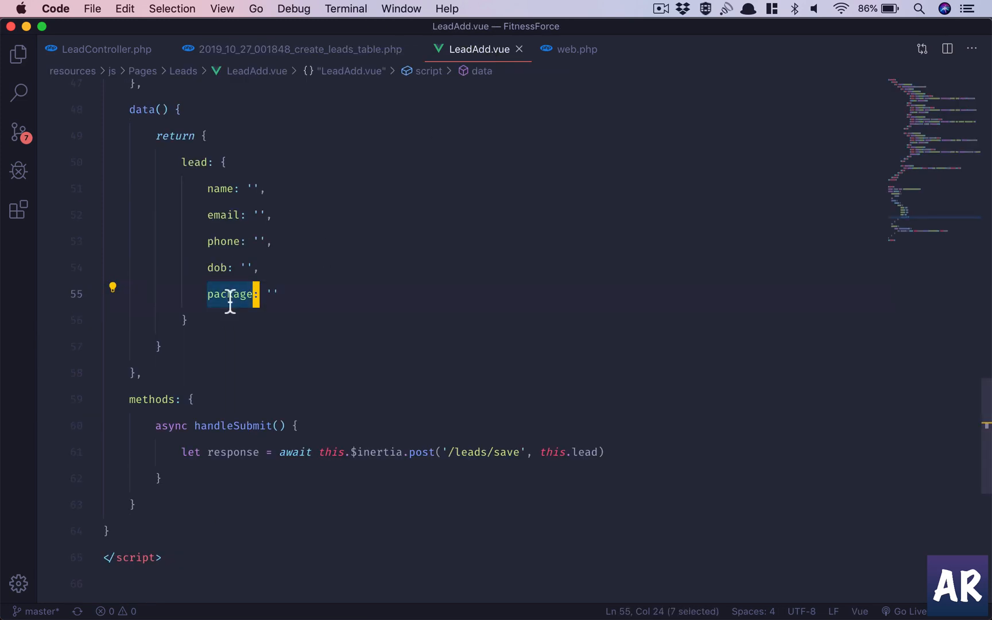
click(107, 49)
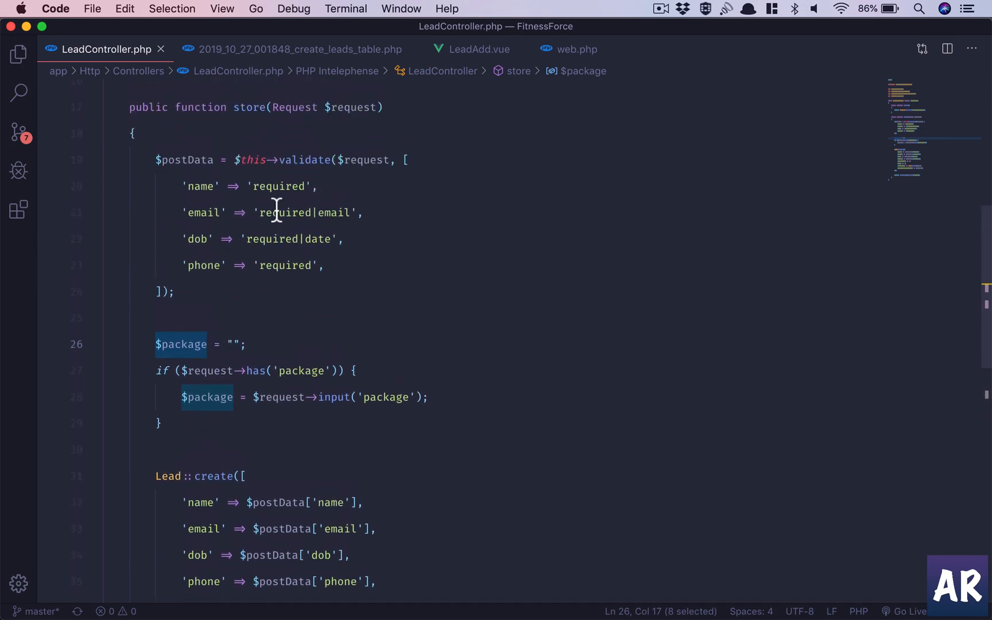
mouse_move(222, 380)
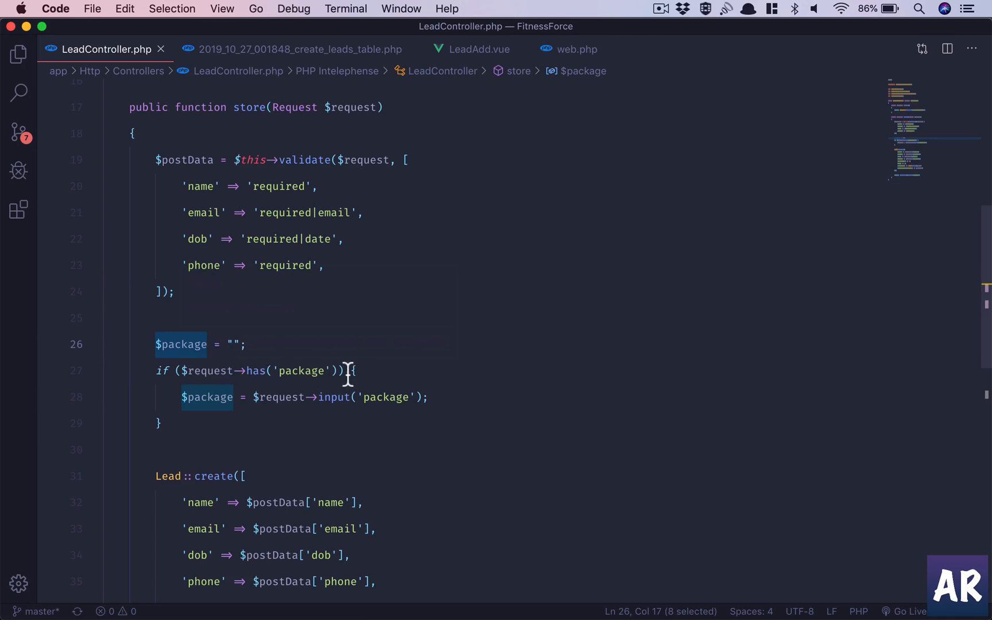
mouse_move(377, 414)
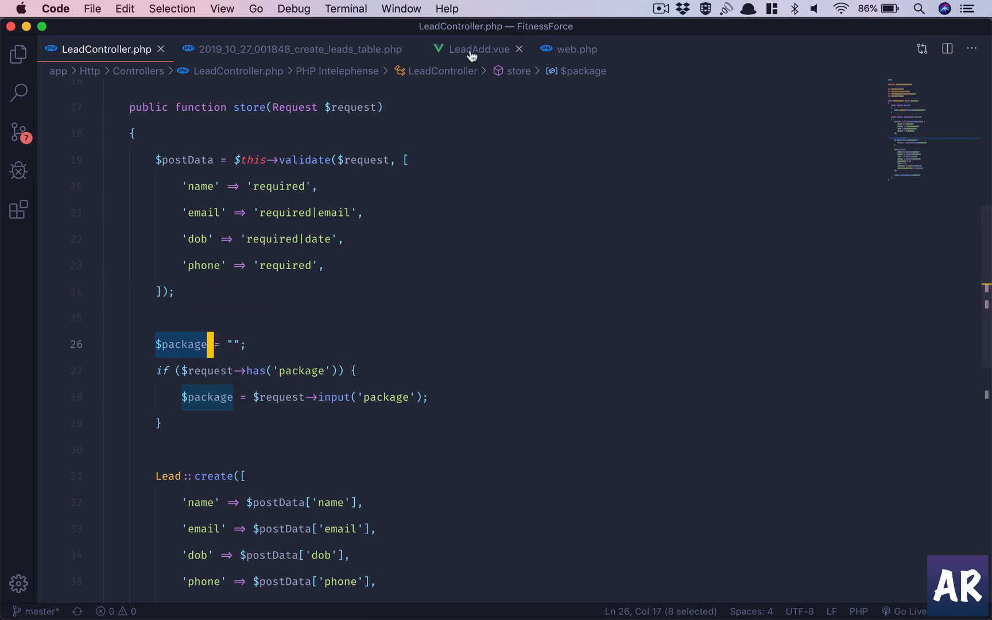
click(477, 48)
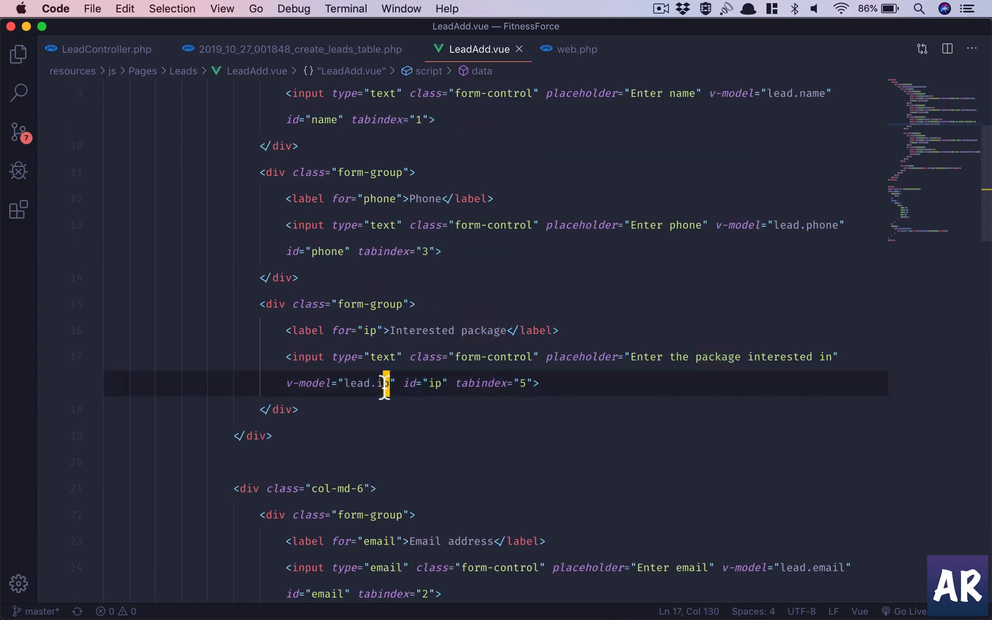
text(ackage)
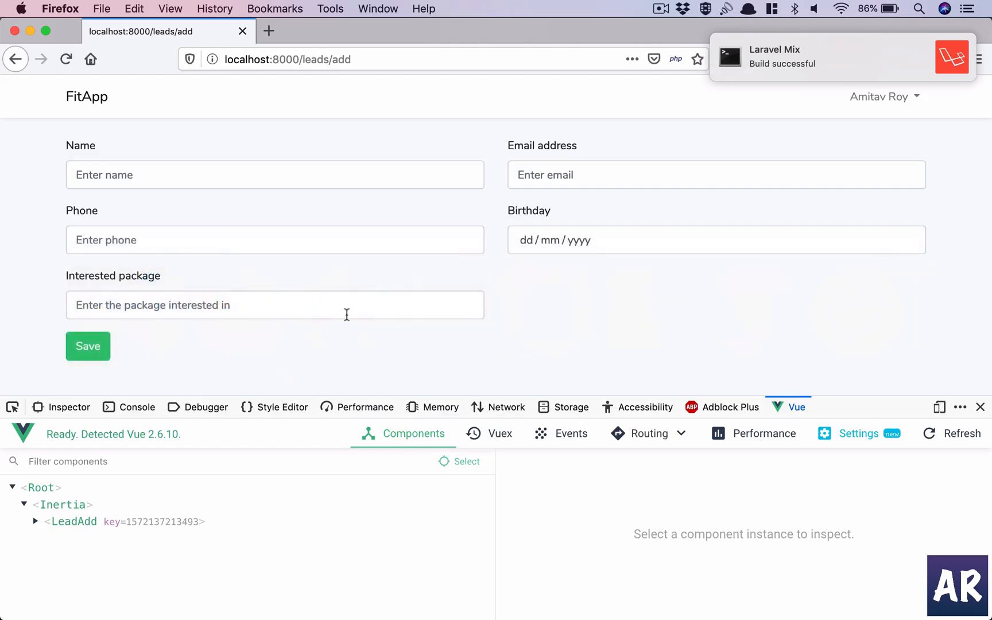
- Save a Jhon Doe lead with Annual plan package and view it in Sequel Pro's leads table
text(j)
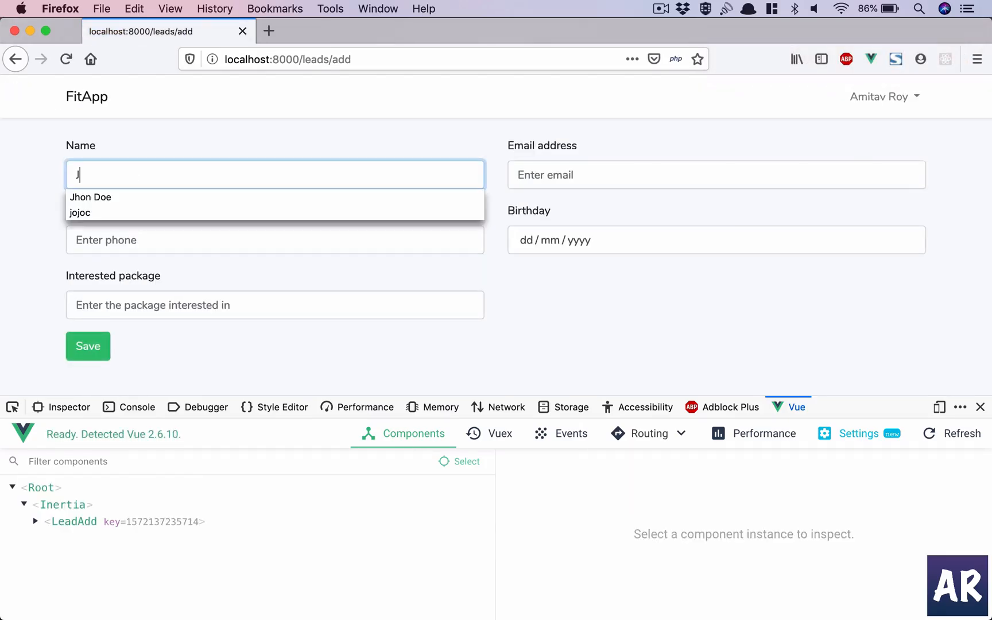
click(89, 197)
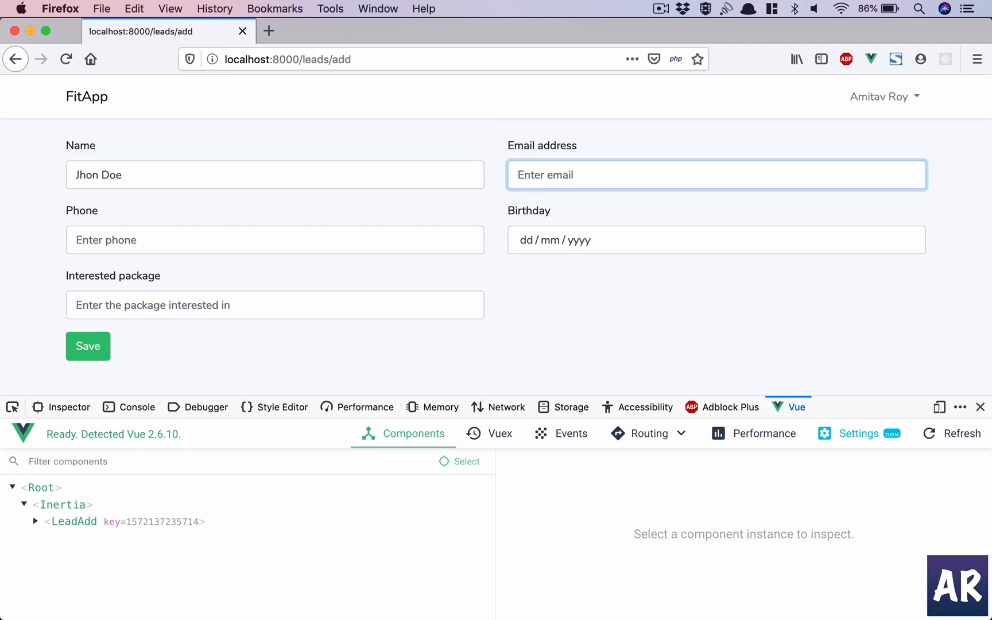
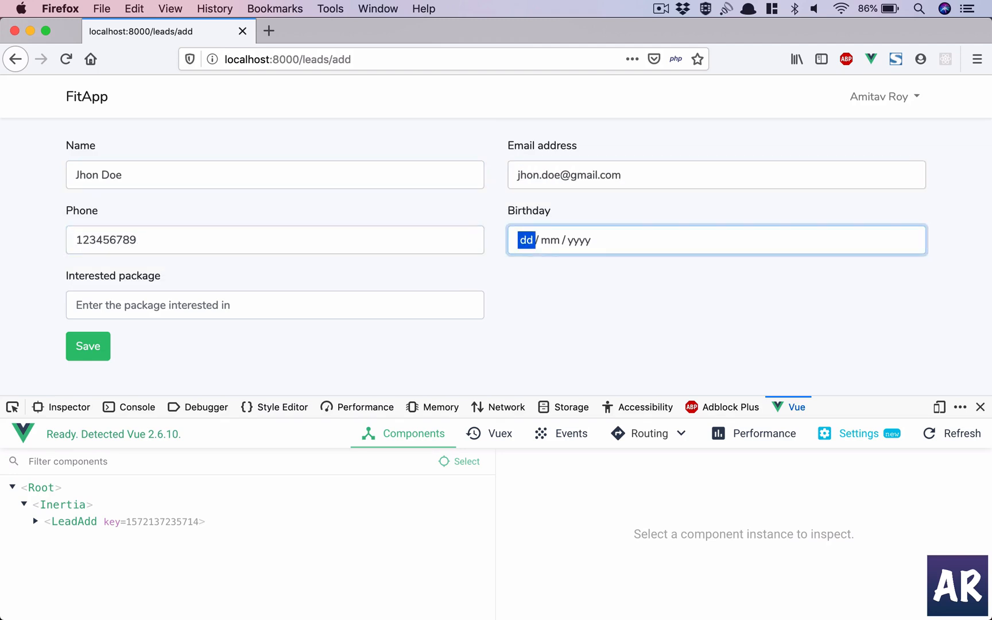
click(715, 240)
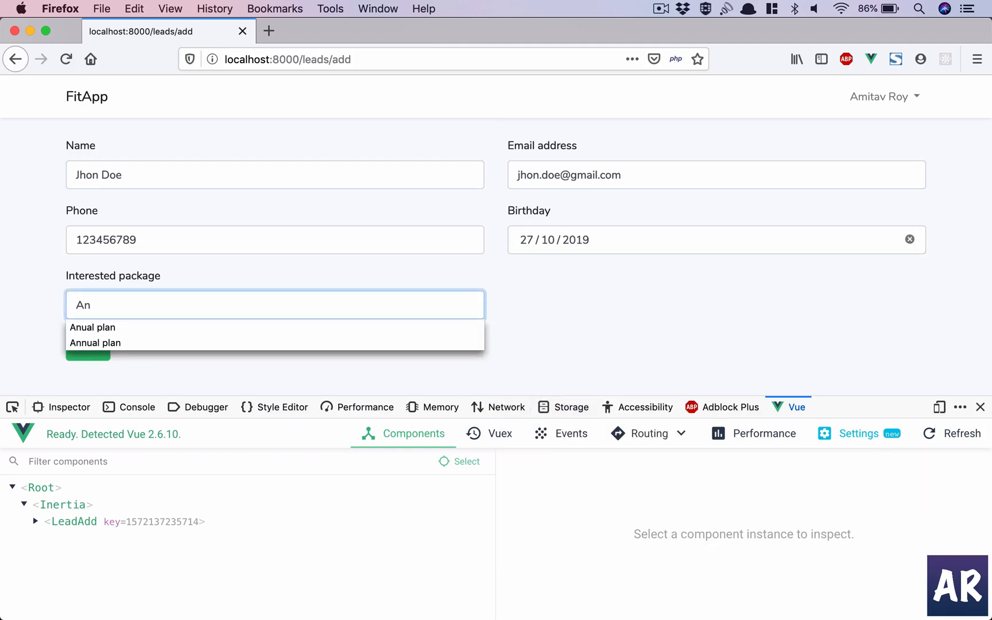
click(94, 342)
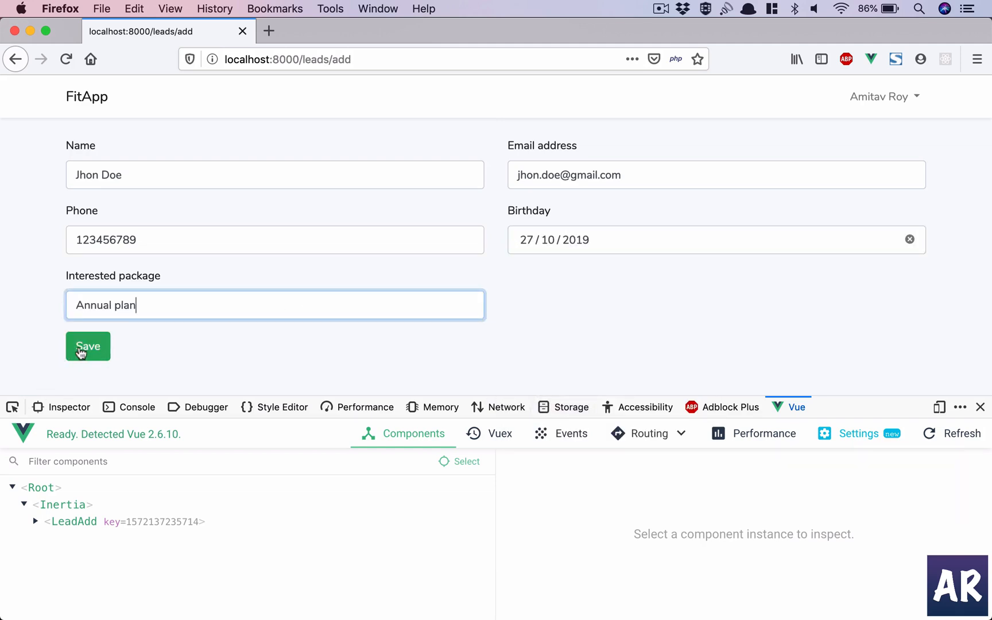
click(87, 346)
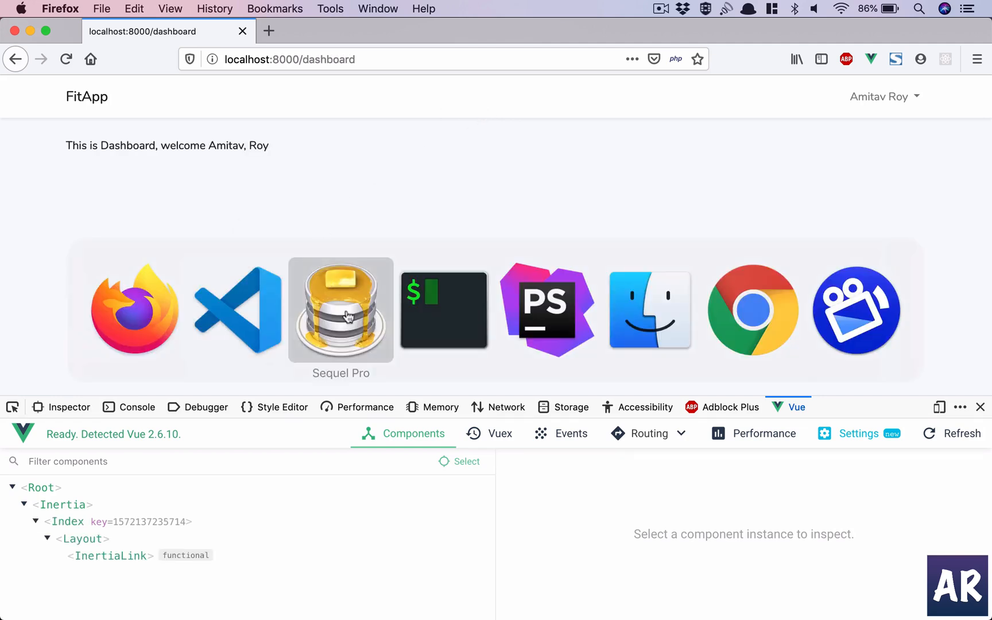
click(341, 310)
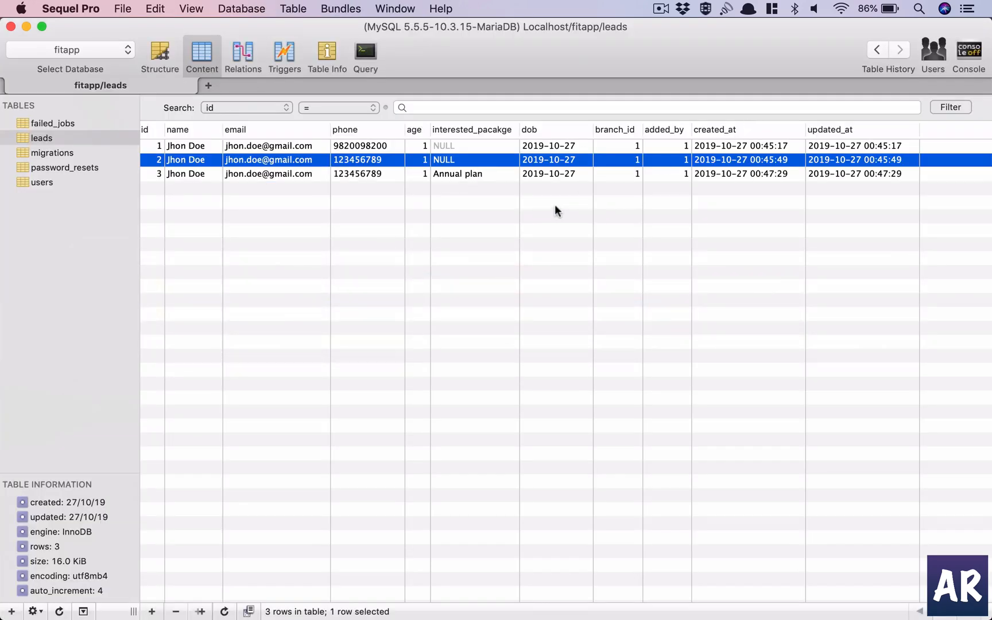
click(467, 218)
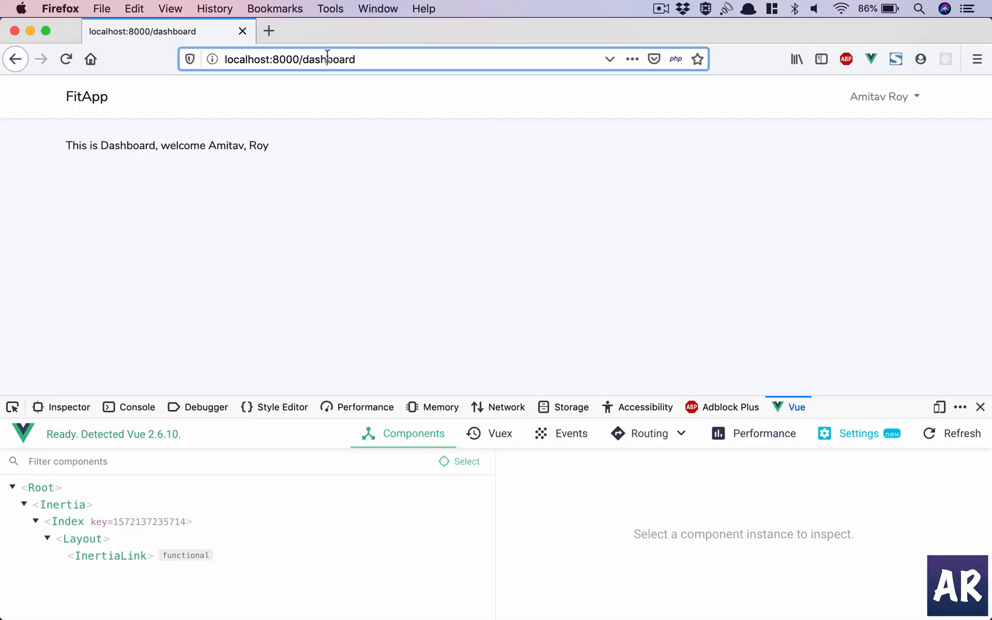
- Select 'dashboard' in the Firefox address bar to replace it with leads/add
double_click(329, 59)
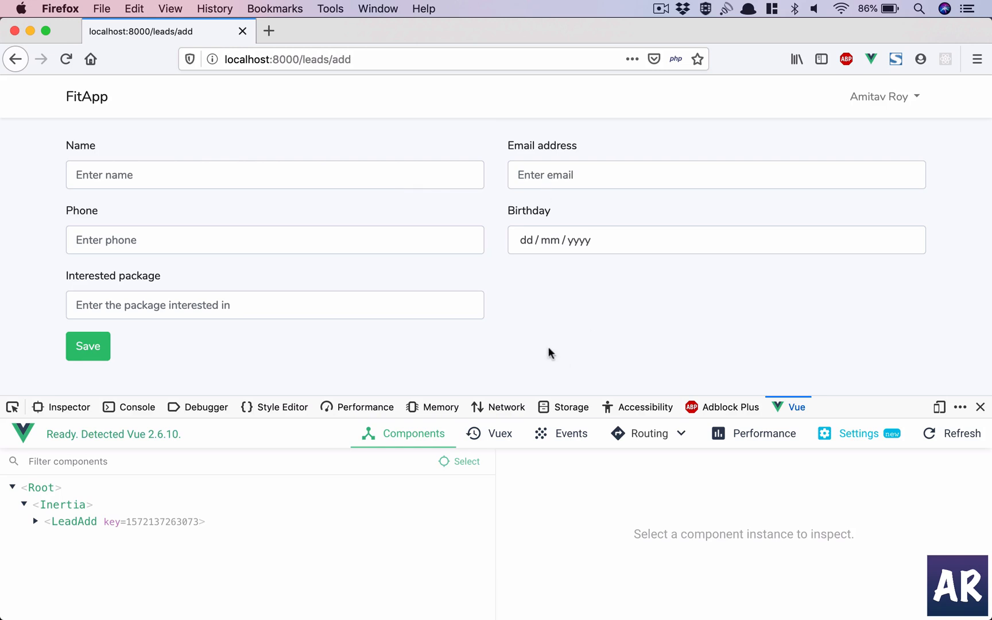
mouse_move(960, 373)
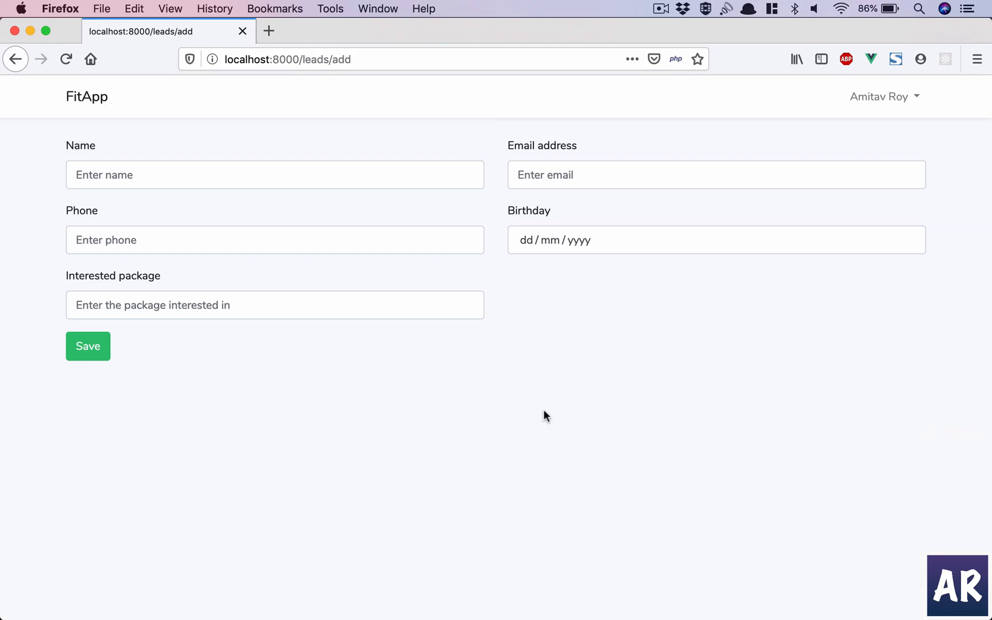
mouse_move(145, 101)
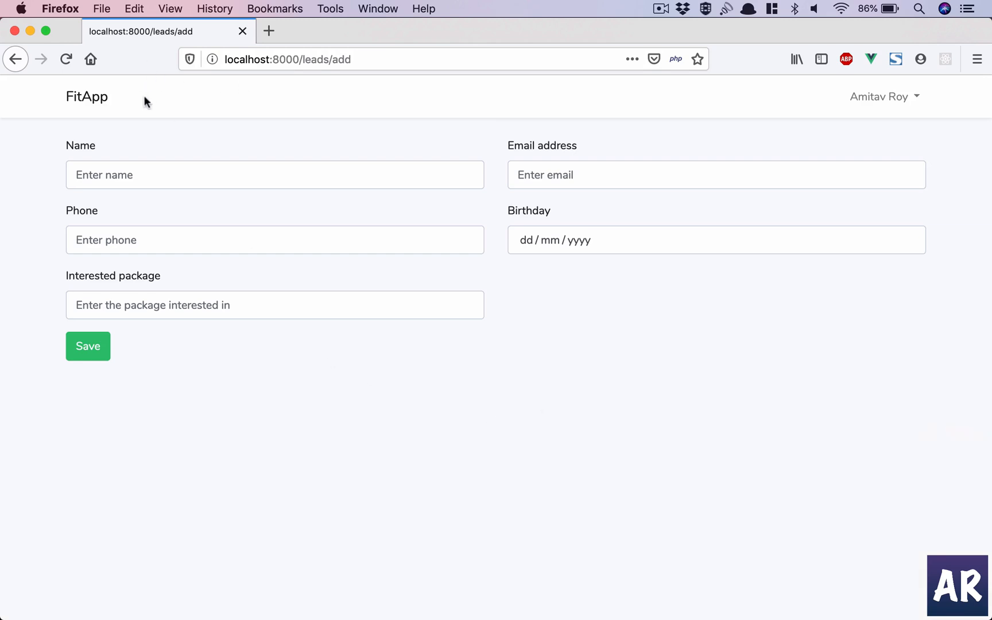
mouse_move(179, 105)
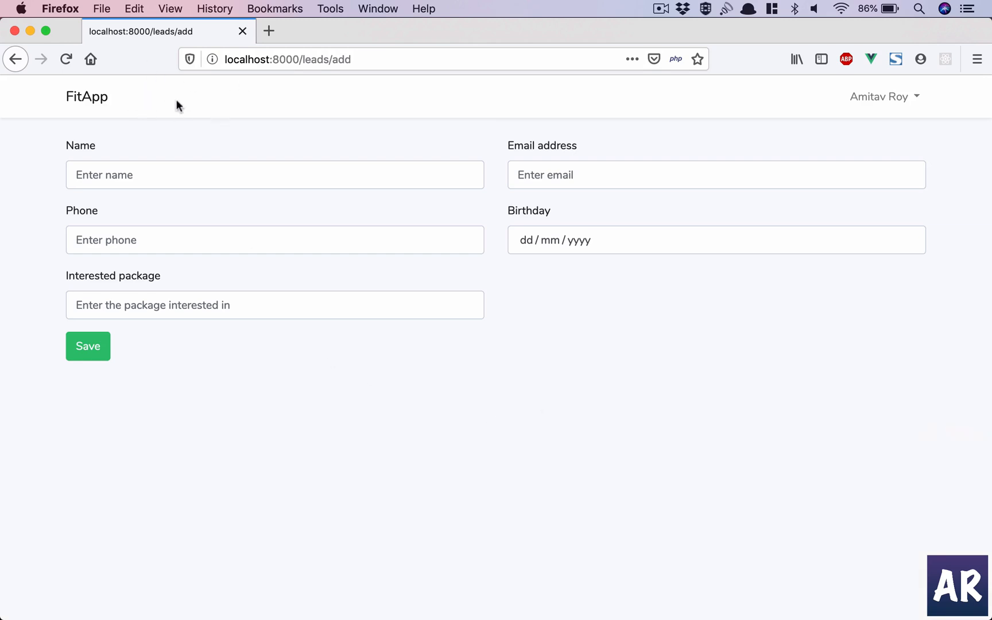